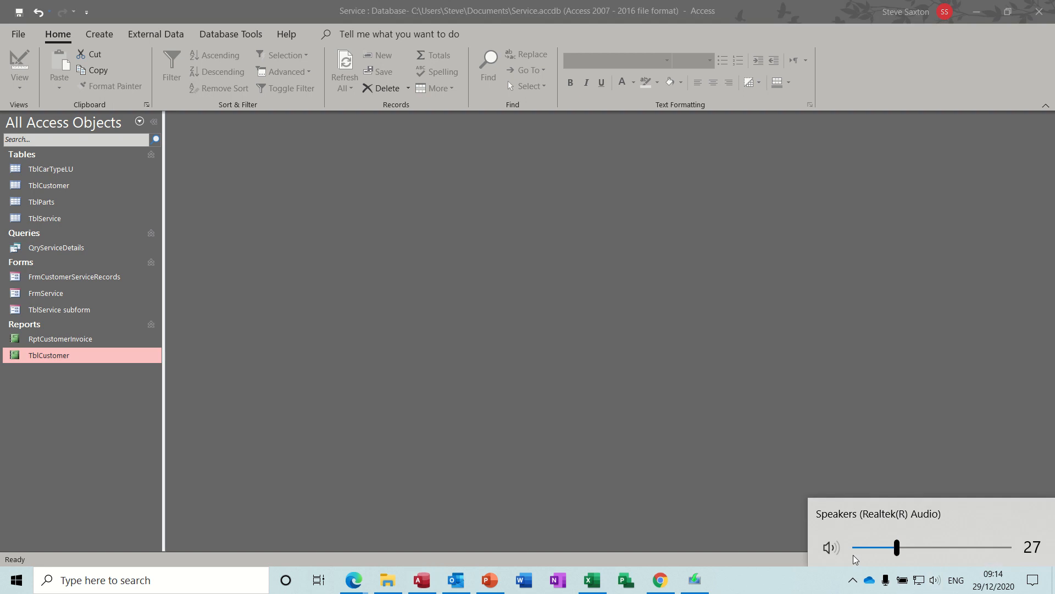
- Mute the sound, then open RptCustomerInvoice and accept the invoice number prompt
left_click(830, 548)
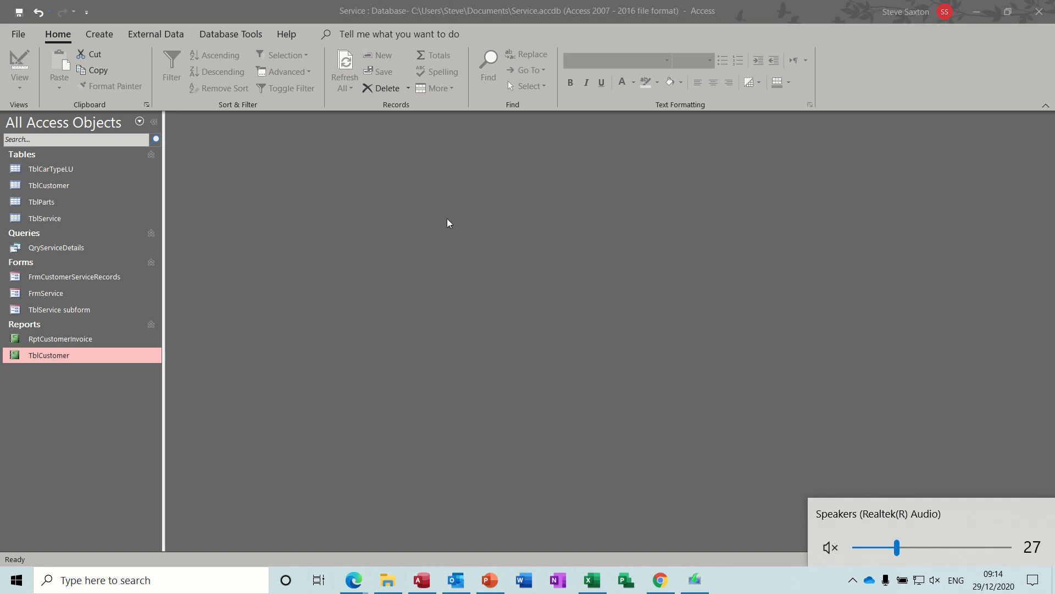
mouse_move(380, 216)
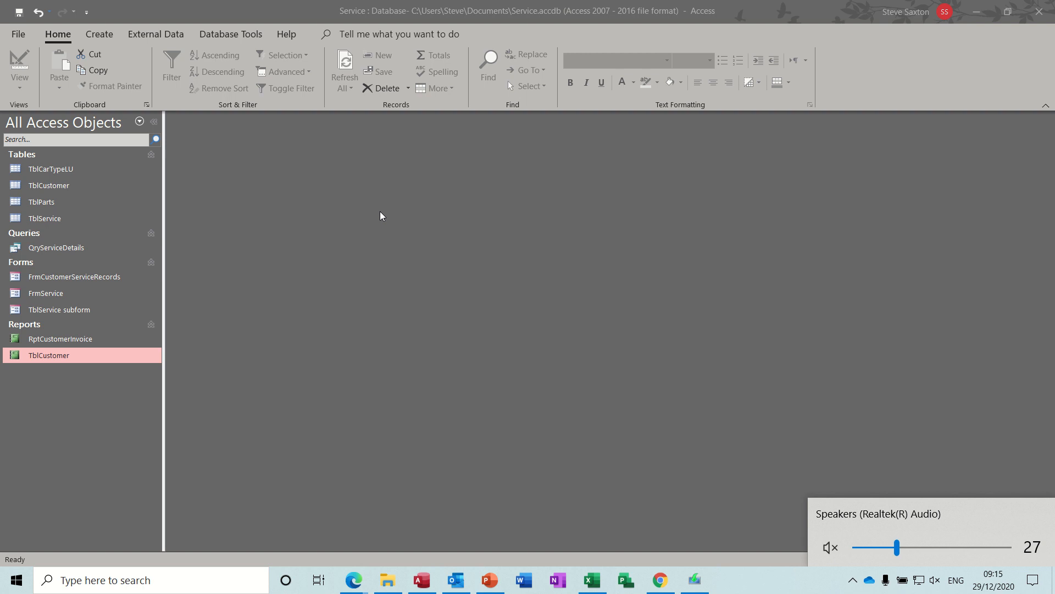
left_click(59, 309)
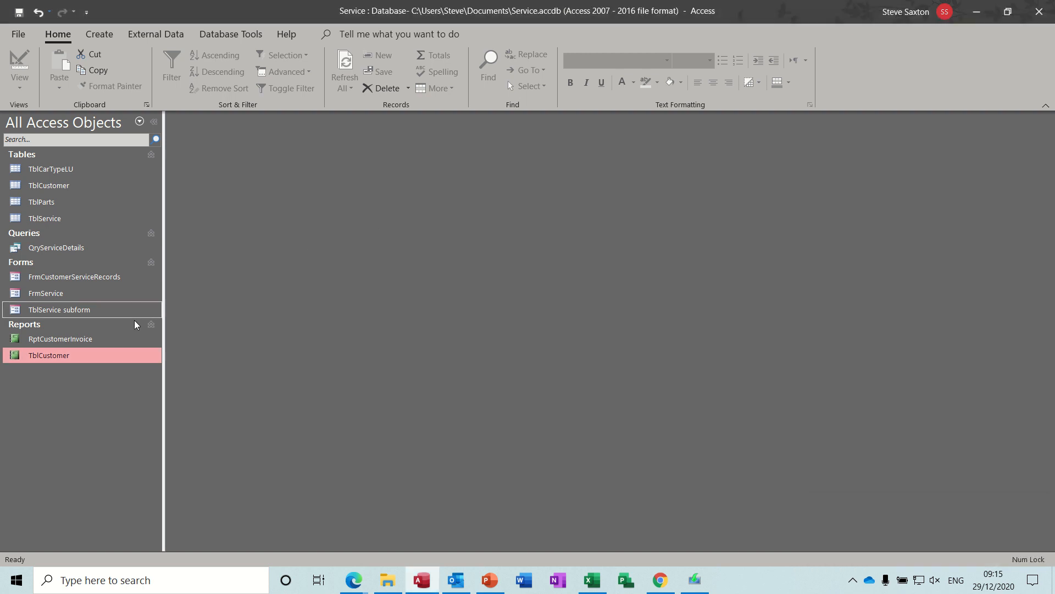
double_click(59, 338)
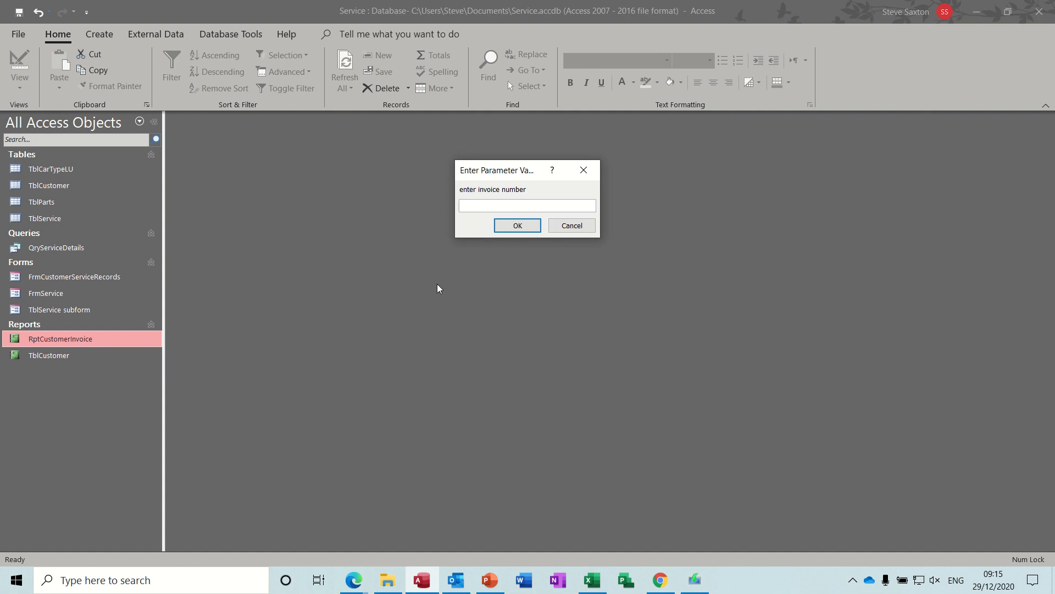
left_click(517, 225)
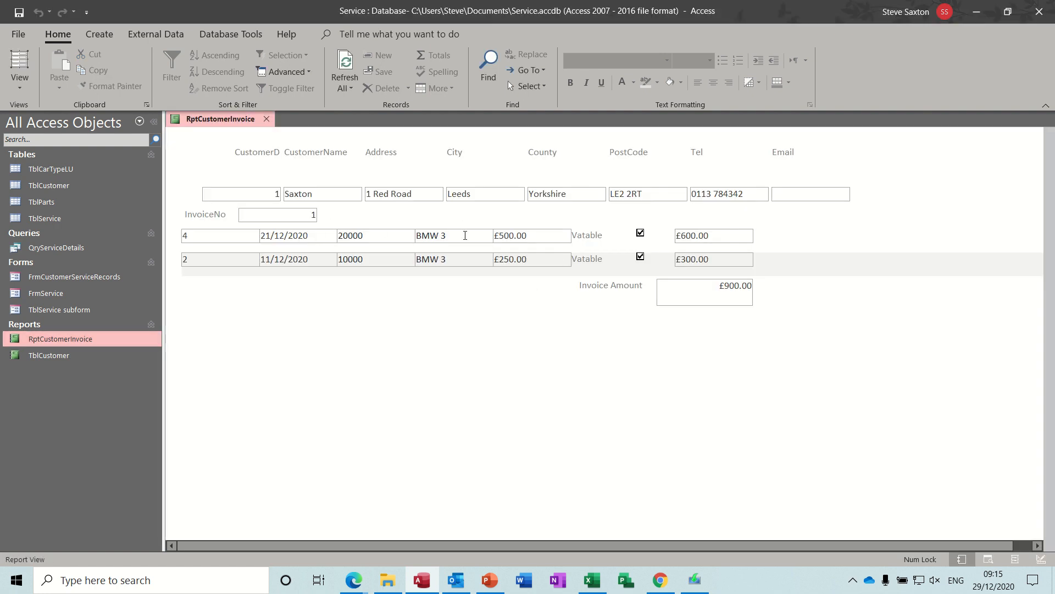
mouse_move(424, 205)
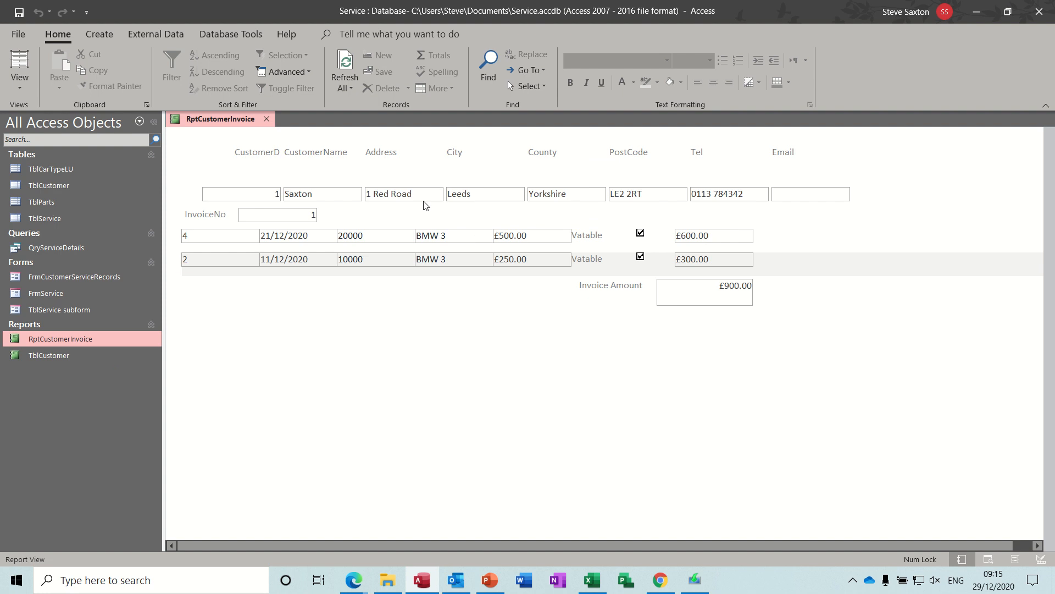
mouse_move(480, 225)
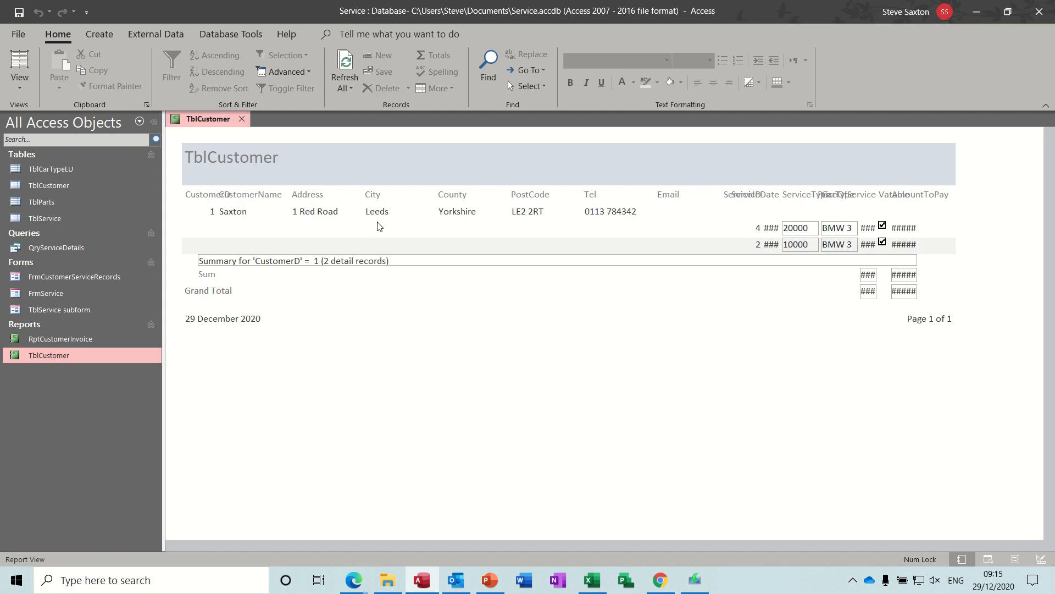
mouse_move(839, 238)
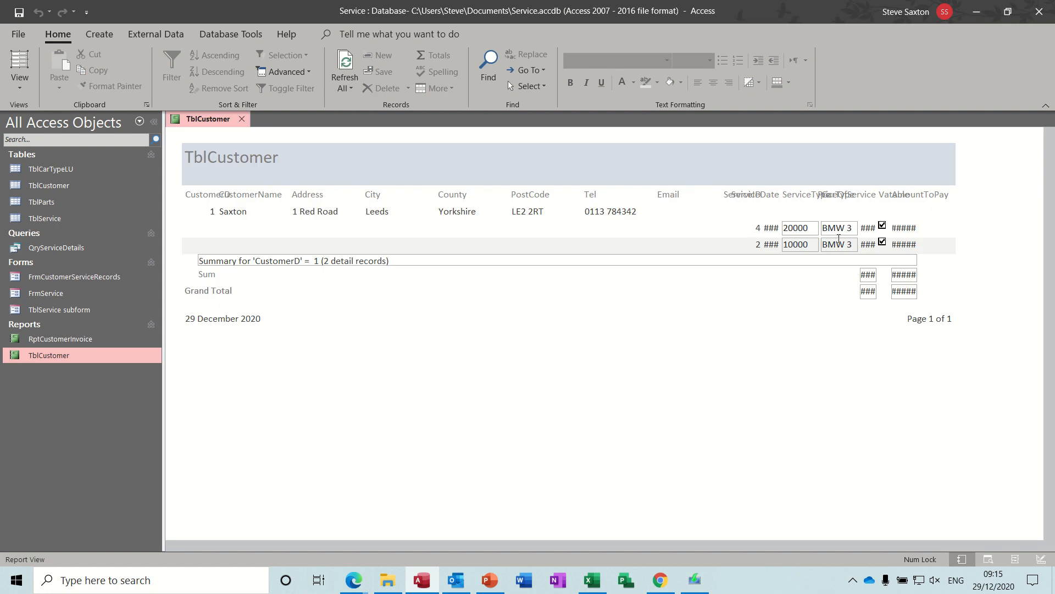
mouse_move(756, 223)
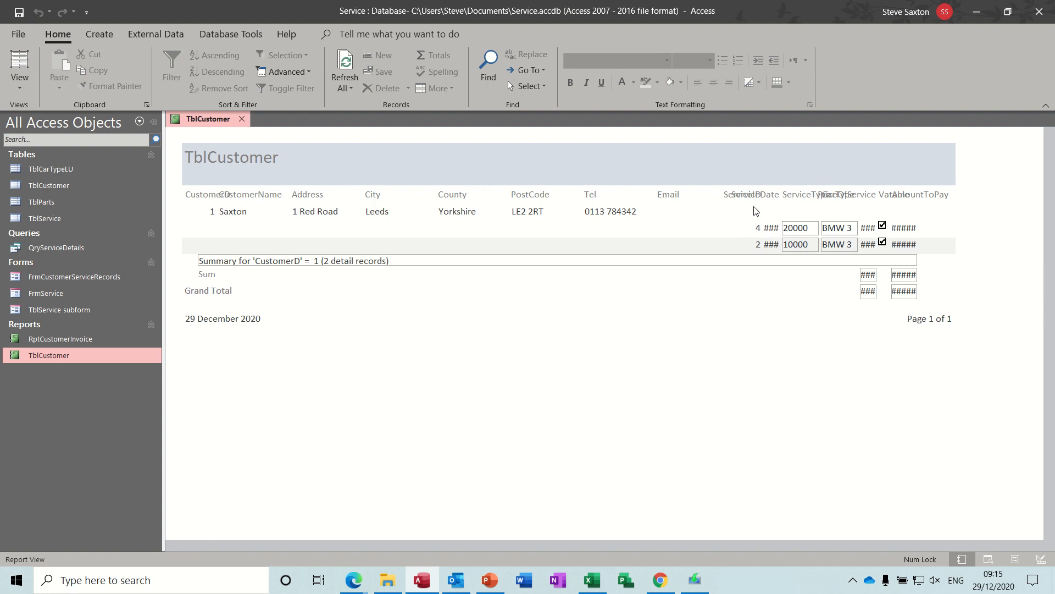
mouse_move(303, 145)
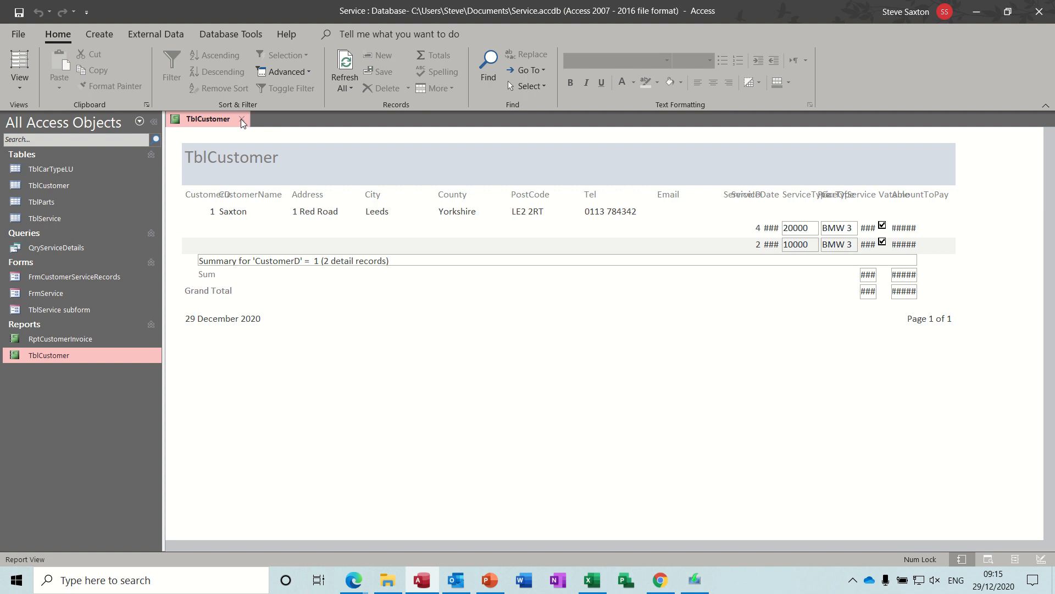
- Close the TblCustomer report and open QryServiceDetails in Design View
left_click(242, 118)
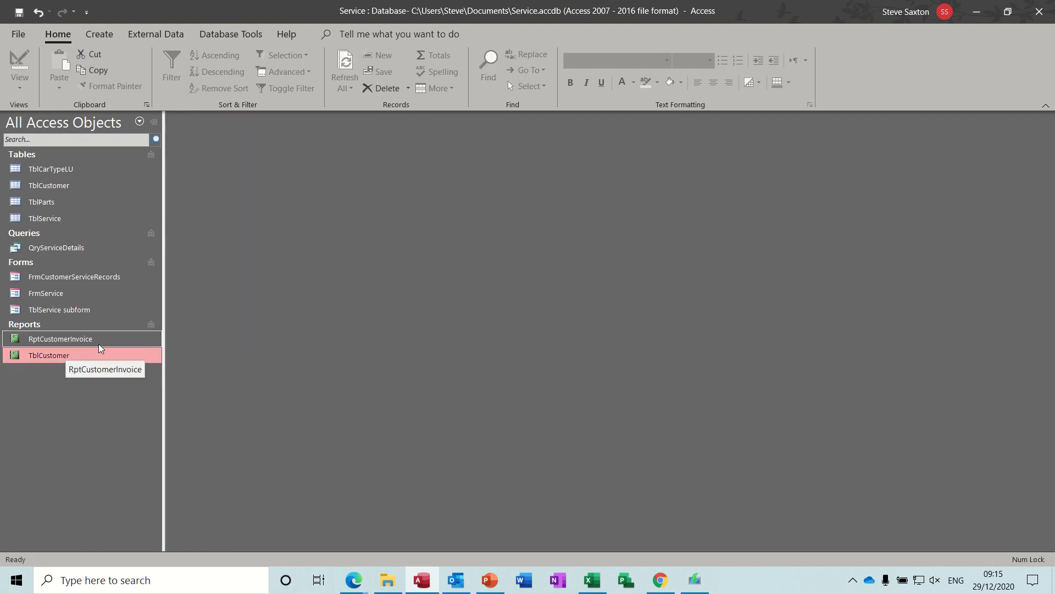
mouse_move(56, 247)
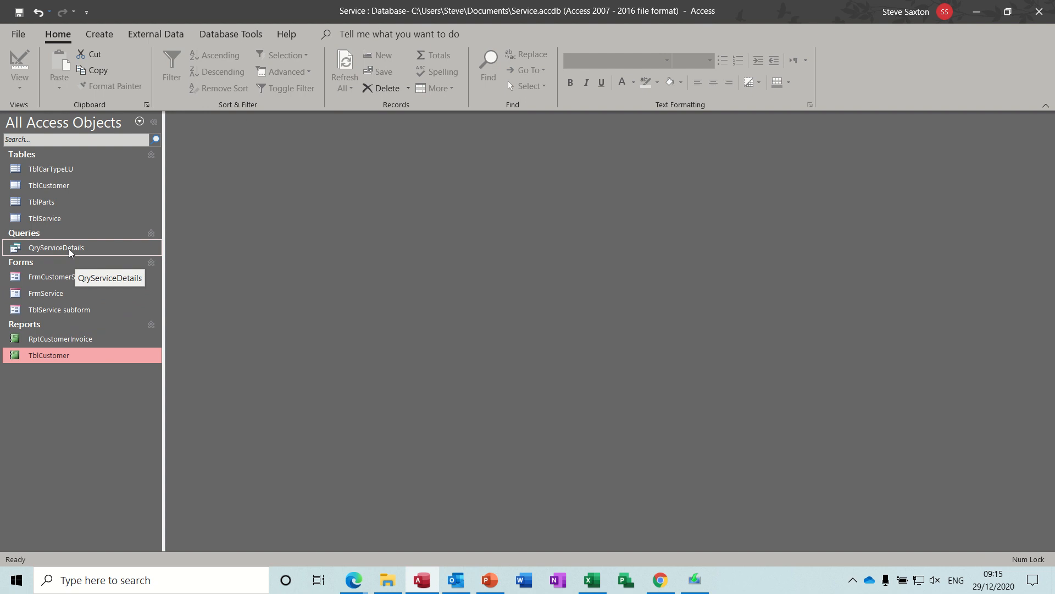
left_click(56, 247)
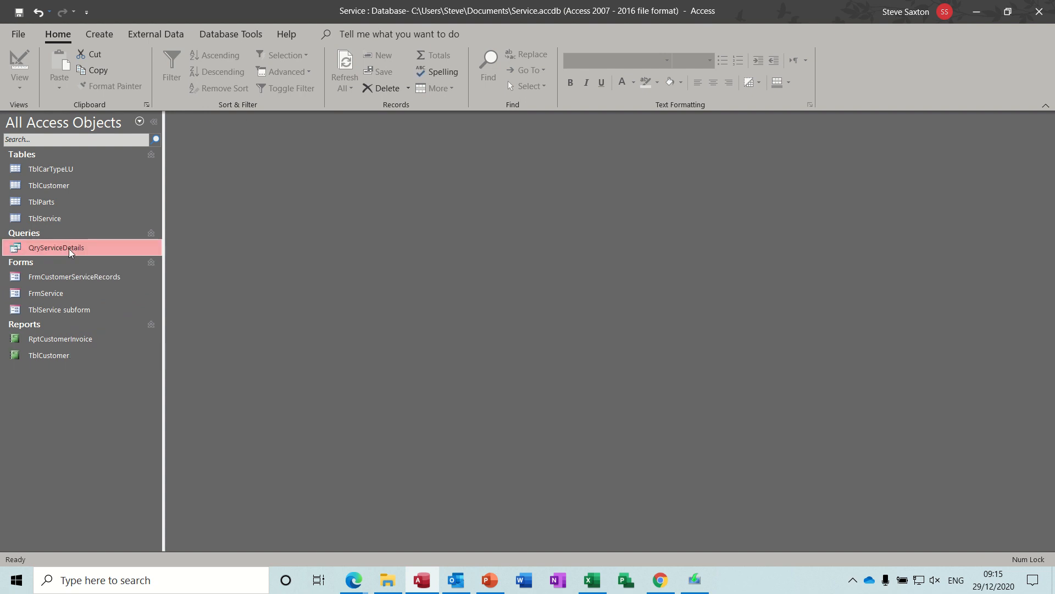
double_click(56, 247)
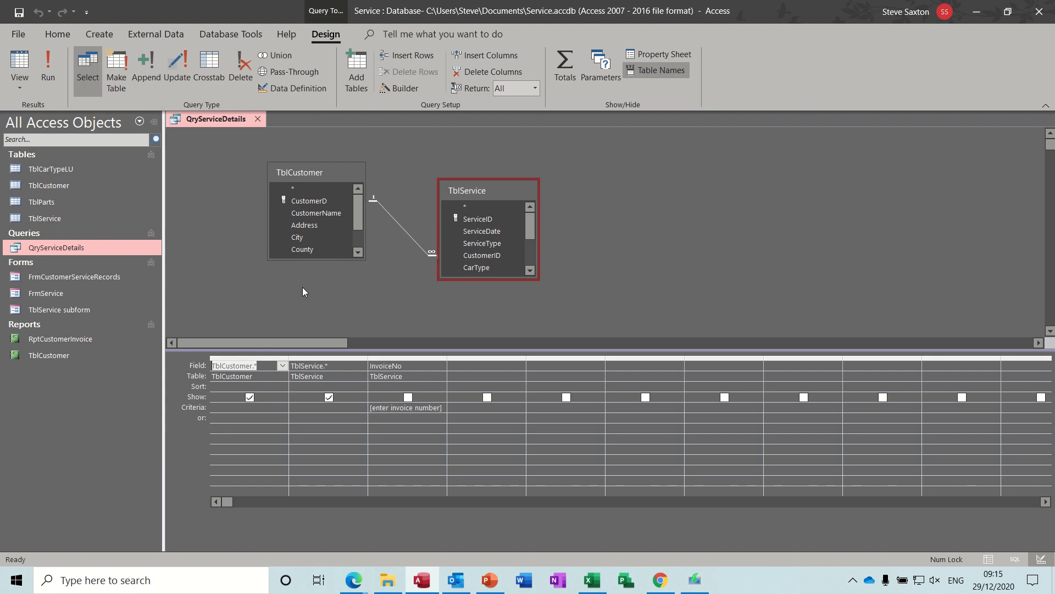
mouse_move(392, 209)
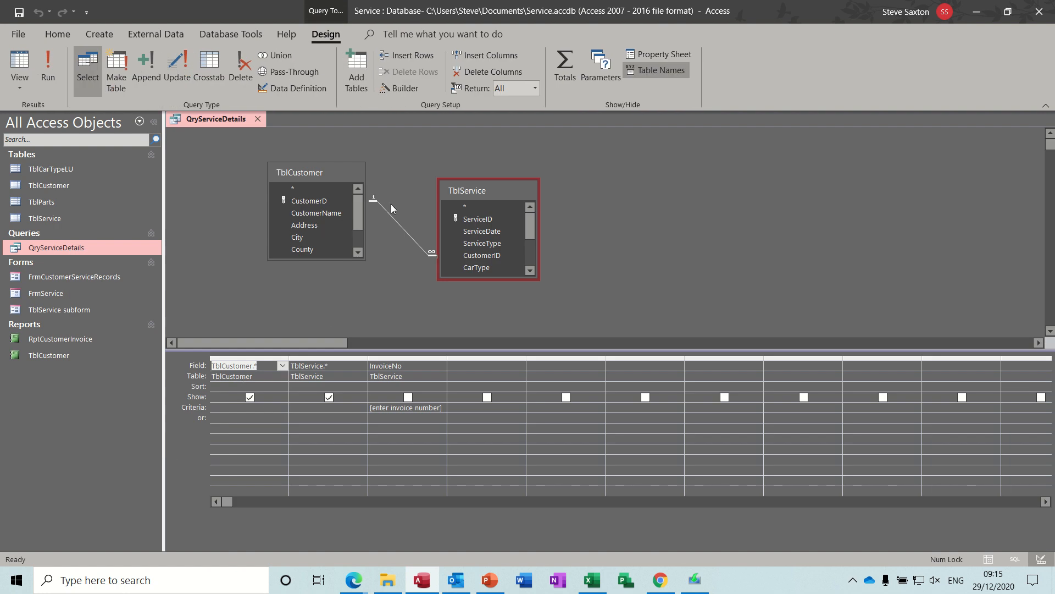
mouse_move(393, 352)
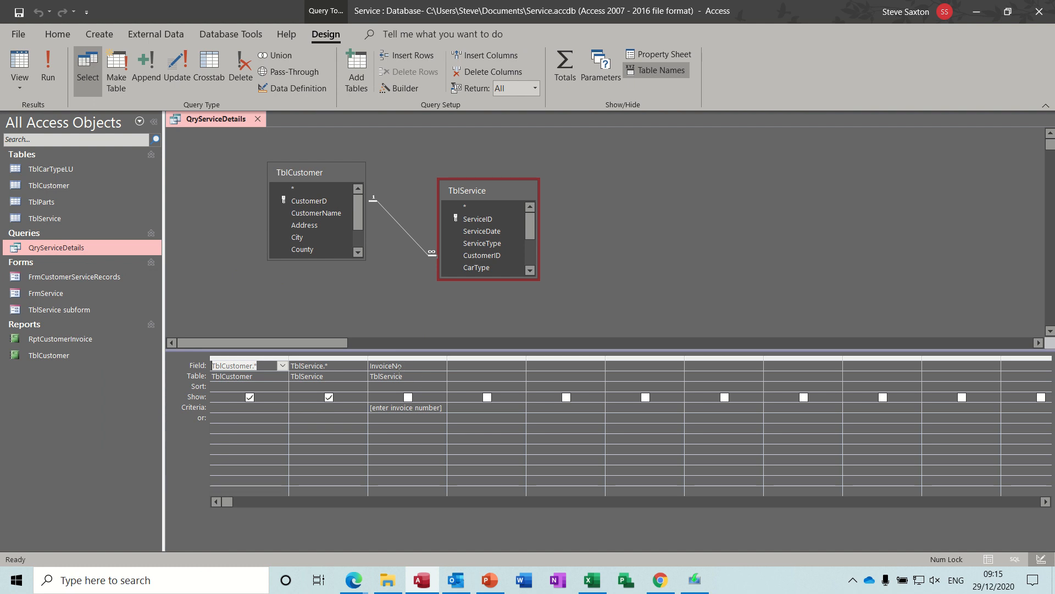
mouse_move(366, 424)
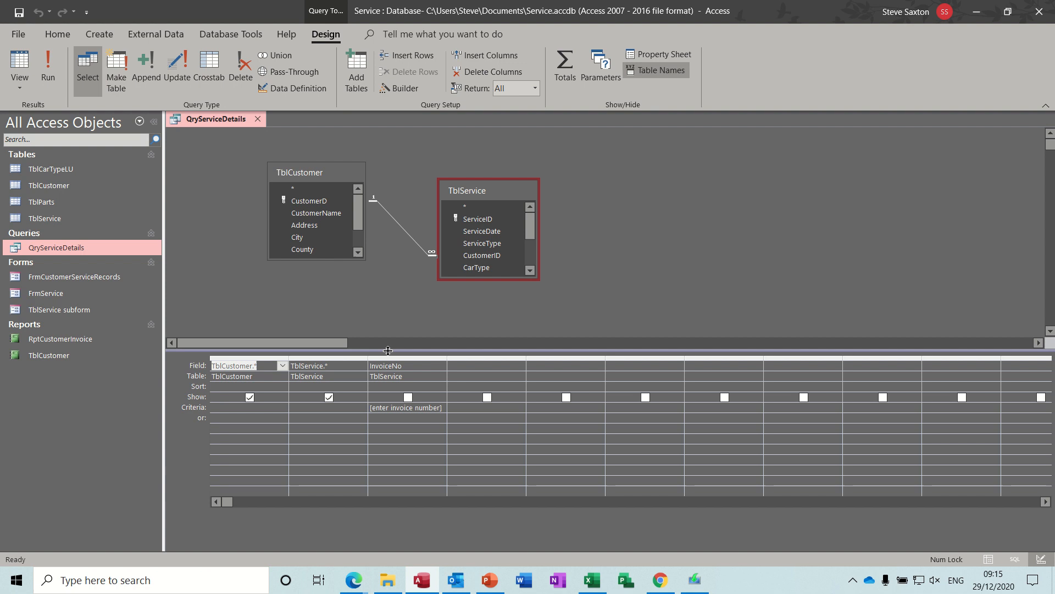
mouse_move(337, 308)
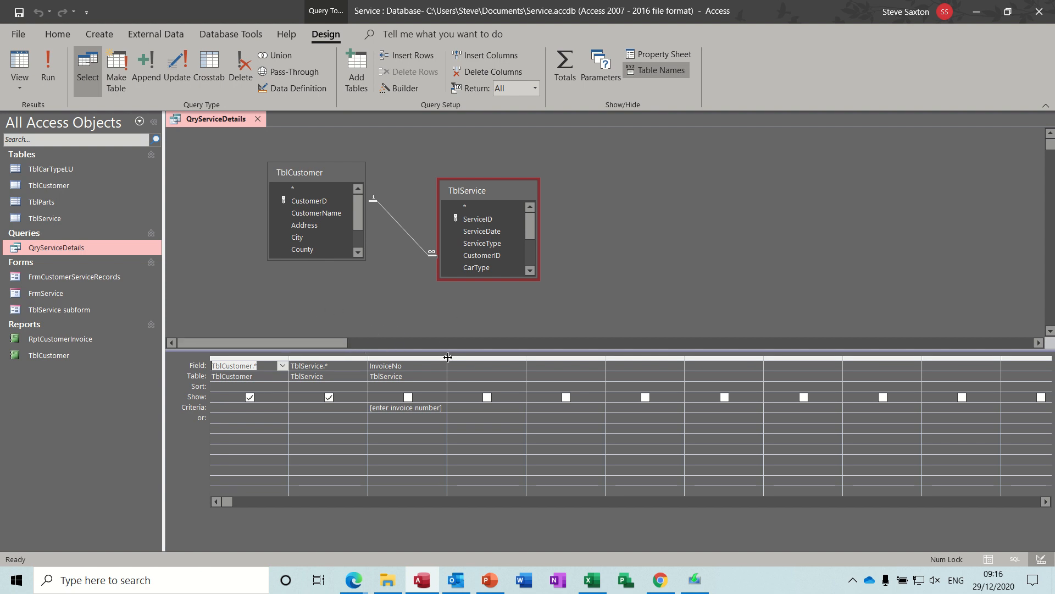
mouse_move(498, 367)
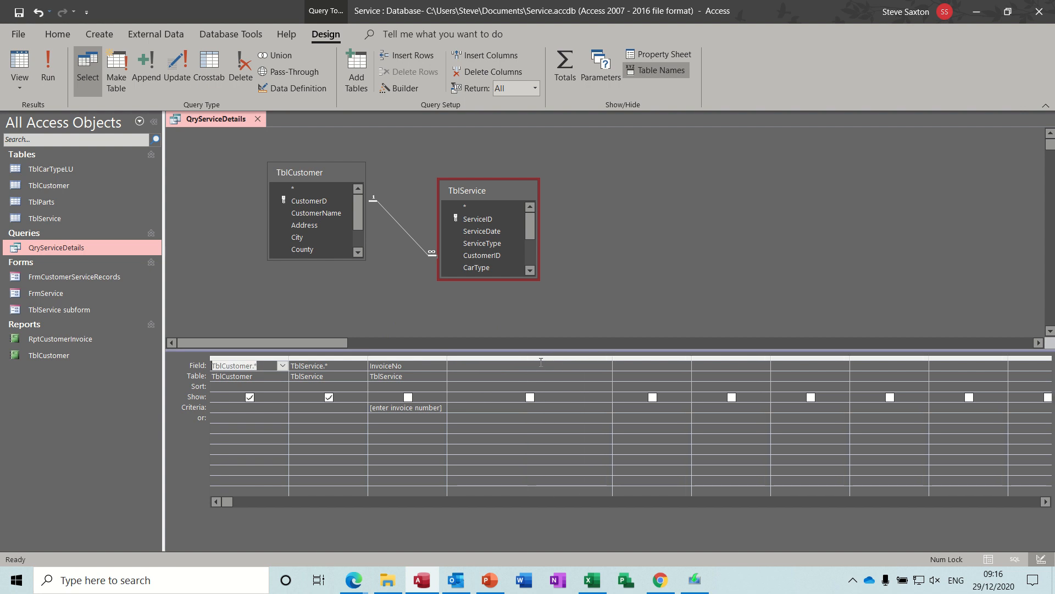
- Add a calculated field Heading:[customername]&" "&[address] in the next empty query column
left_click(529, 365)
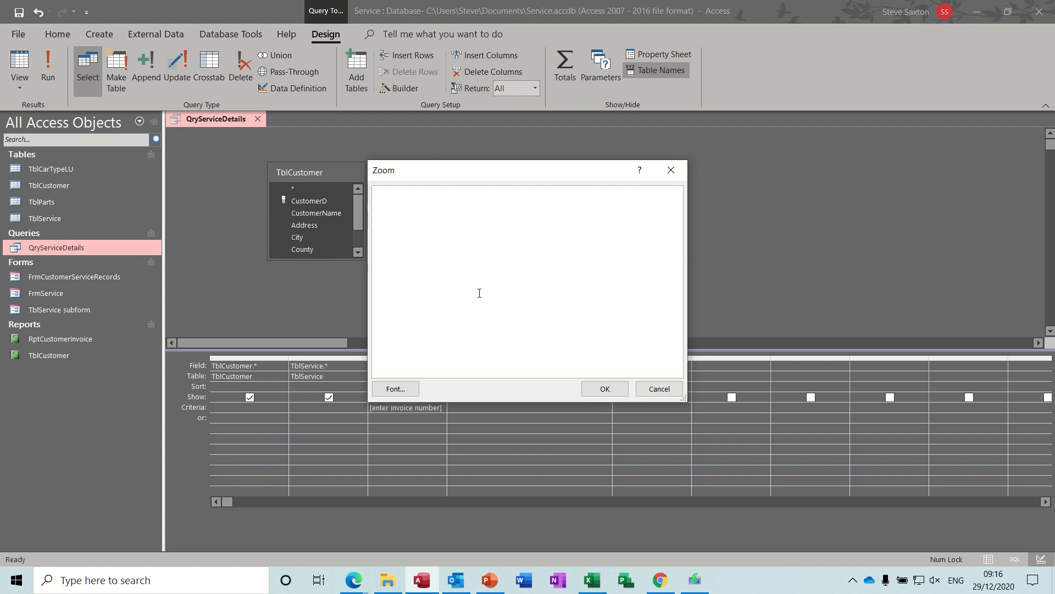
type("Heading")
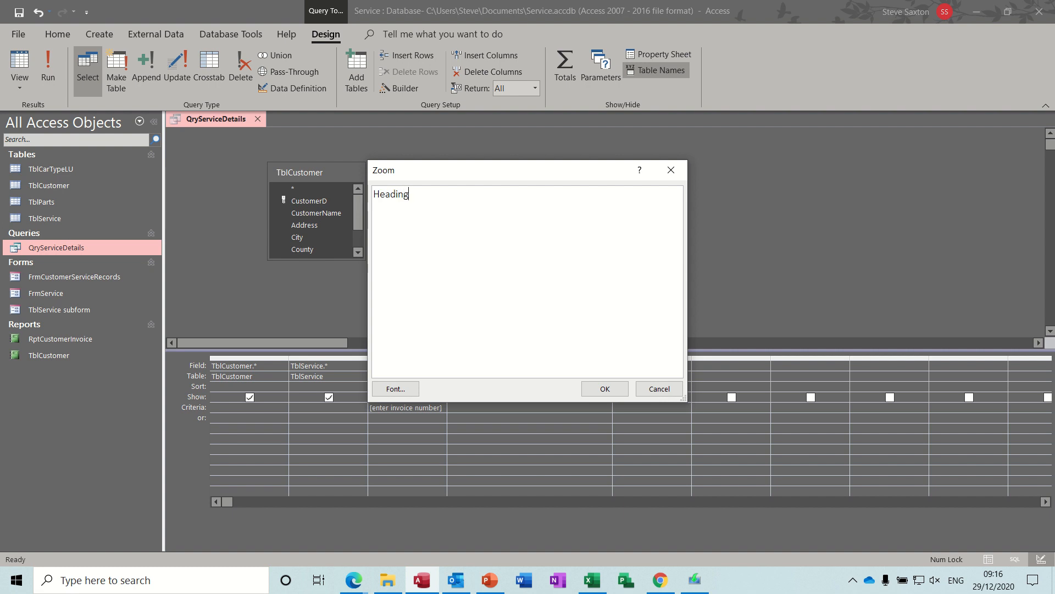
type(":")
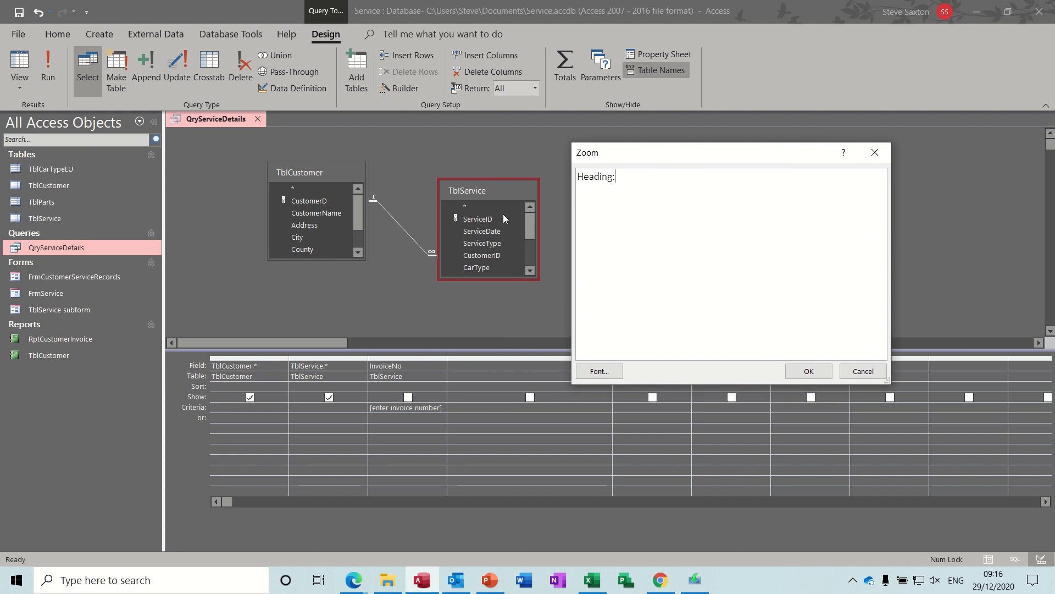
mouse_move(648, 214)
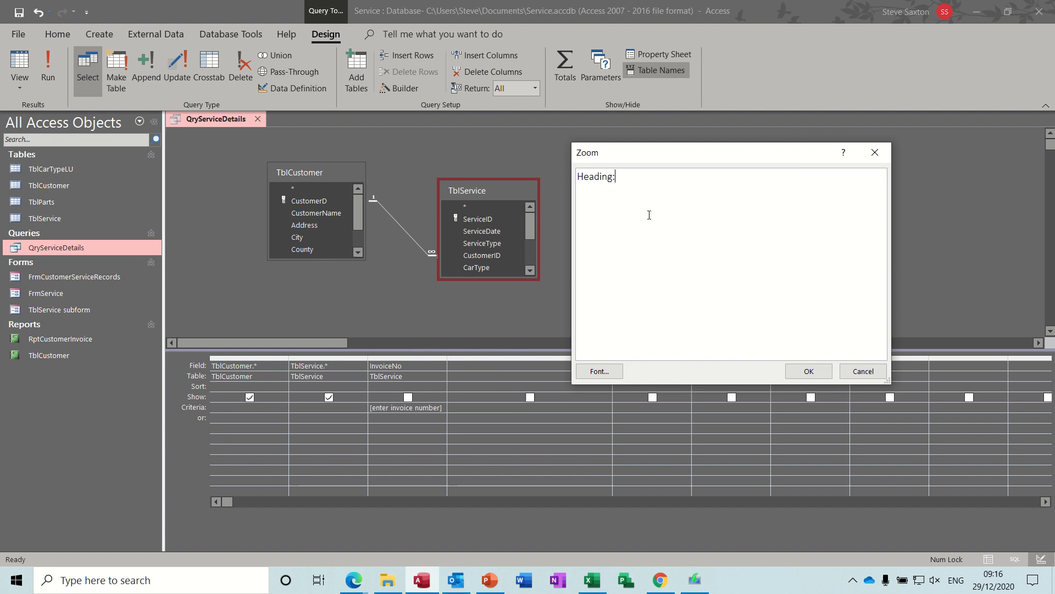
type("[")
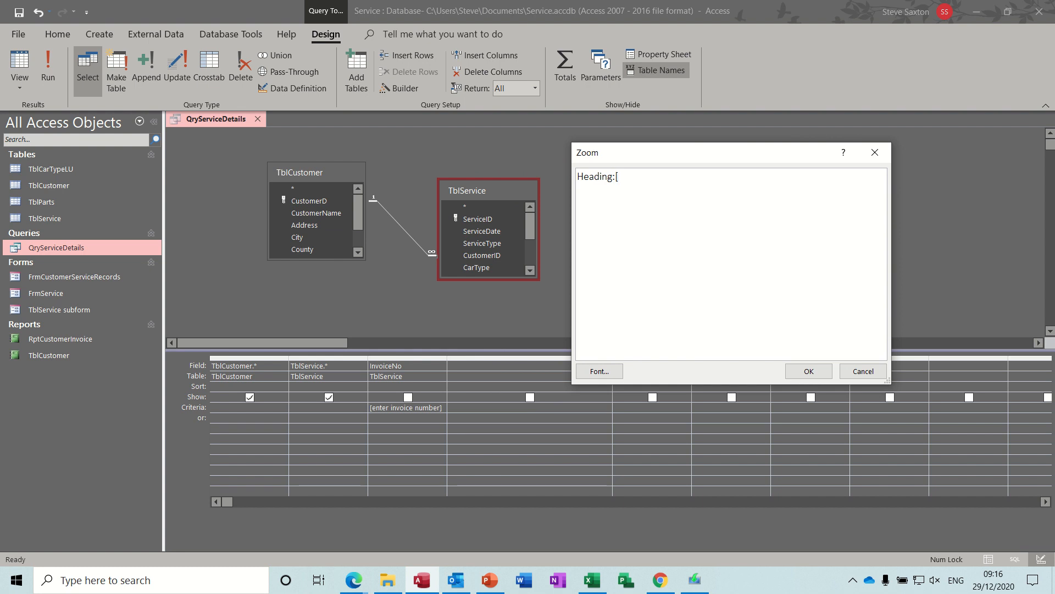
type("customern")
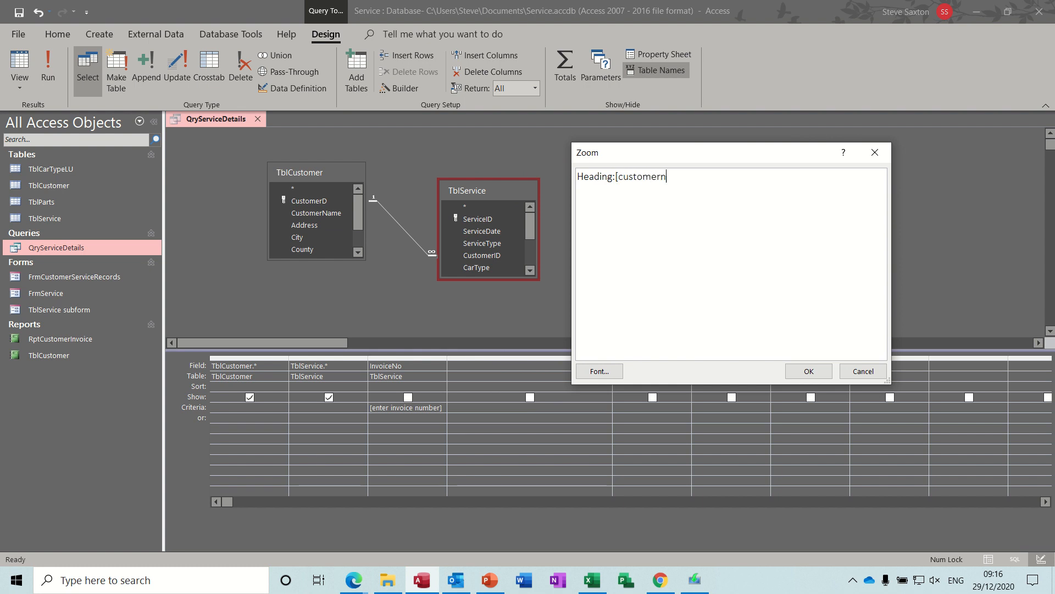
type("ame]")
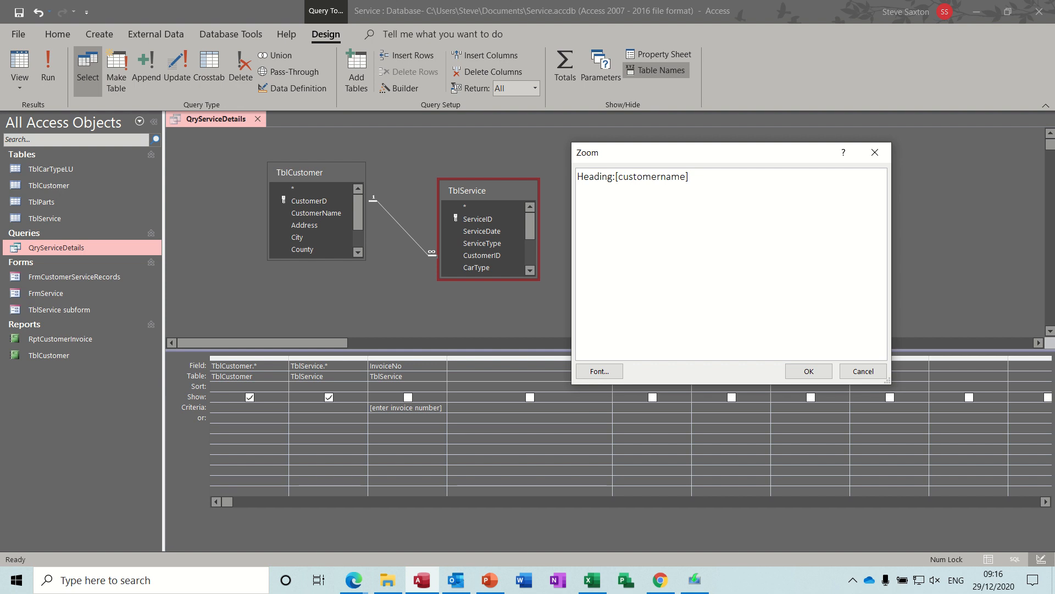
type("&")
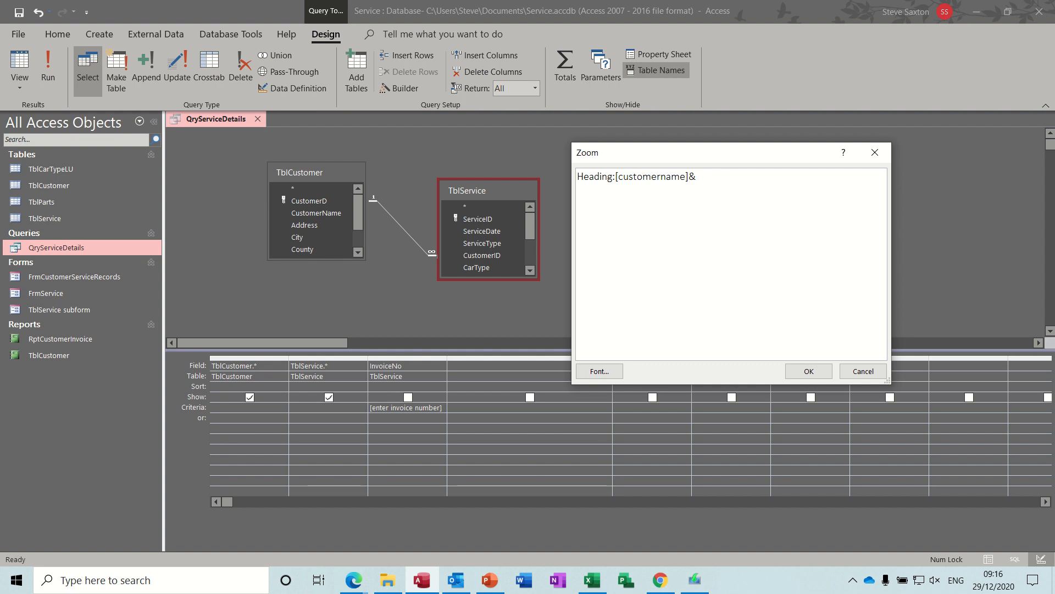
type("\"")
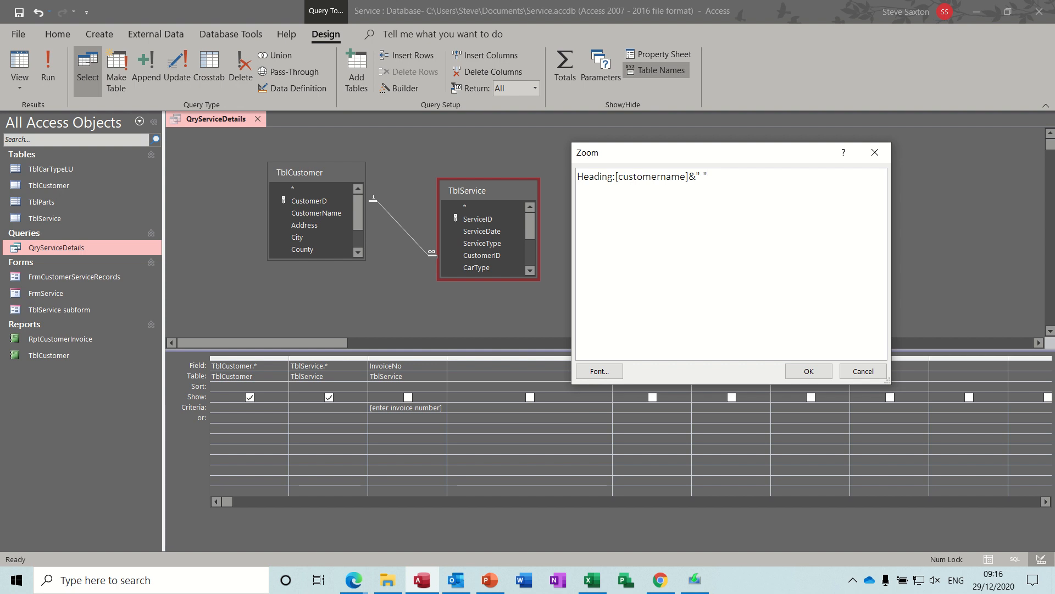
type("&")
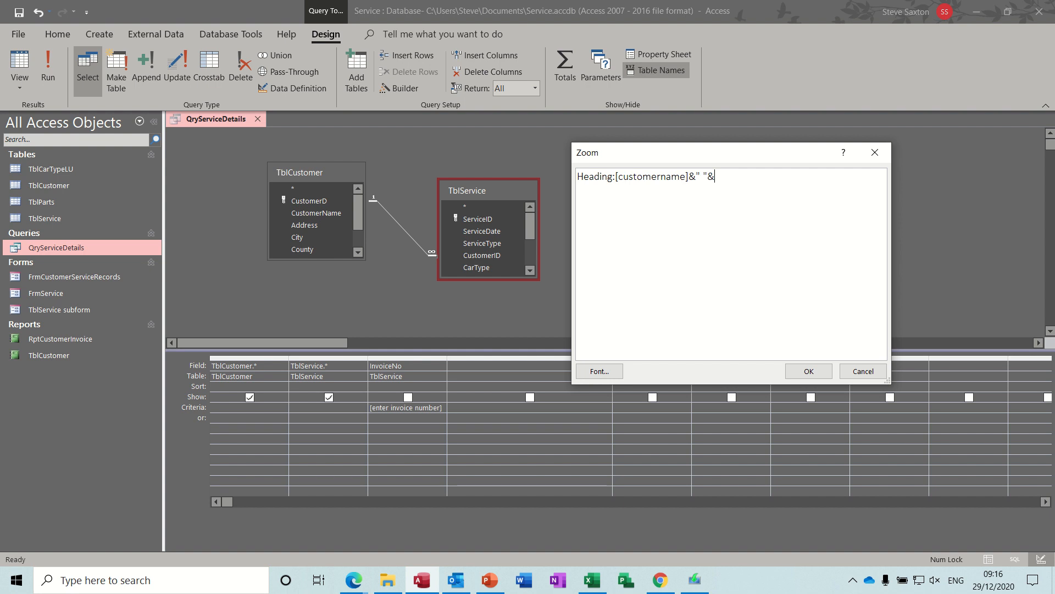
type("[")
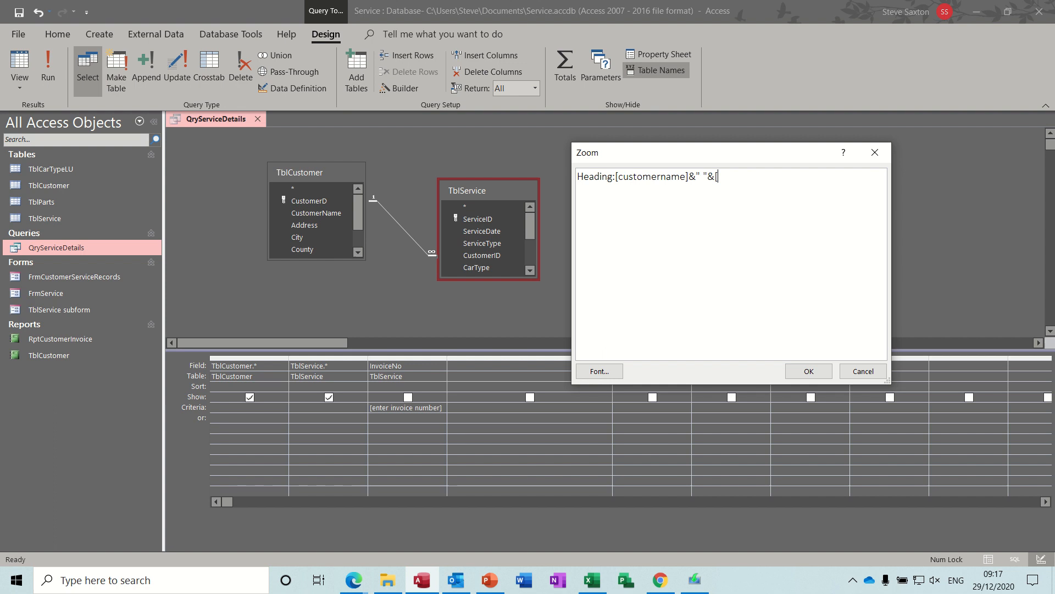
type("[addre")
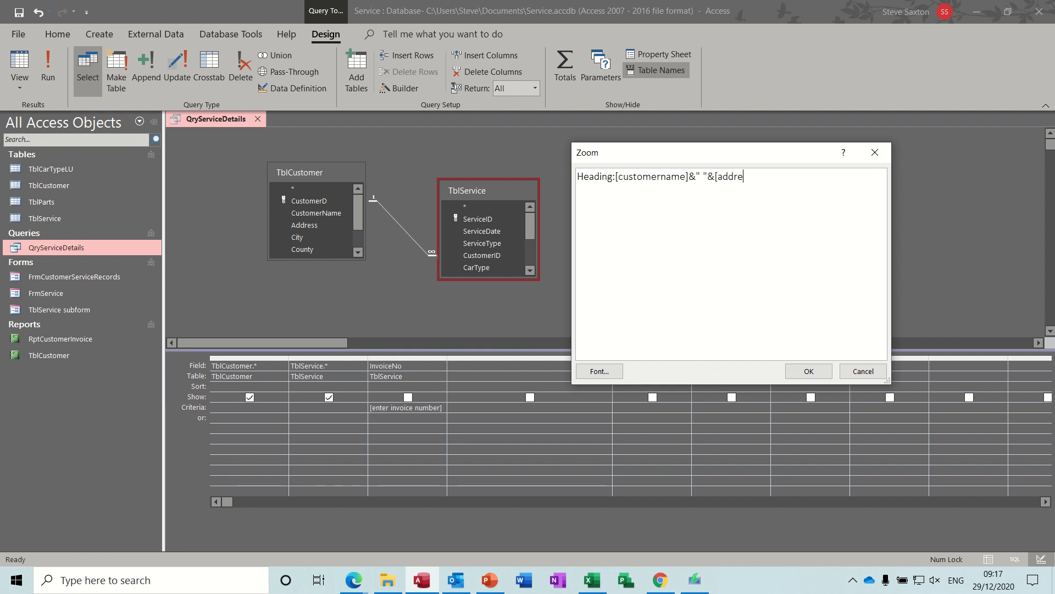
type("s]")
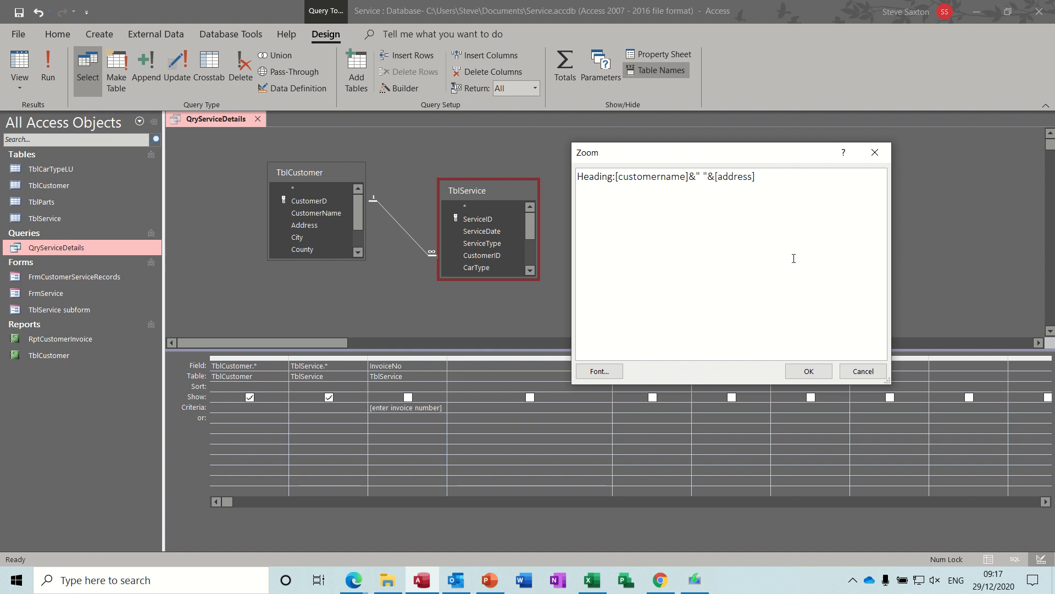
left_click(808, 370)
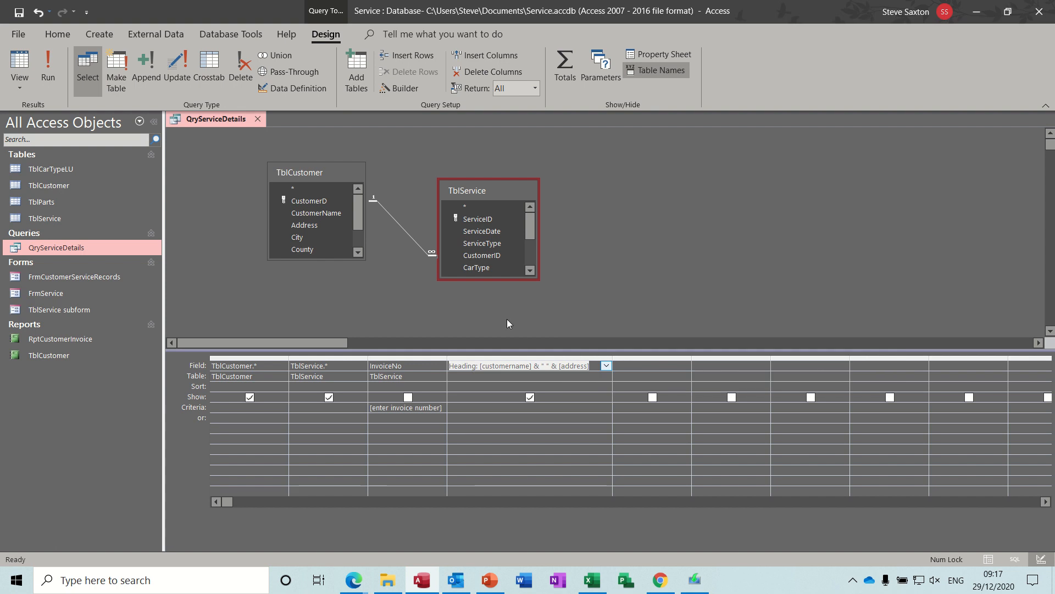
left_click(47, 63)
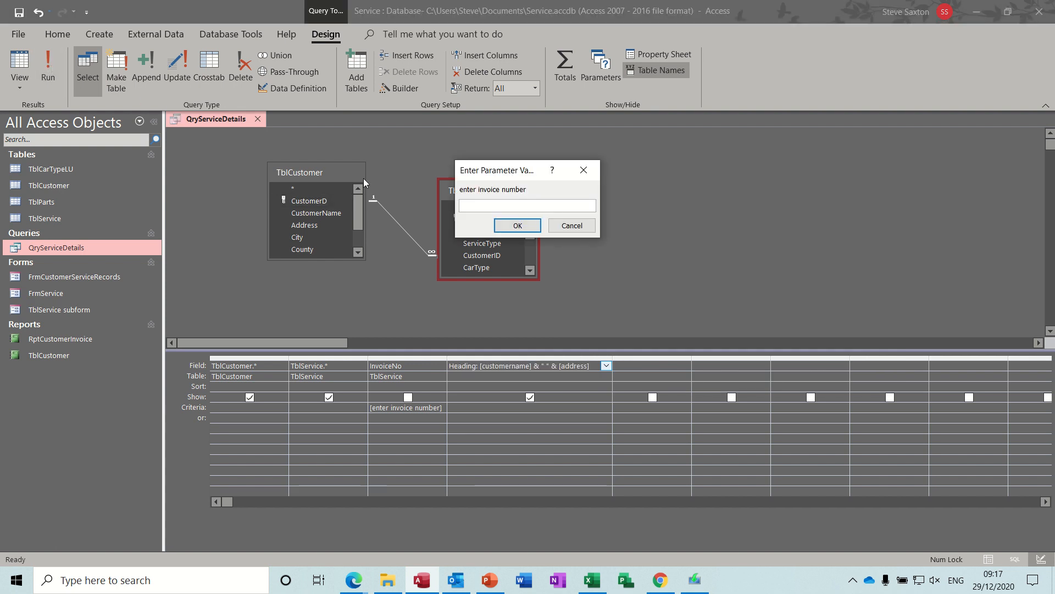
left_click(517, 224)
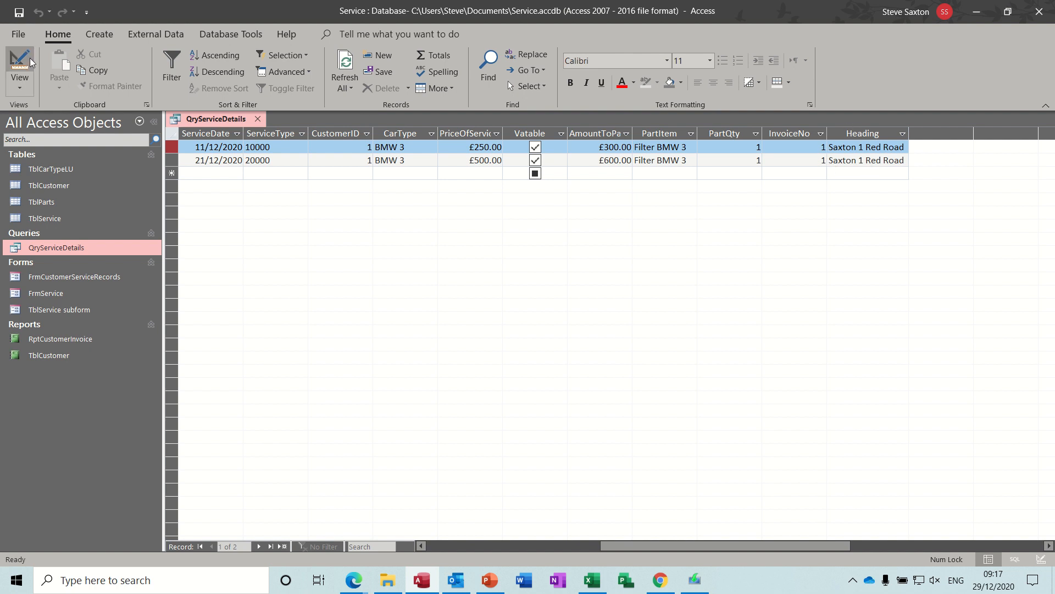
left_click(20, 64)
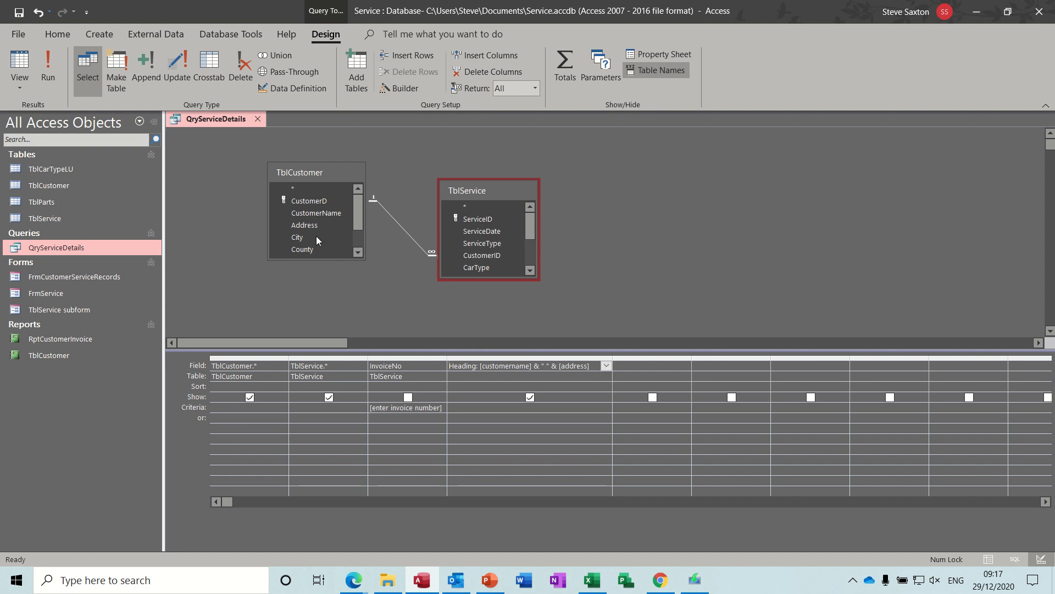
- Close the query without saving and start a new report in Design View
left_click(257, 119)
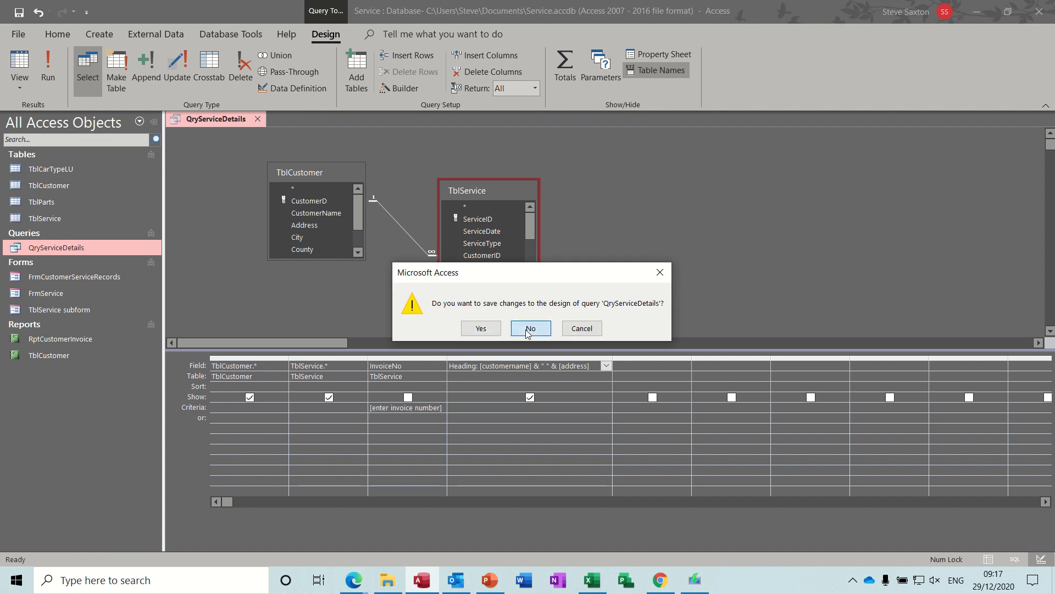
left_click(530, 328)
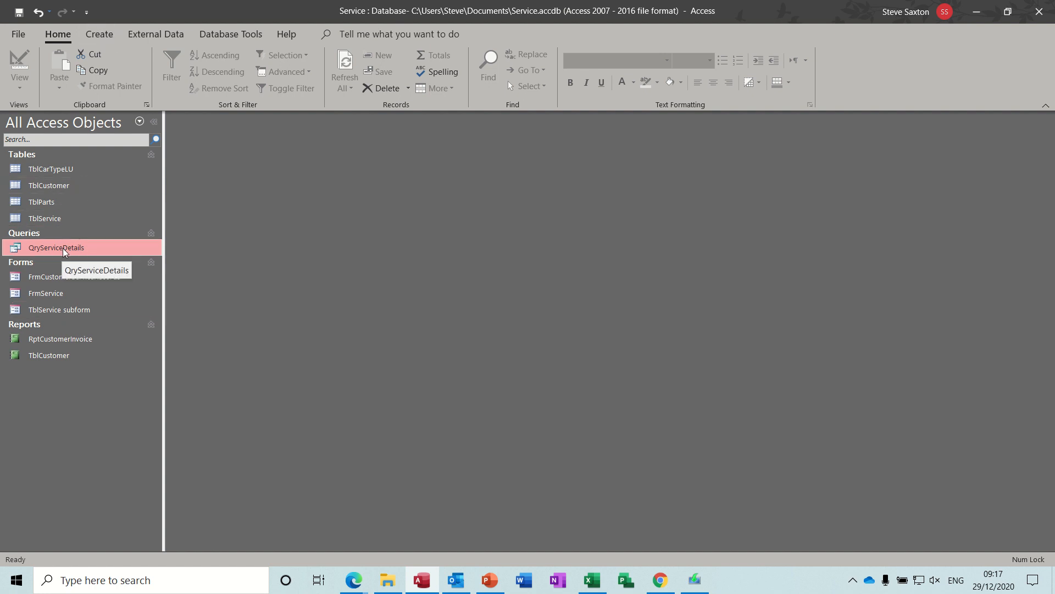
left_click(98, 34)
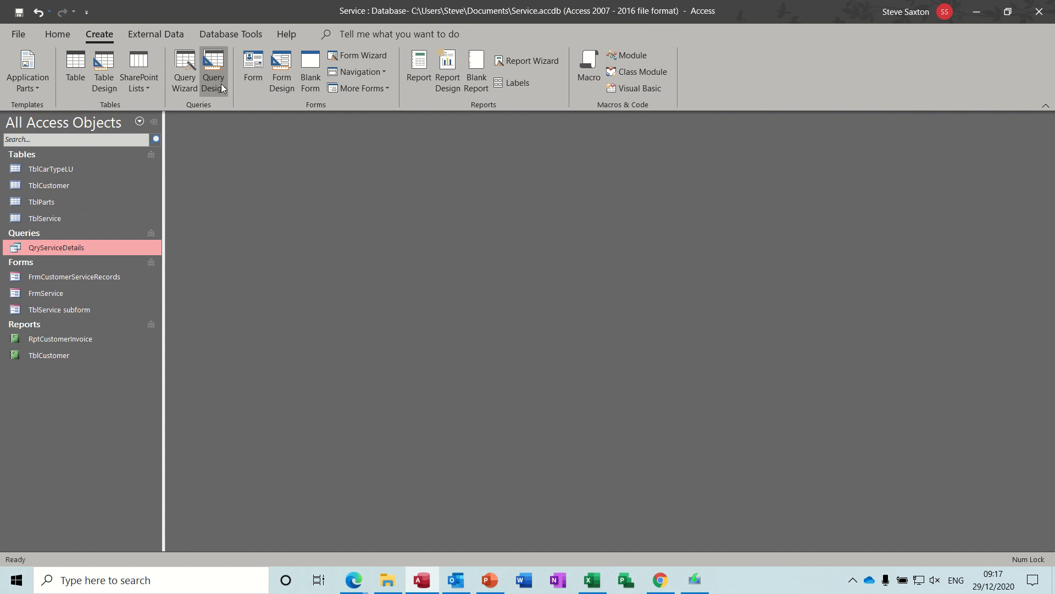
mouse_move(448, 68)
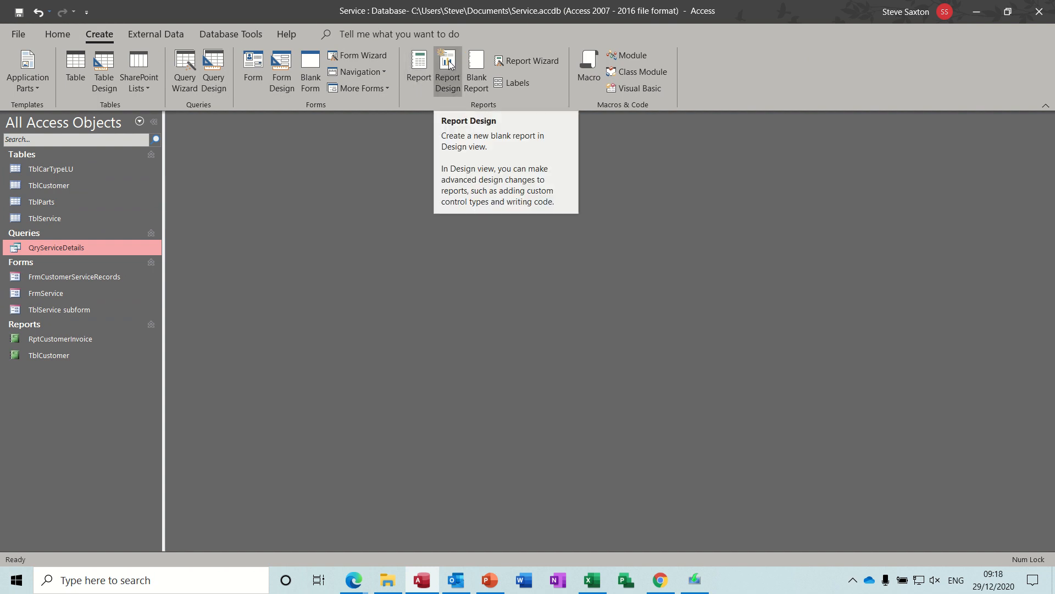
left_click(447, 67)
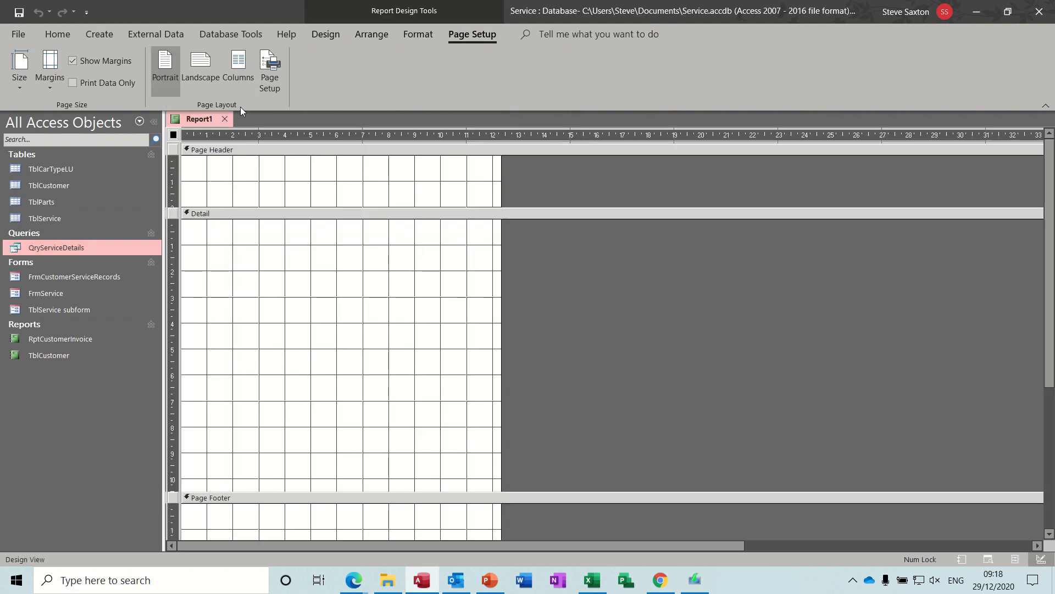
- Set the report's Record Source to QryServiceDetails in the Property Sheet
left_click(326, 35)
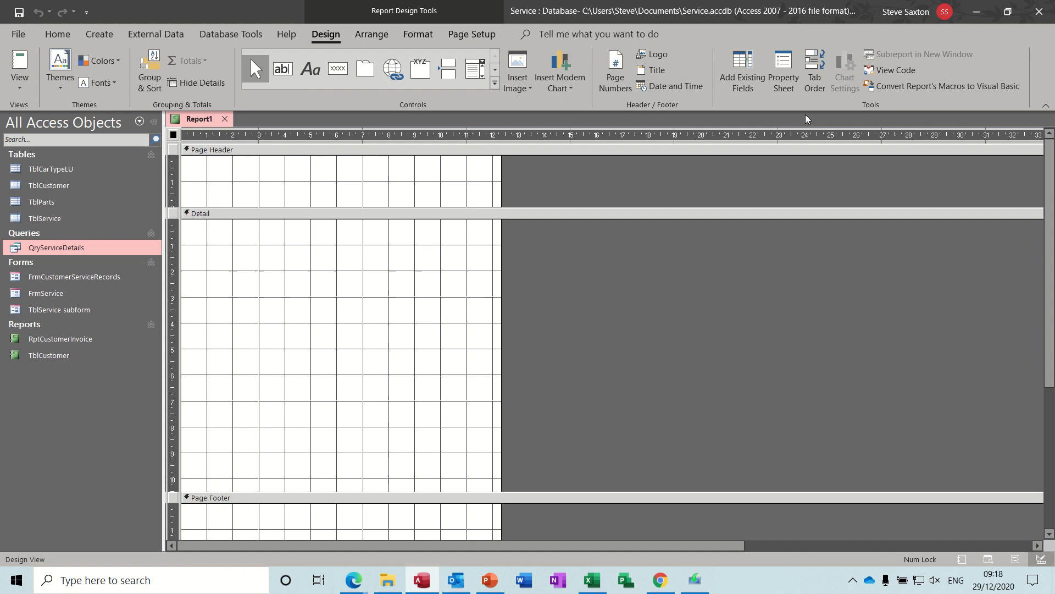
left_click(783, 71)
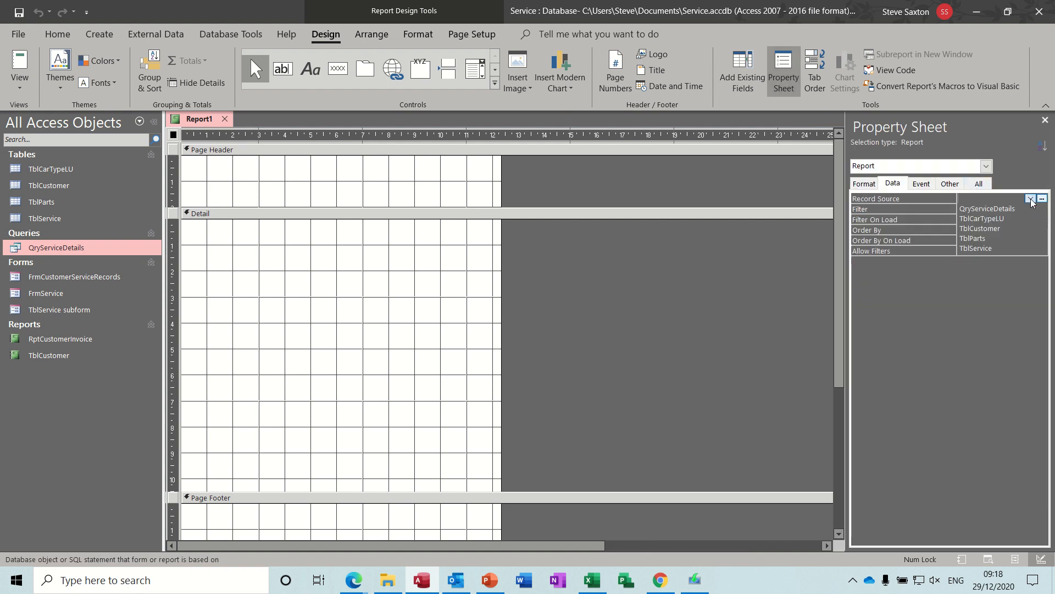
left_click(987, 208)
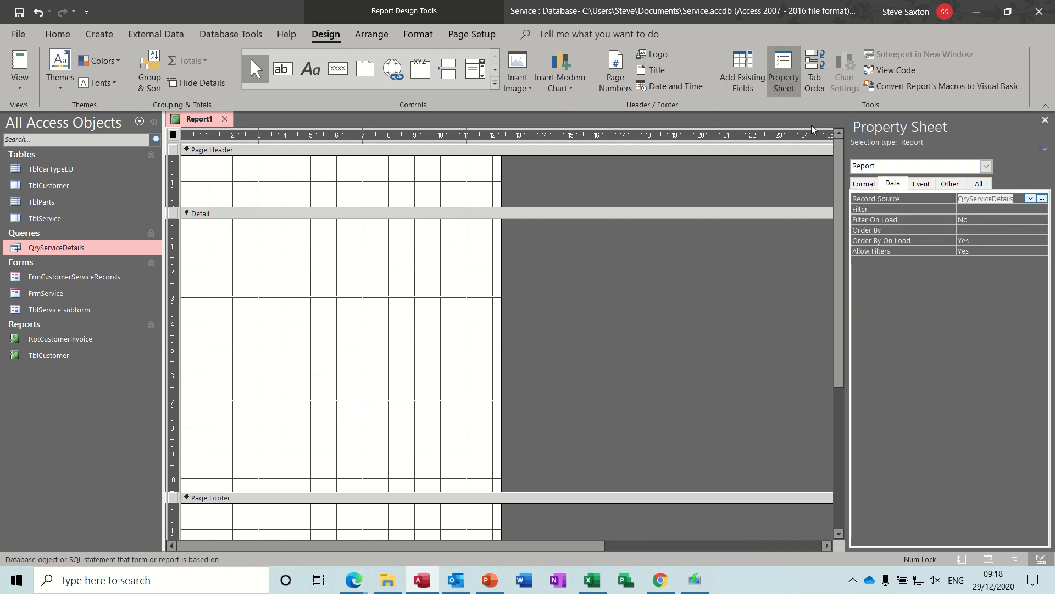
left_click(742, 73)
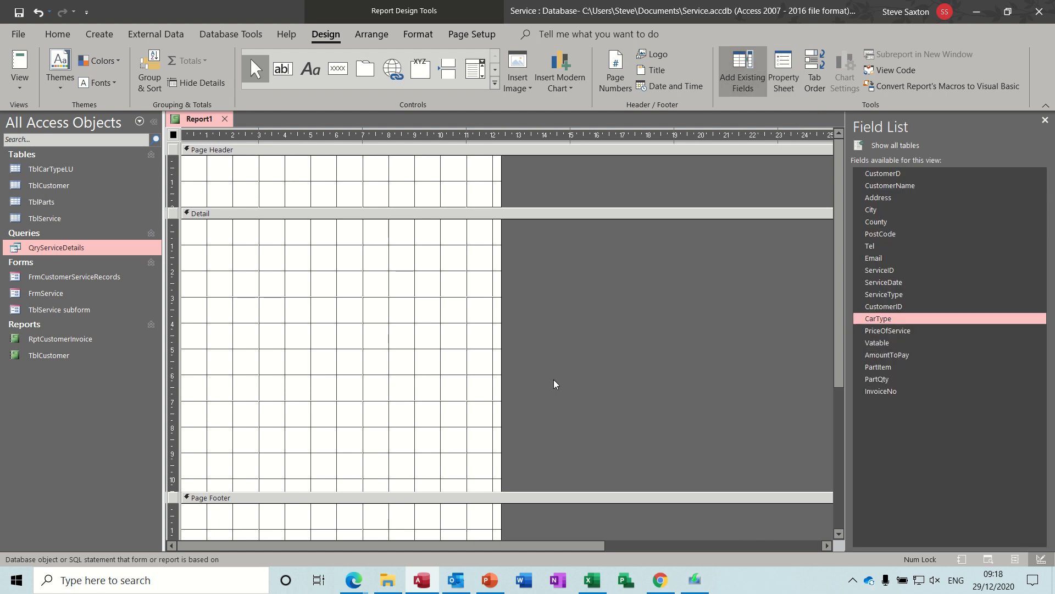
mouse_move(416, 300)
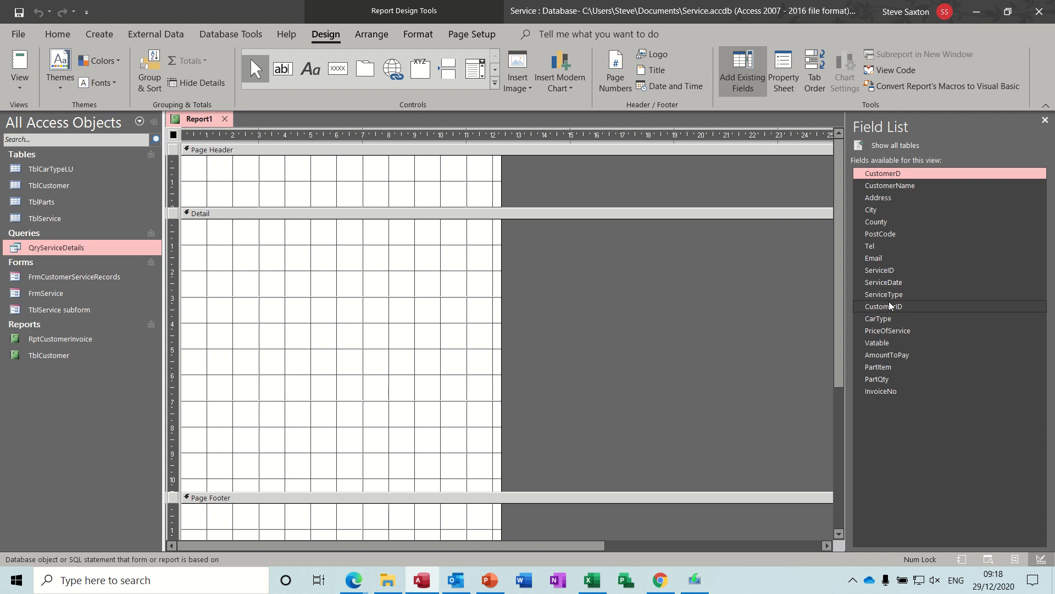
mouse_move(892, 245)
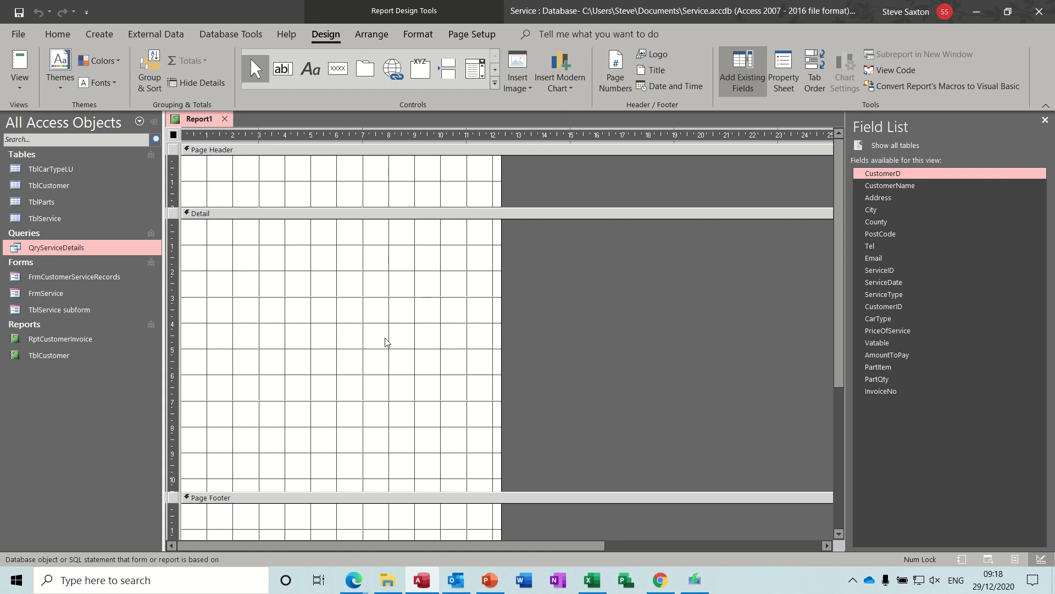
mouse_move(436, 219)
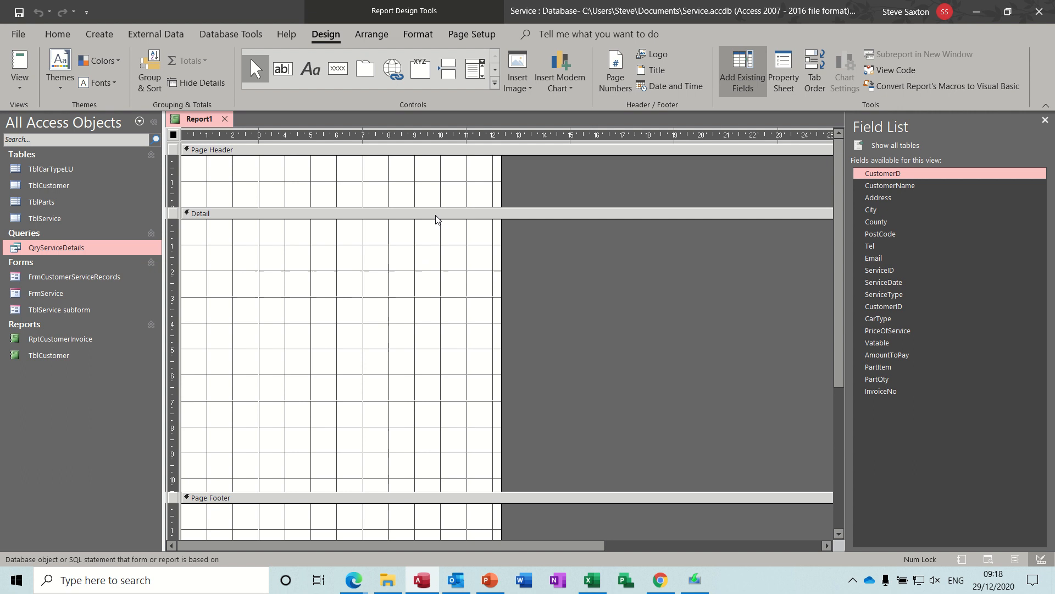
- Select the Text Box control to draw on the report
left_click(283, 69)
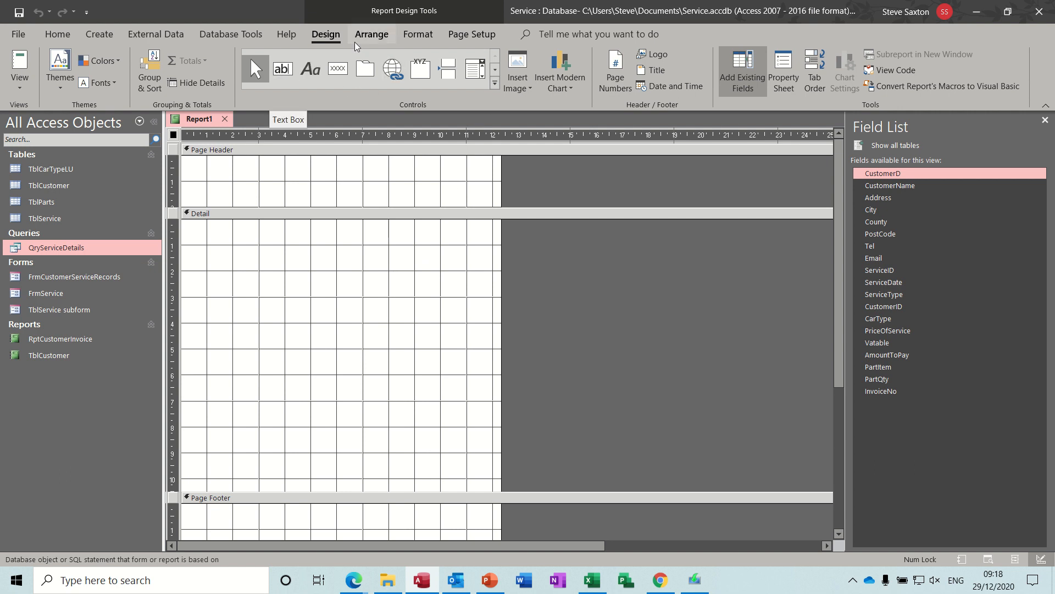
left_click(283, 68)
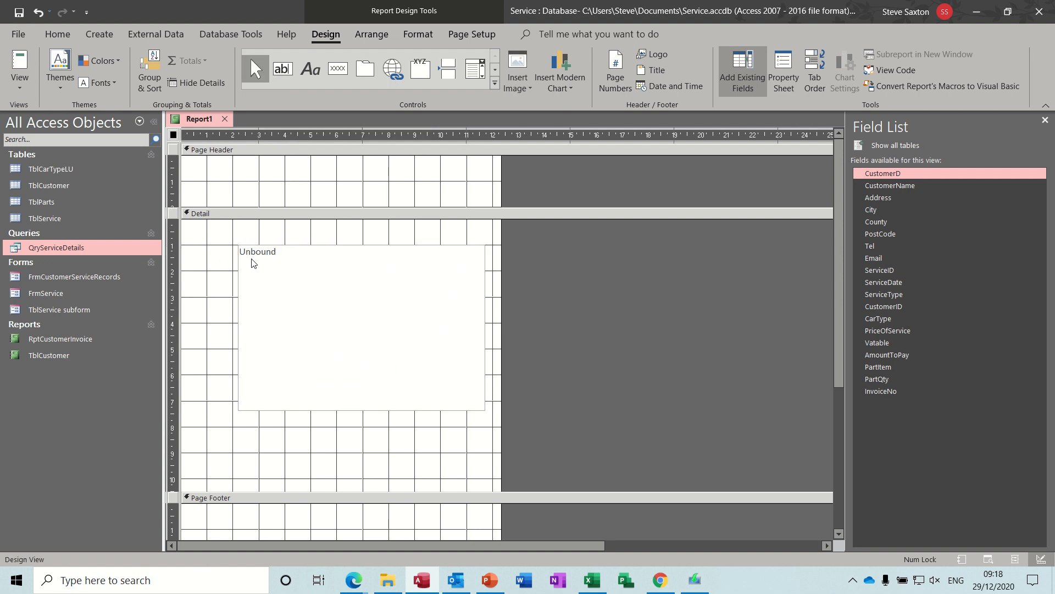
- Select the unbound text box in the Detail section and resize it into a large area
left_click(361, 326)
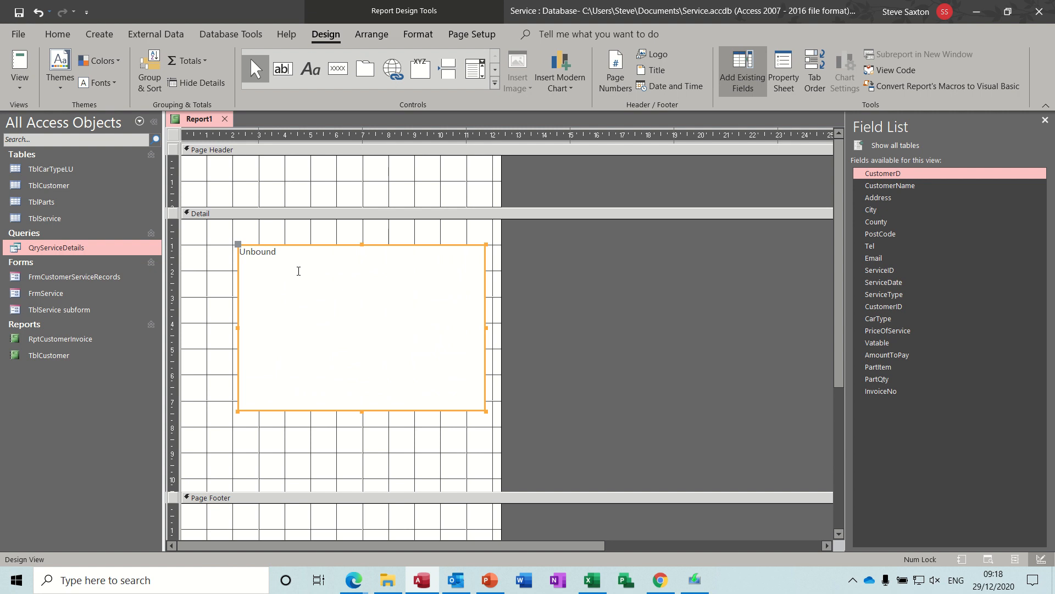
mouse_move(386, 366)
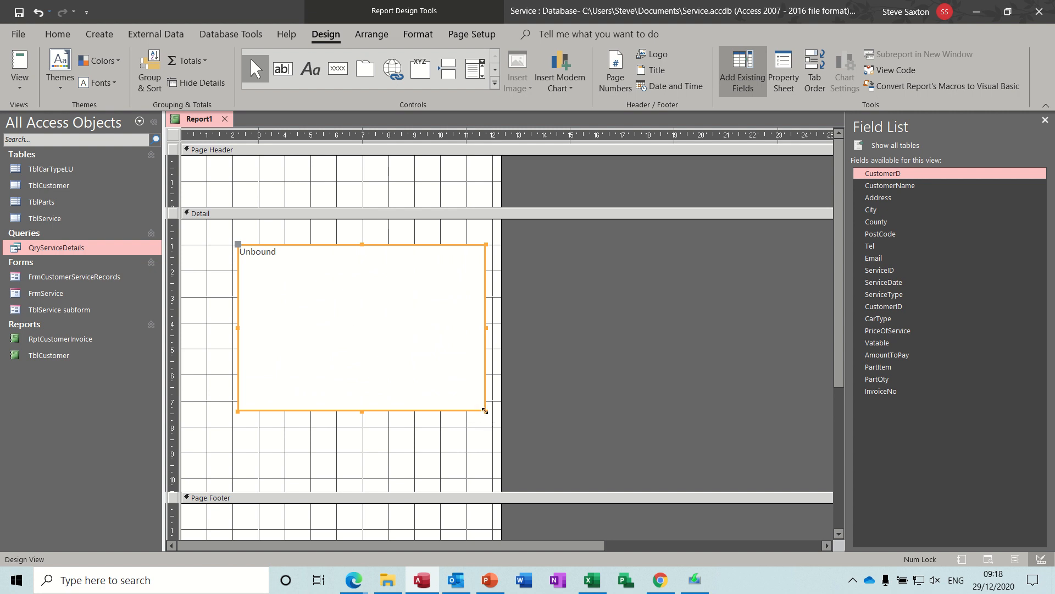
left_click_drag(485, 410, 317, 282)
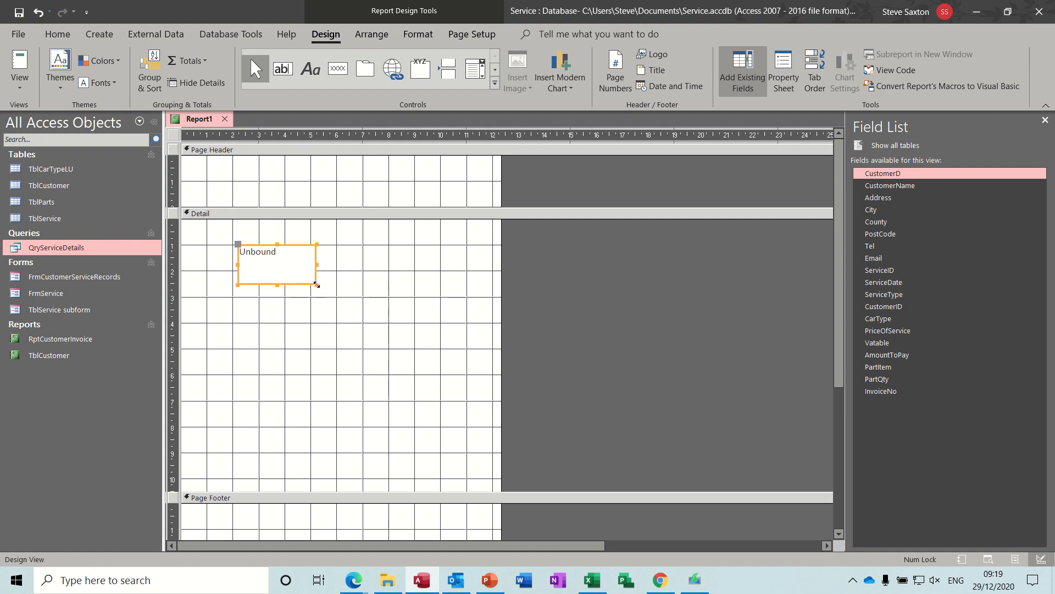
left_click_drag(316, 284, 523, 436)
type("=[")
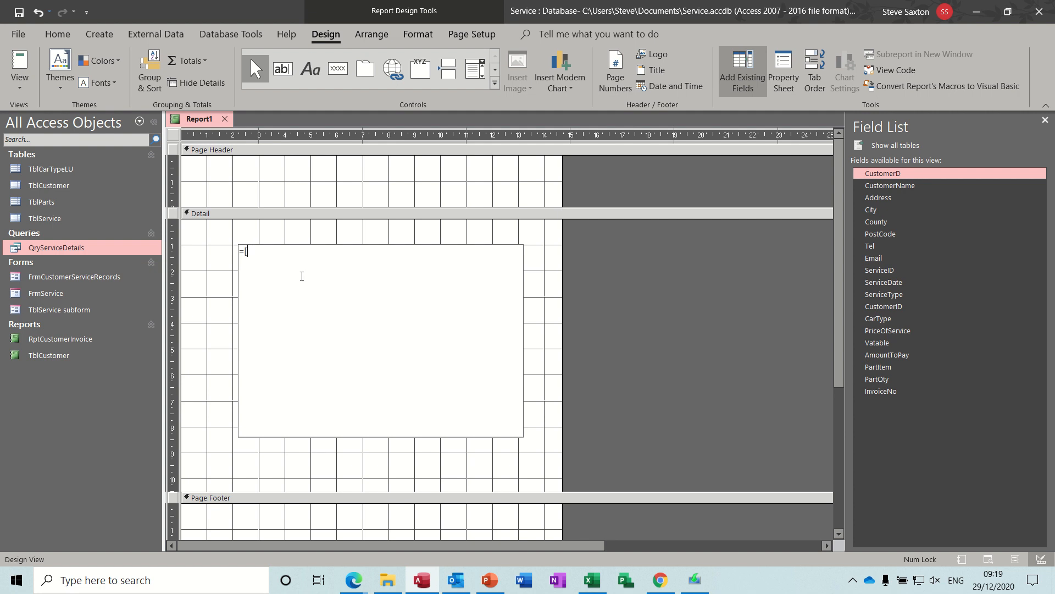
- Enter =[customername] & " " & [address] as the start of the text box expression
type("cus")
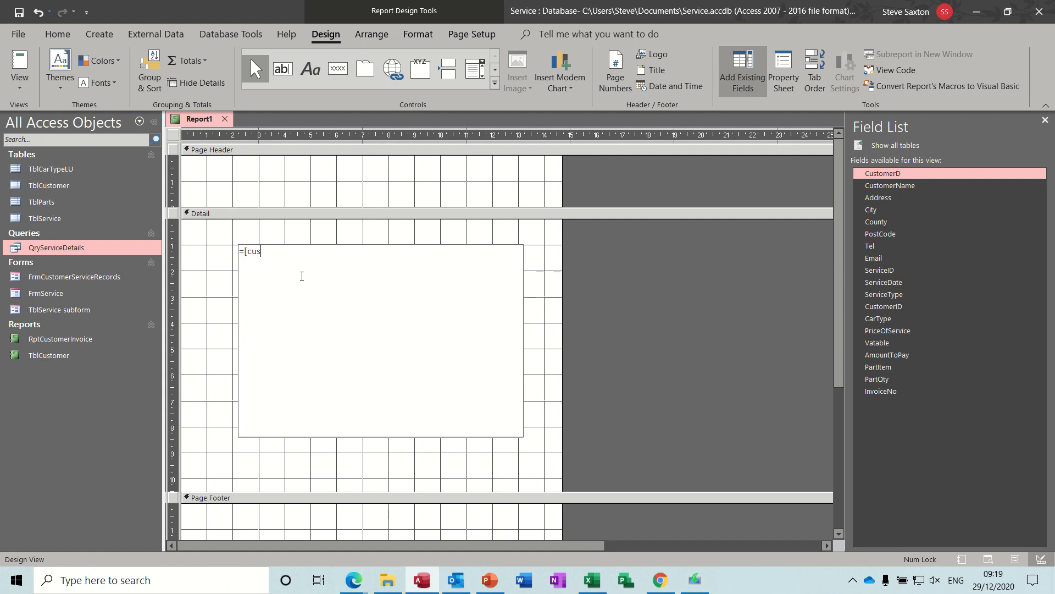
type("t")
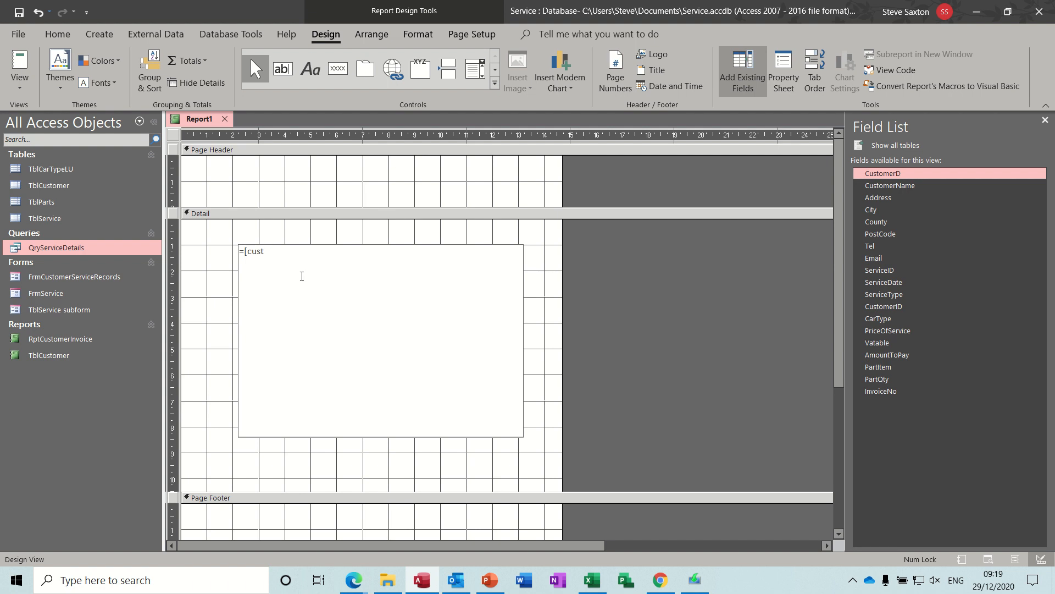
type("omrname")
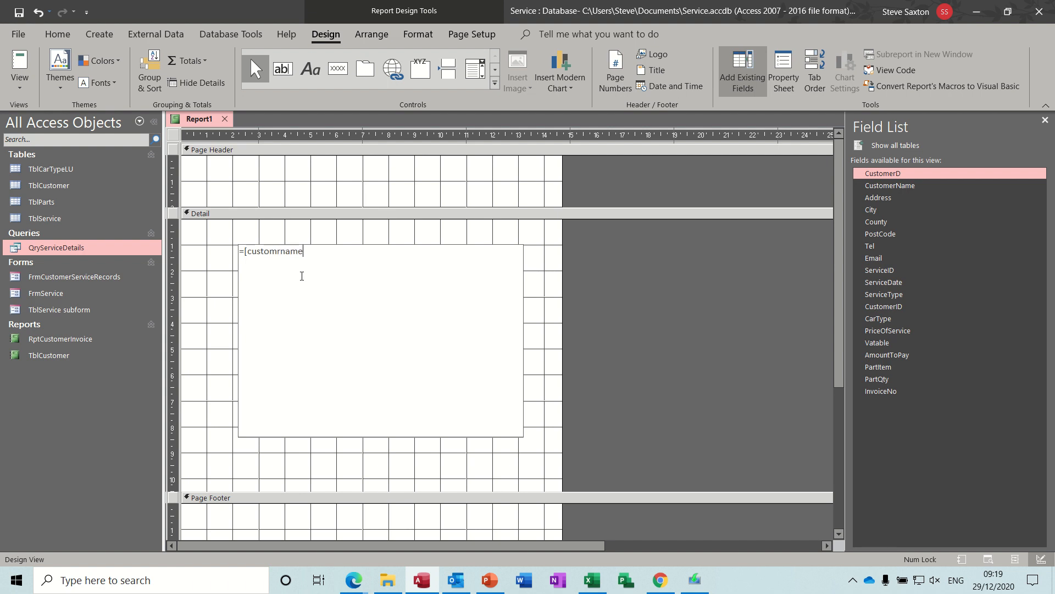
type("]")
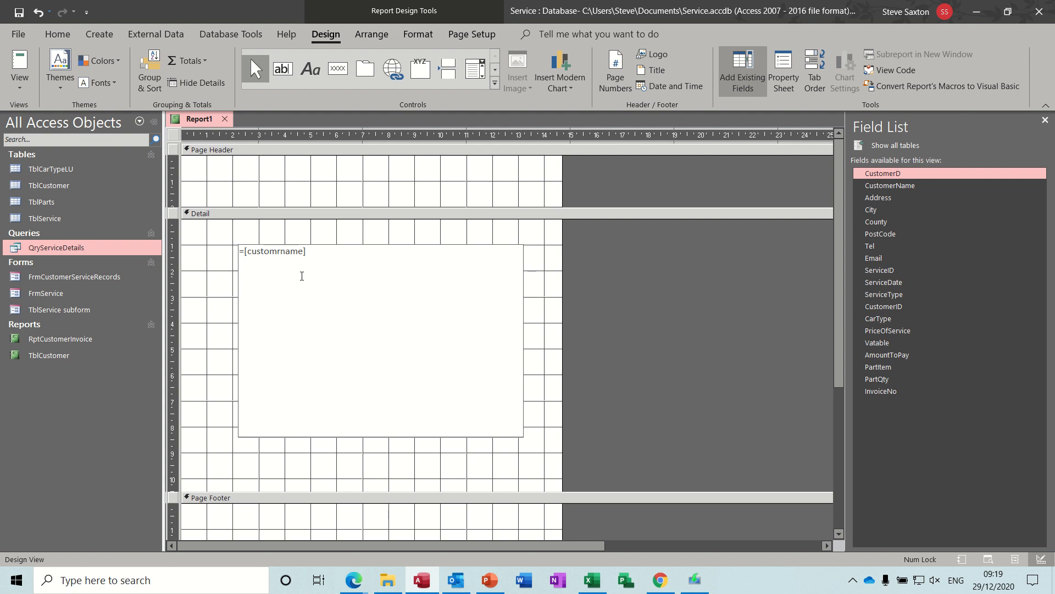
type("&")
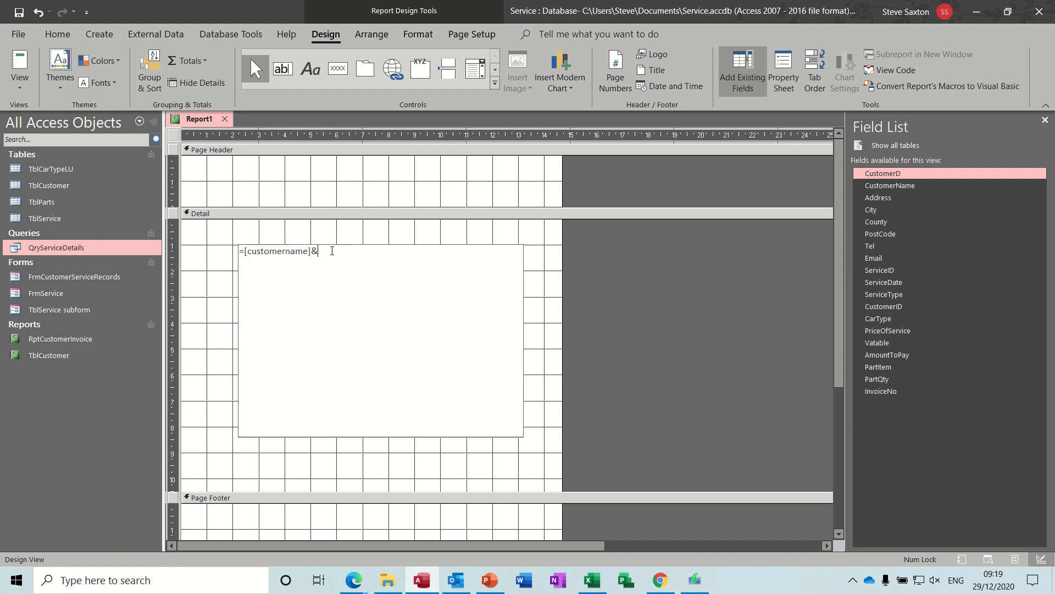
type("\"")
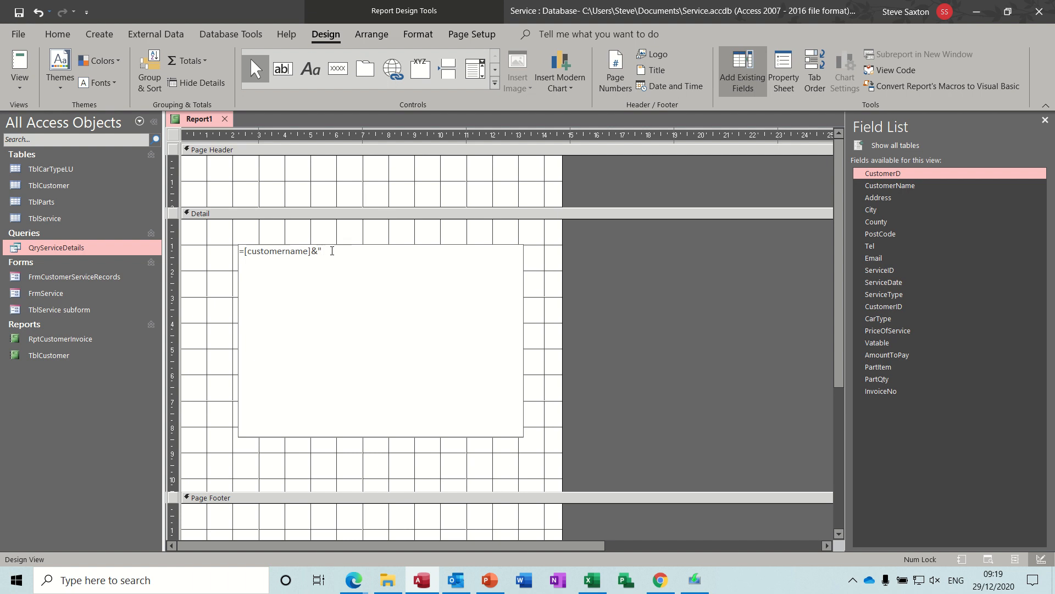
type("\"&")
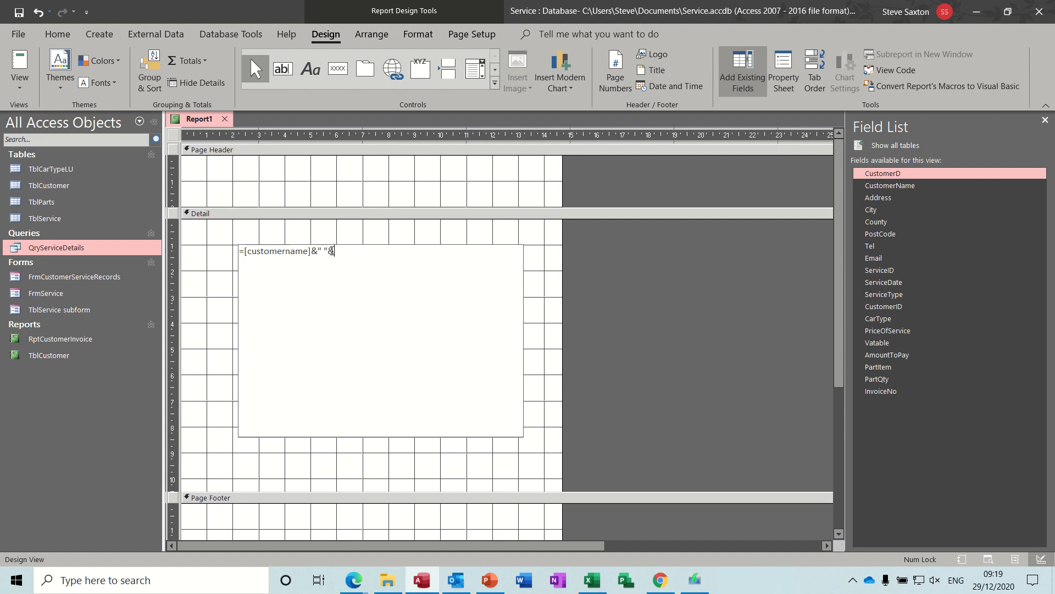
type("[")
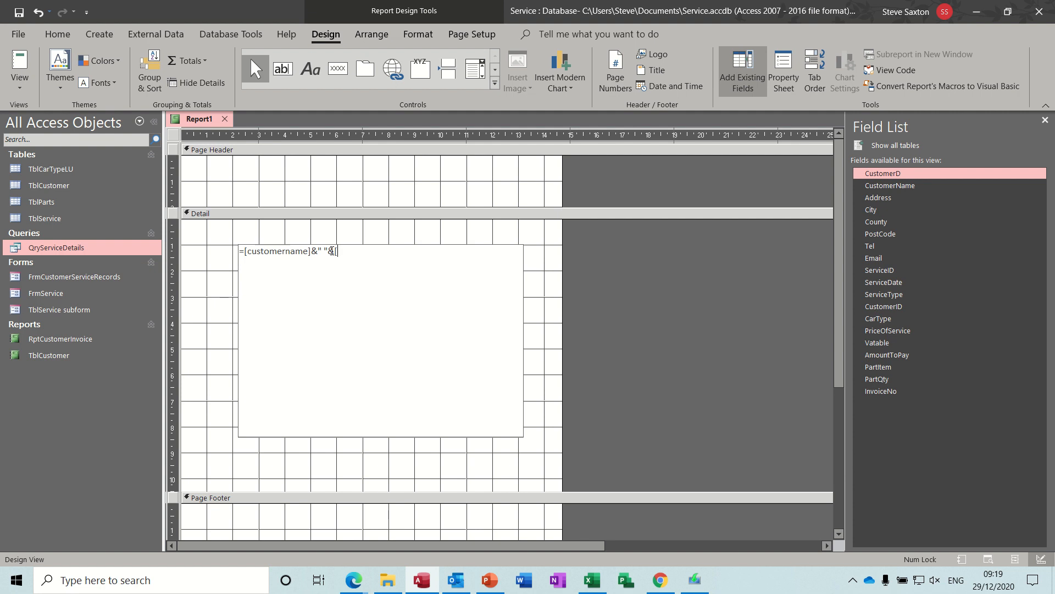
type("[a")
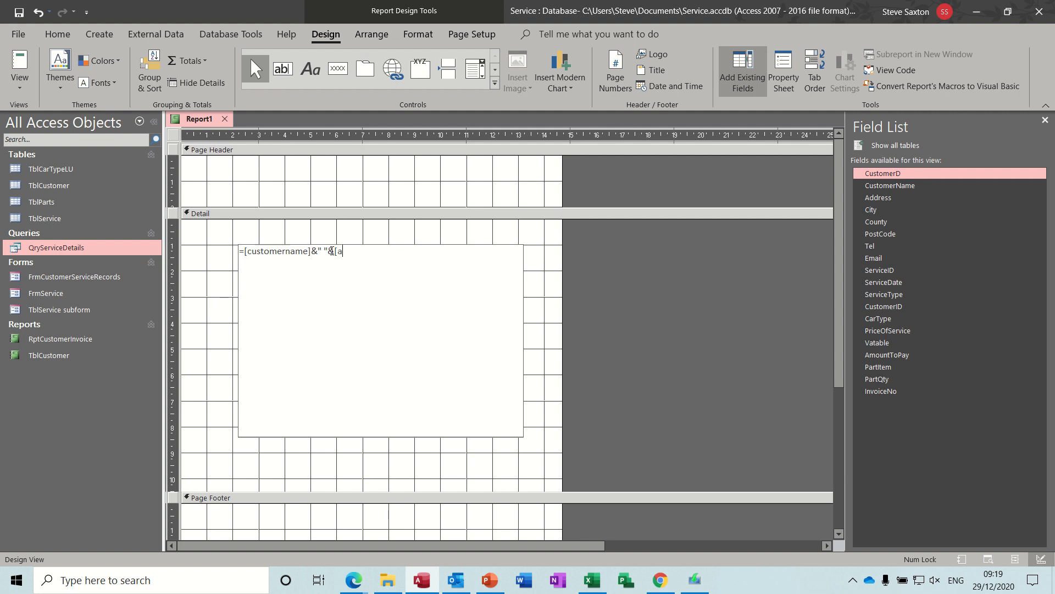
type("ddre")
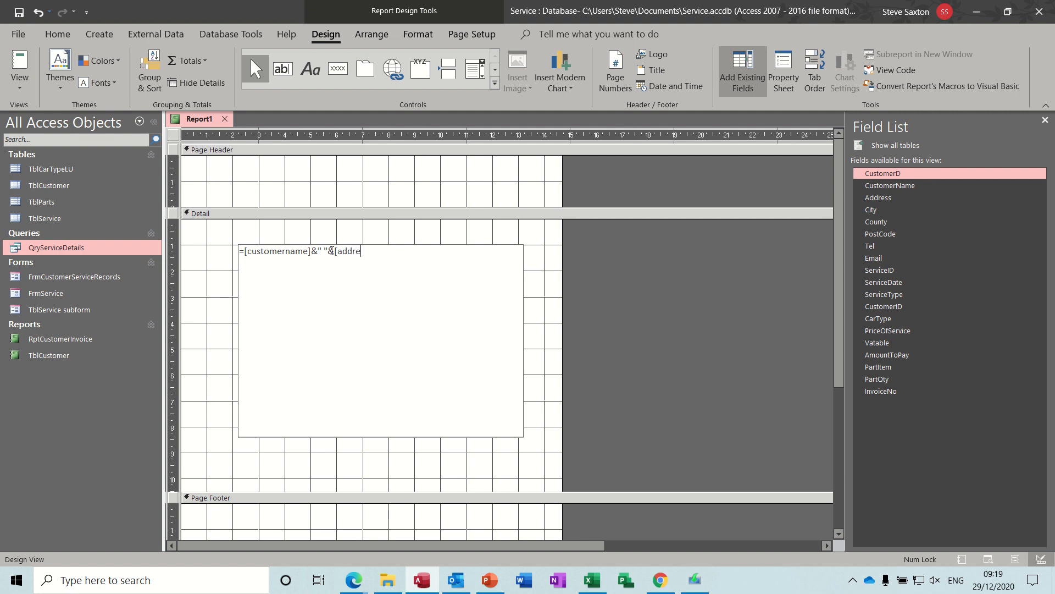
type("ss")
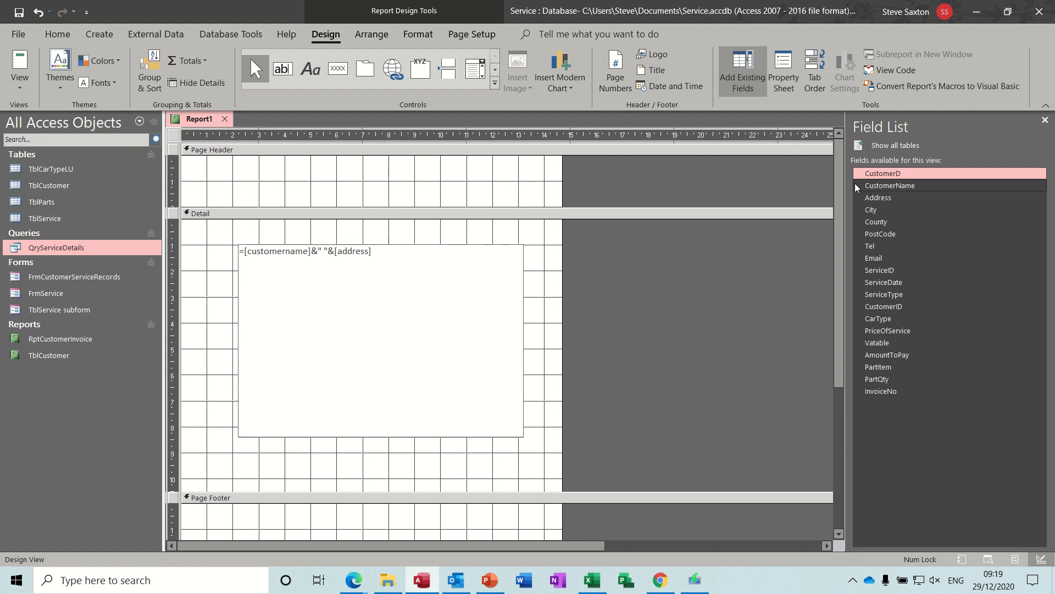
mouse_move(442, 295)
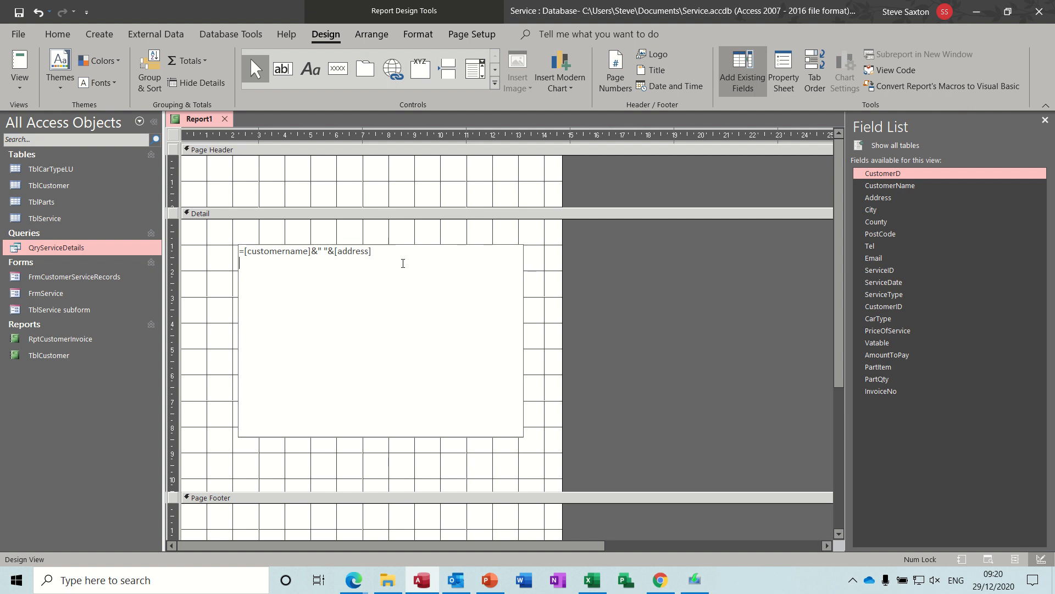
- Extend the expression with & " " & [city]
type("&")
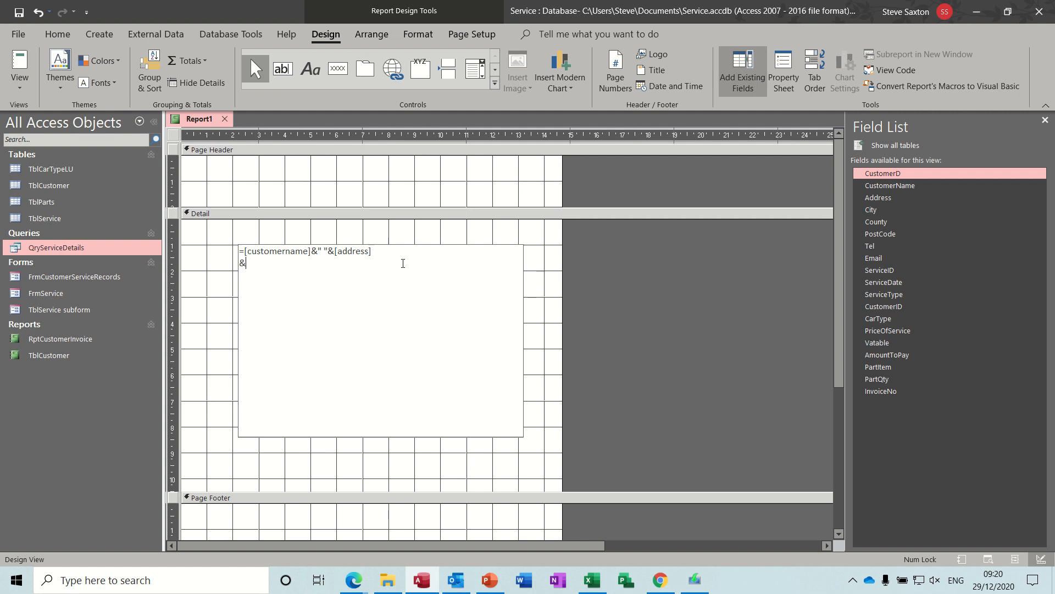
type("\" \"")
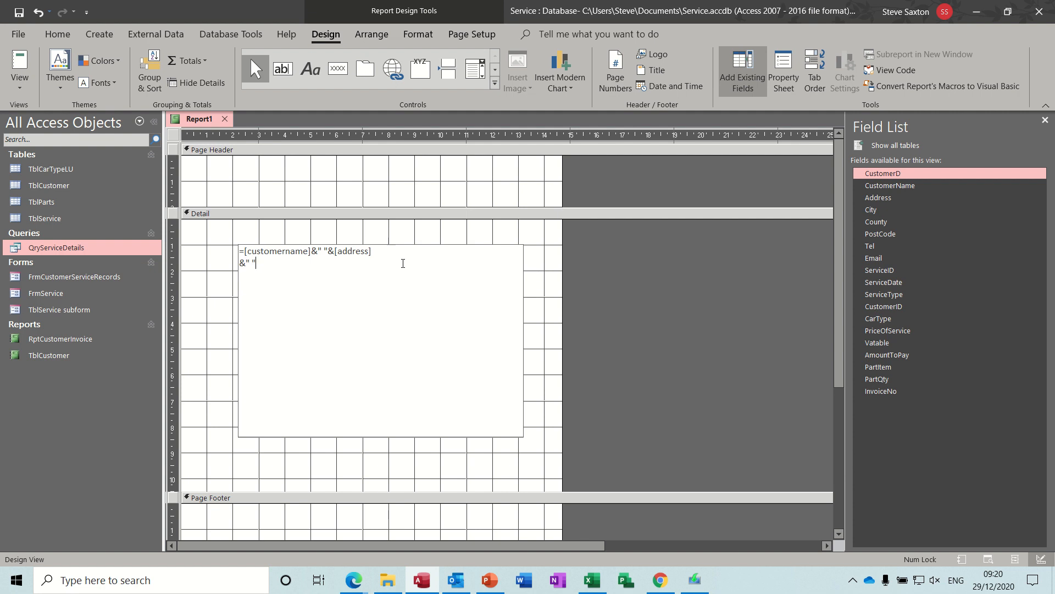
type("&")
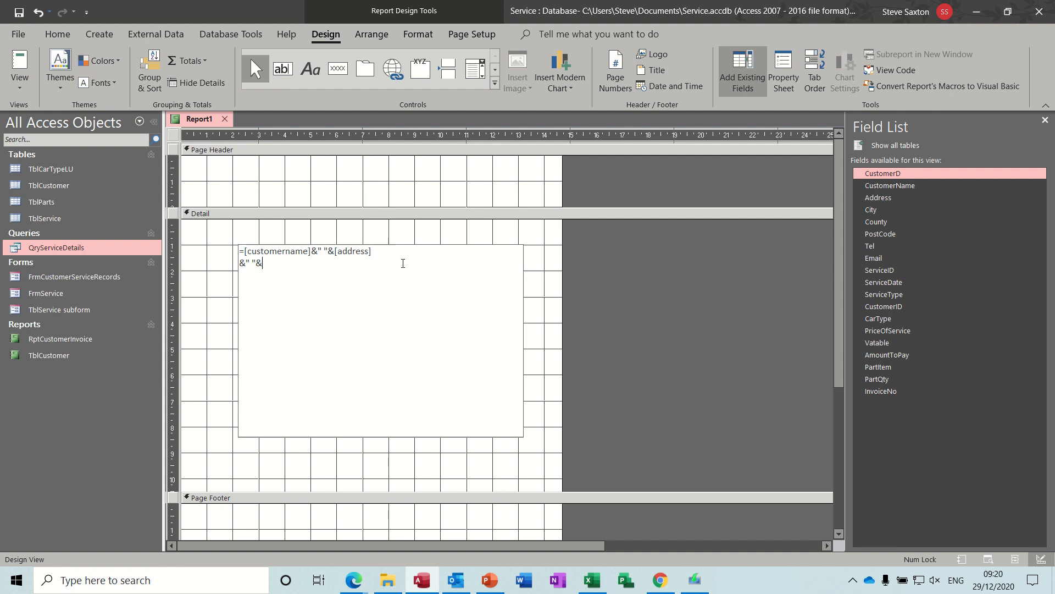
type("[city")
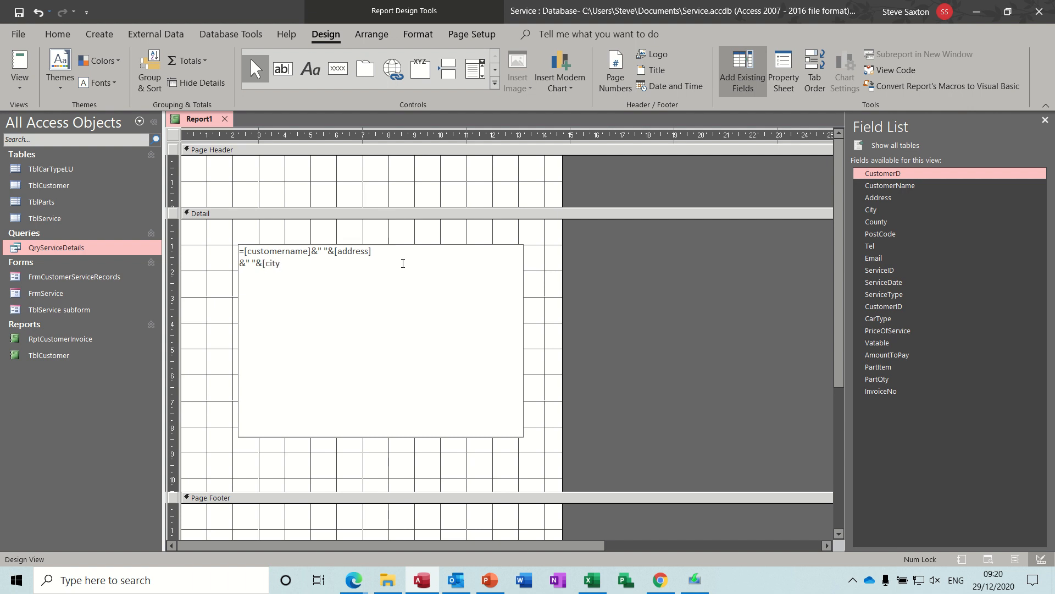
type("]")
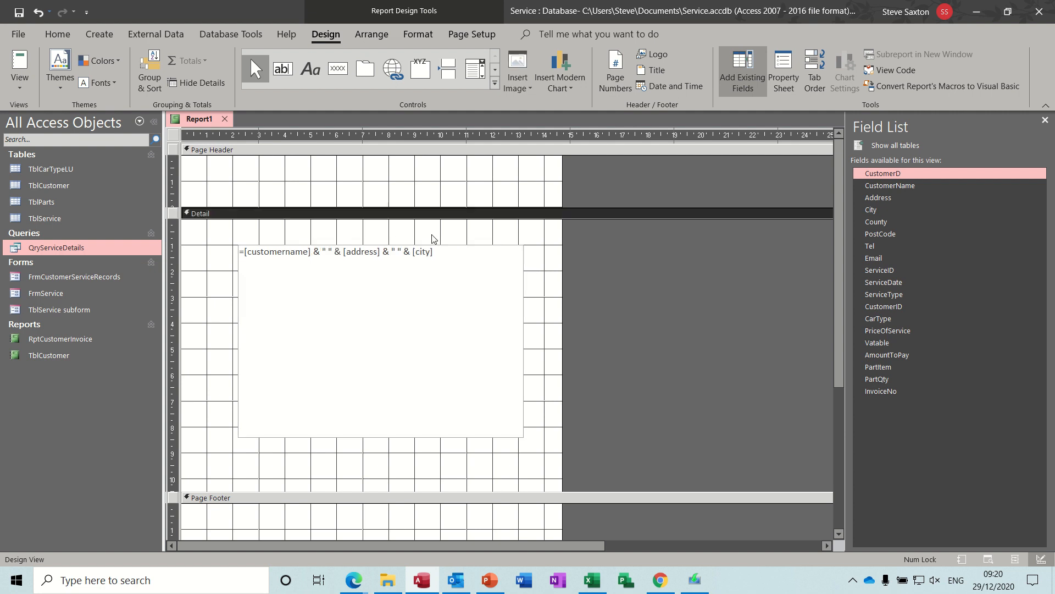
left_click(19, 64)
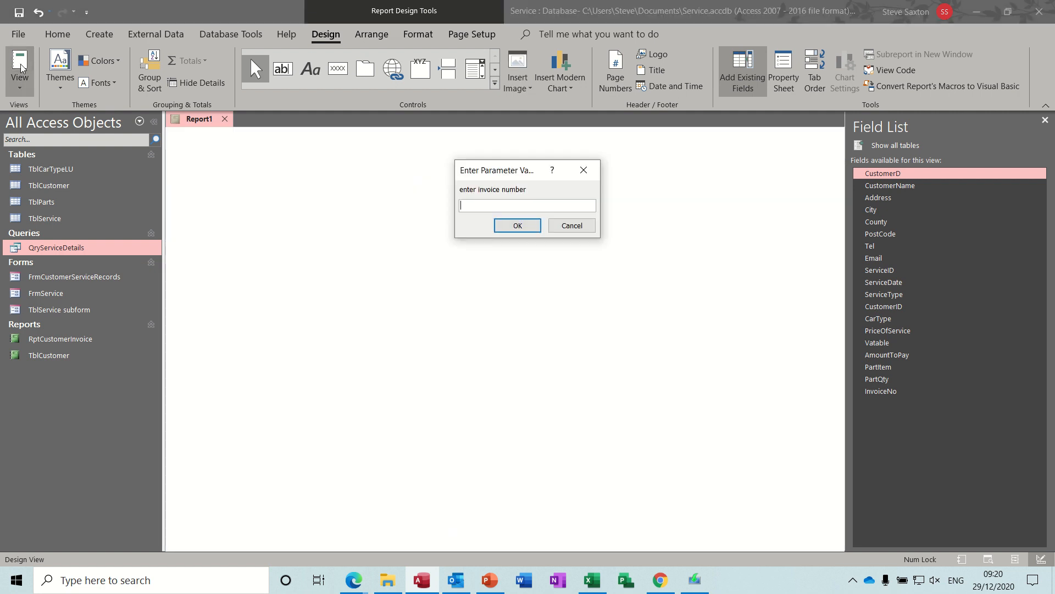
left_click(517, 224)
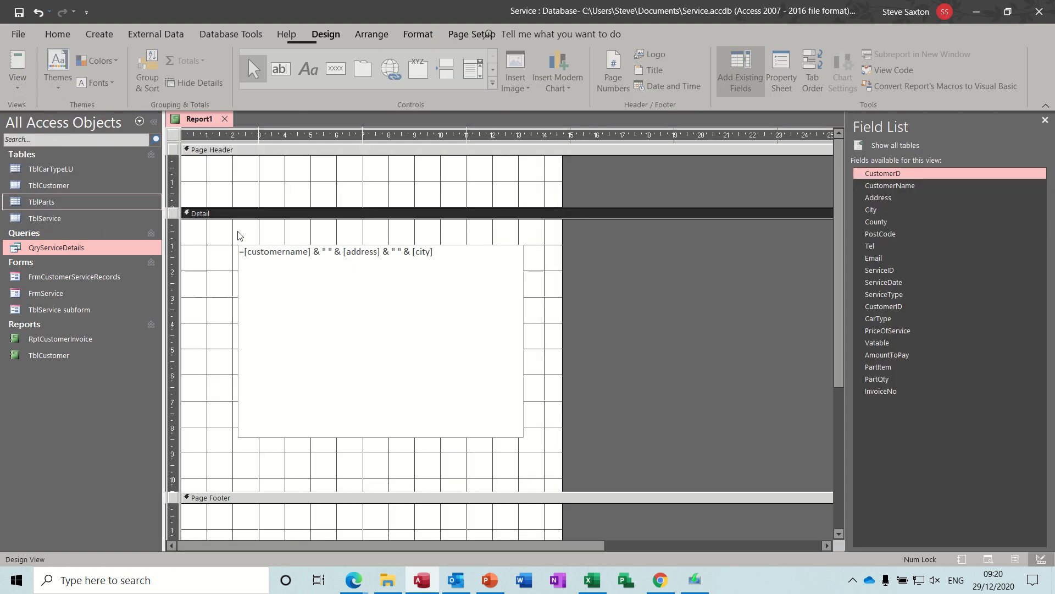
- Insert a line break inside the quotes before [city] and preview the report
left_click(380, 336)
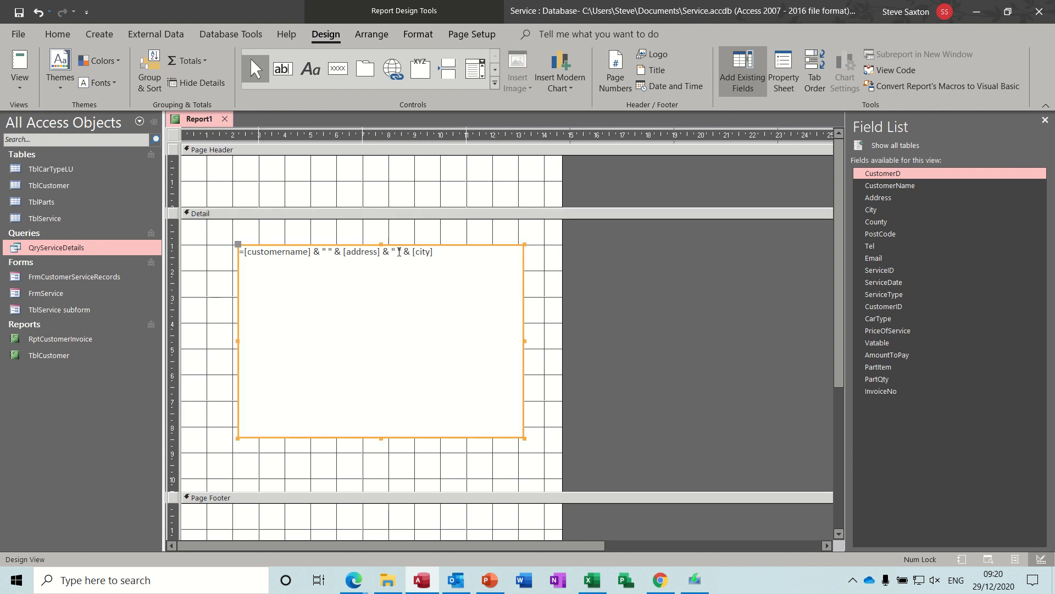
left_click(421, 295)
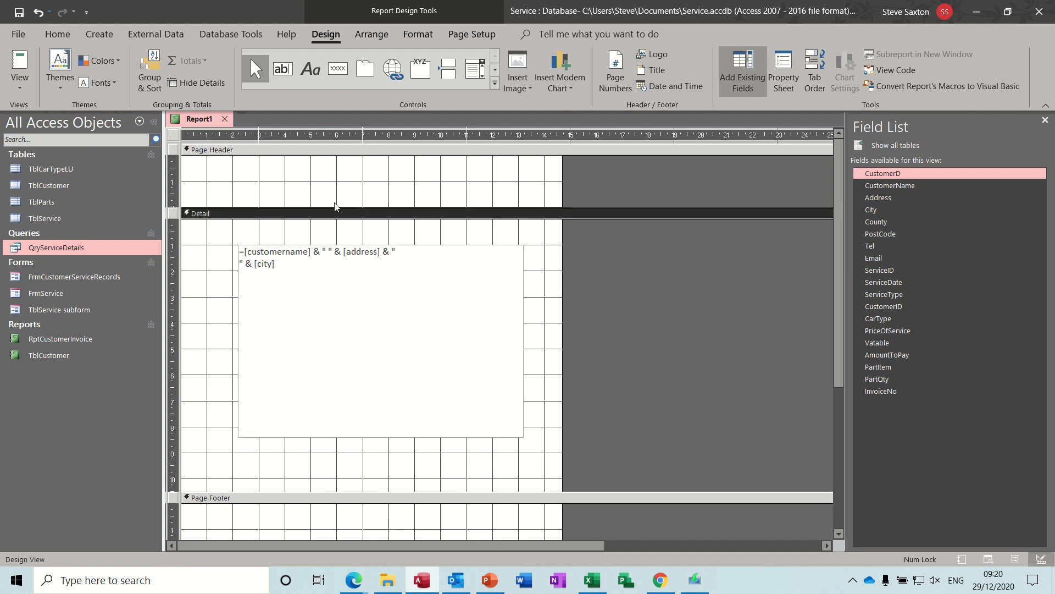
left_click(19, 67)
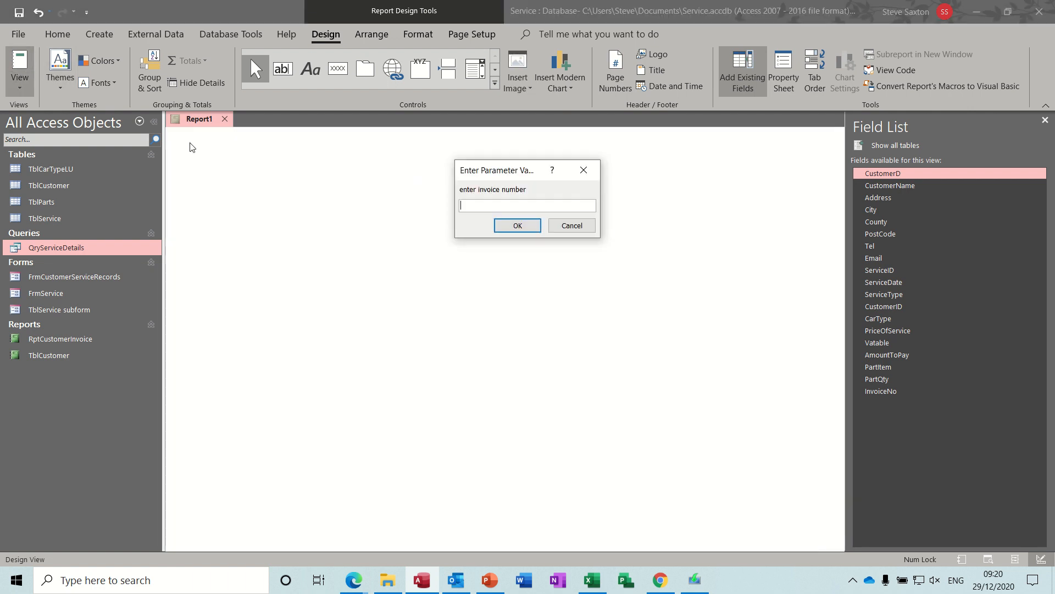
- Accept the invoice prompt to view the report, then return to Design View and re-enter the expression
left_click(517, 224)
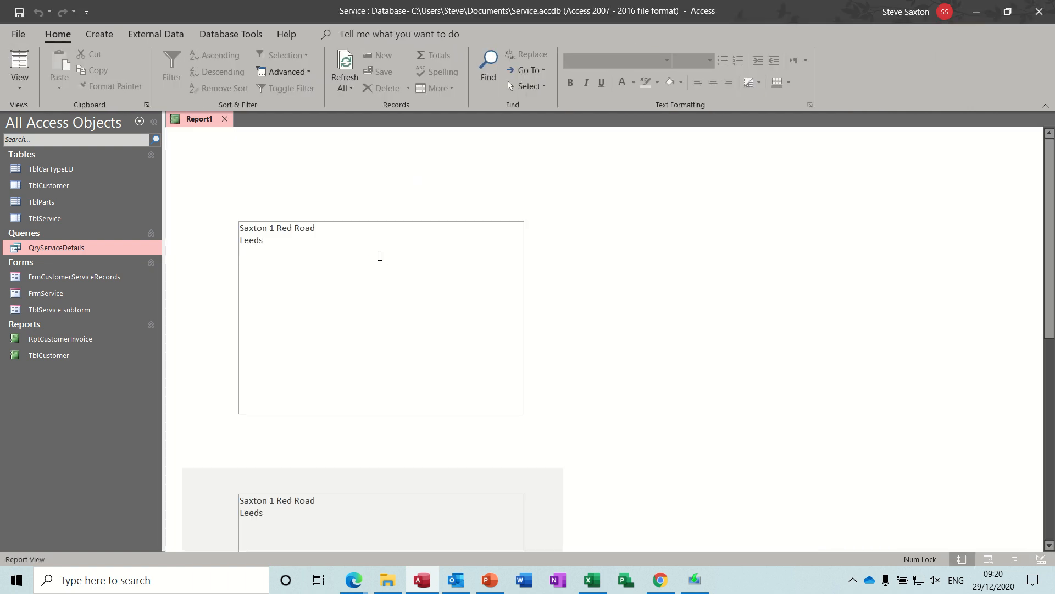
mouse_move(268, 290)
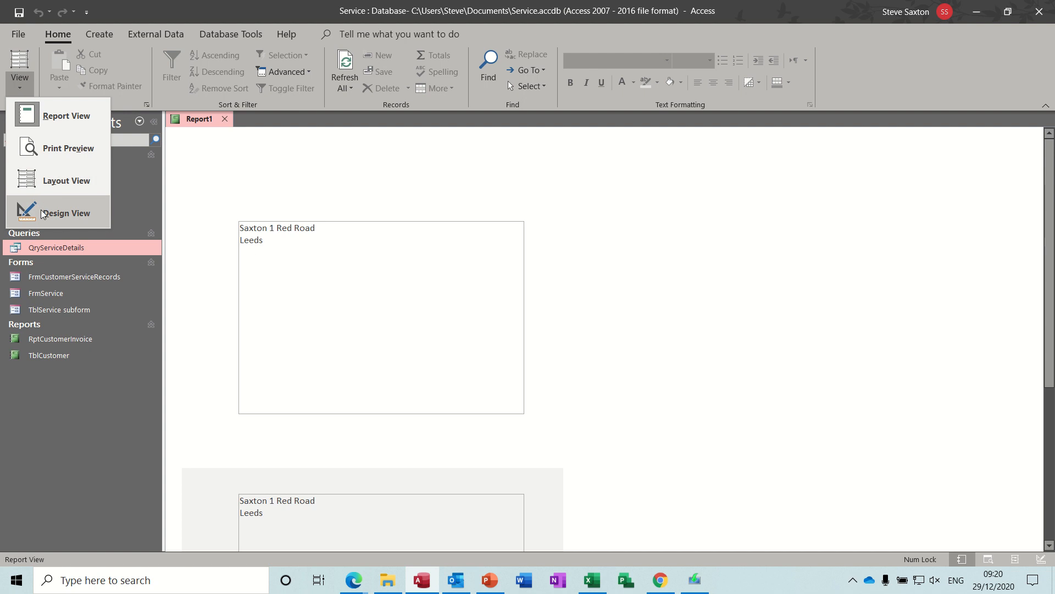
left_click(65, 212)
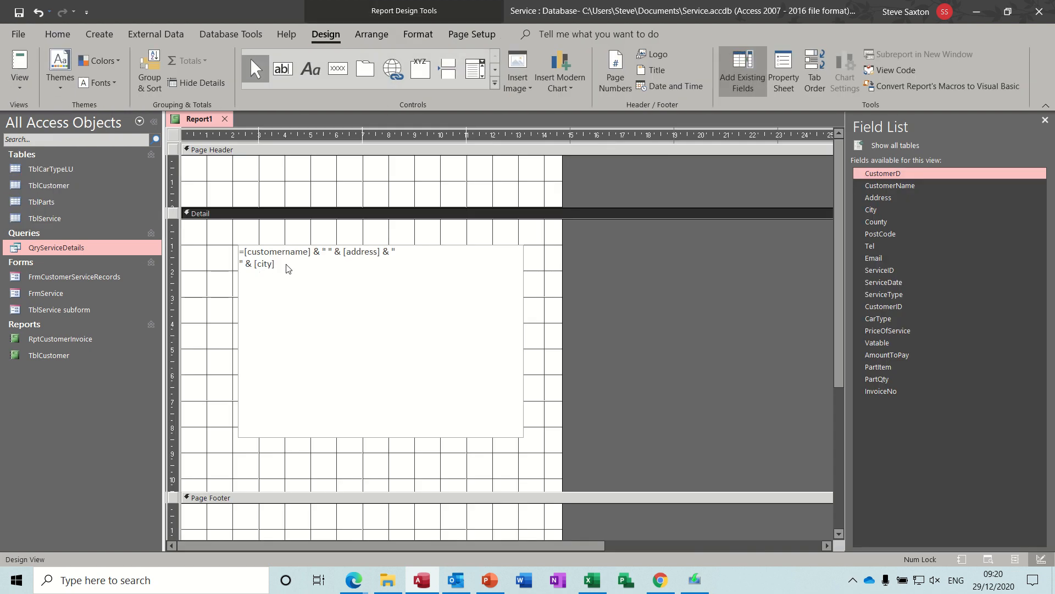
left_click(284, 266)
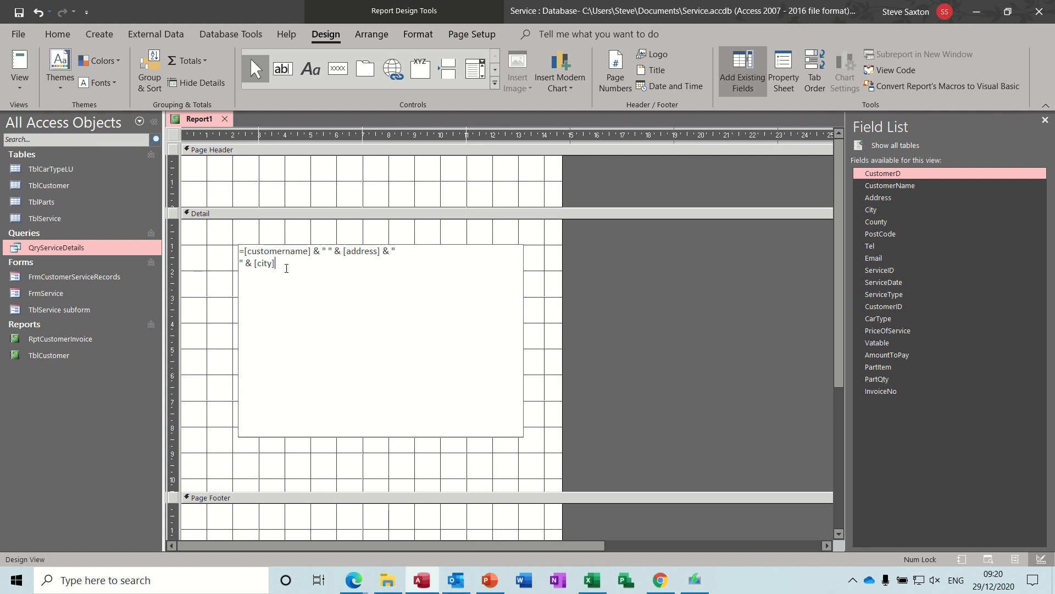
- Finish the expression with county and & [postcode] on separate lines, ready for Report View
type("&")
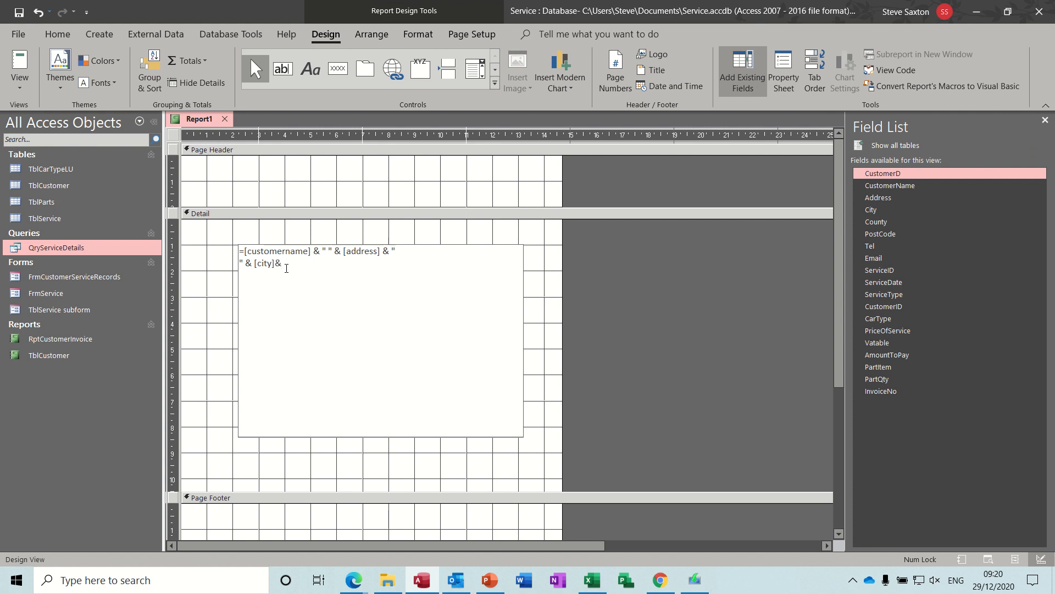
type("\"")
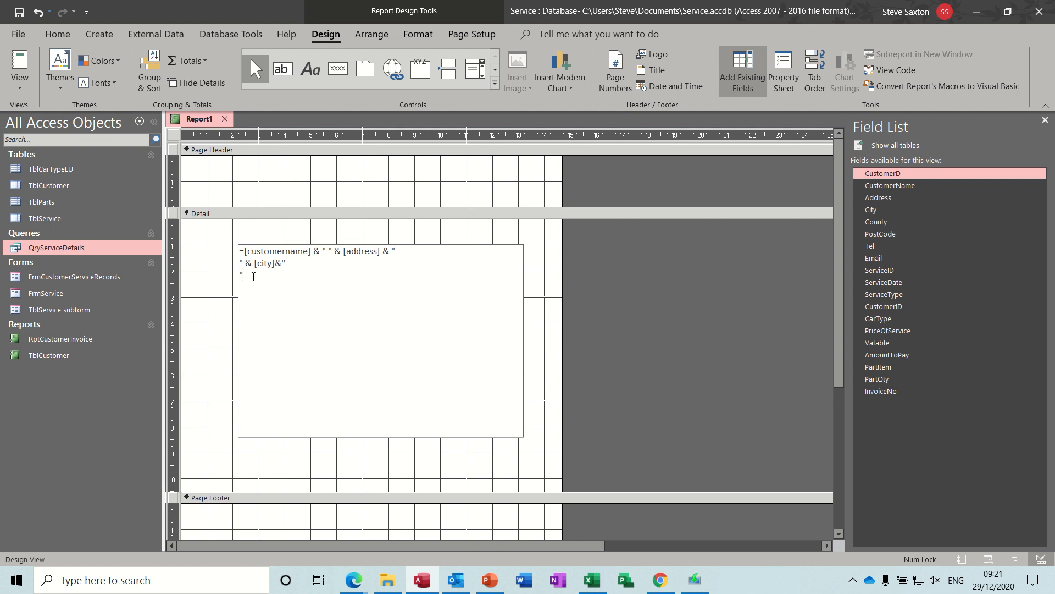
type("7[county")
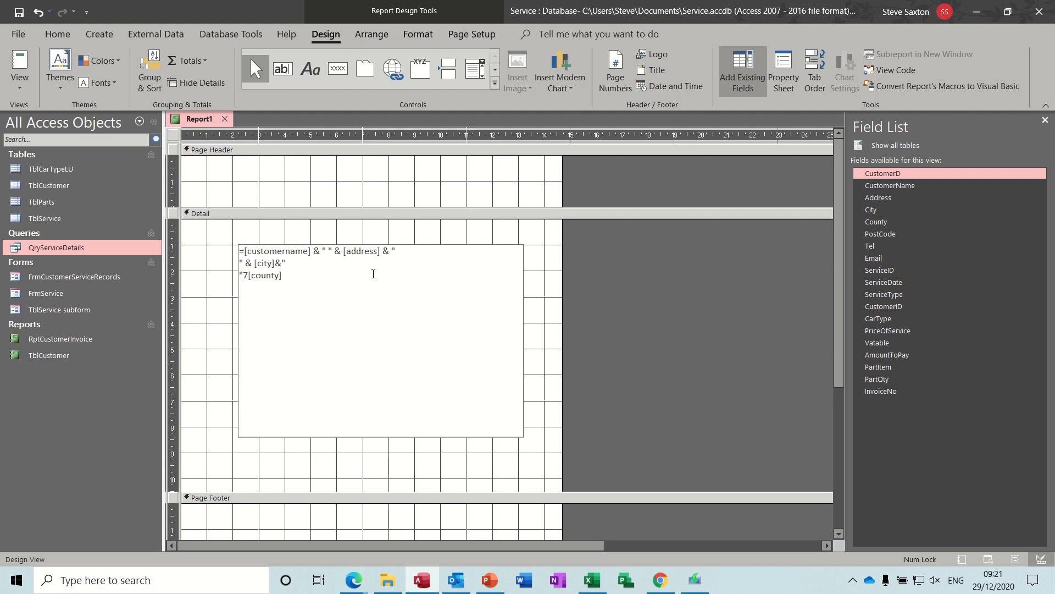
mouse_move(387, 287)
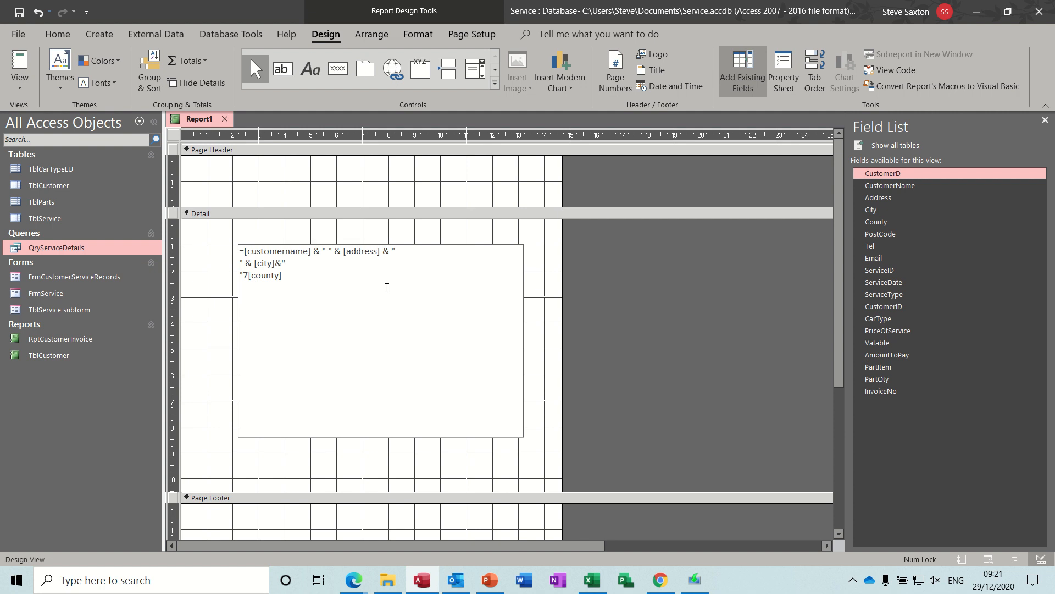
type("&")
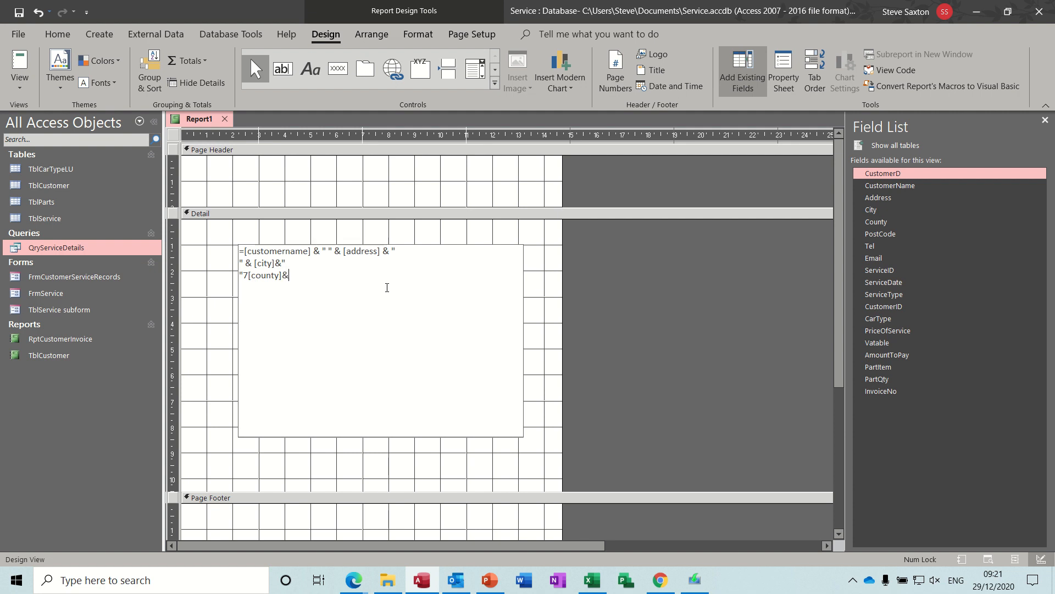
type("\"")
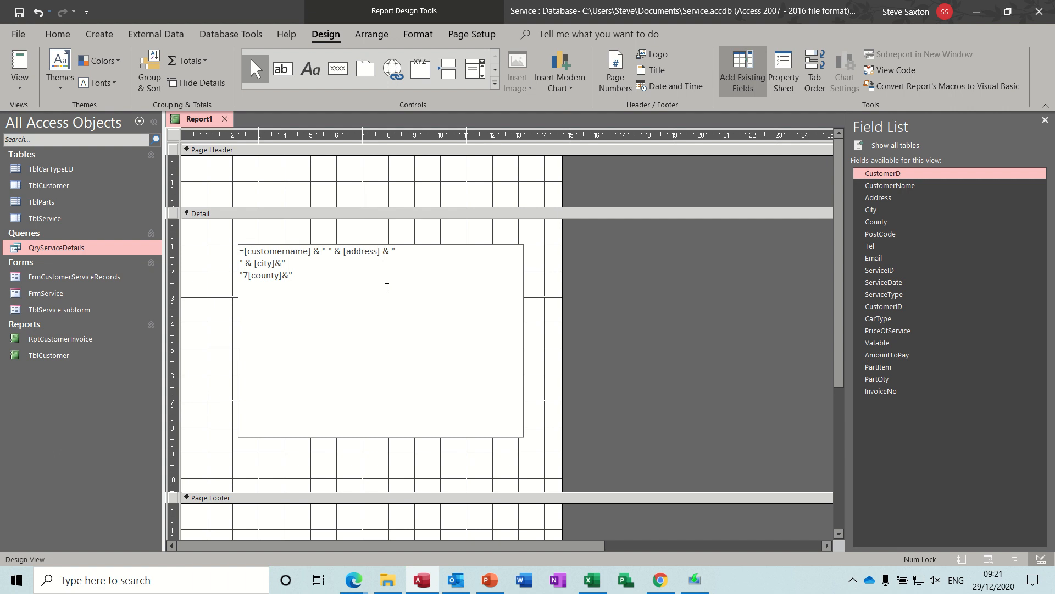
type("\"")
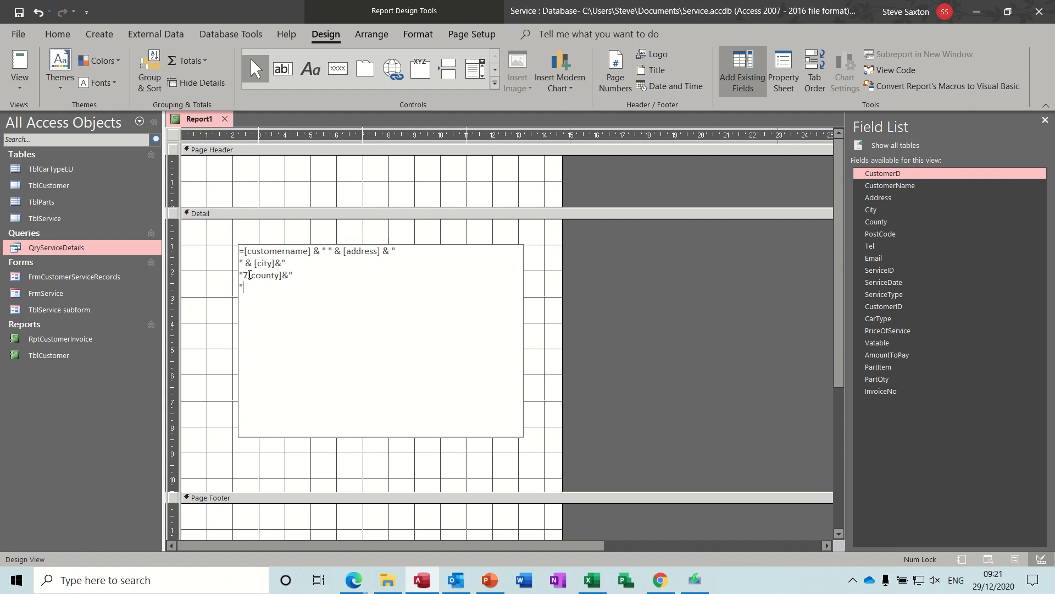
key("Backspace")
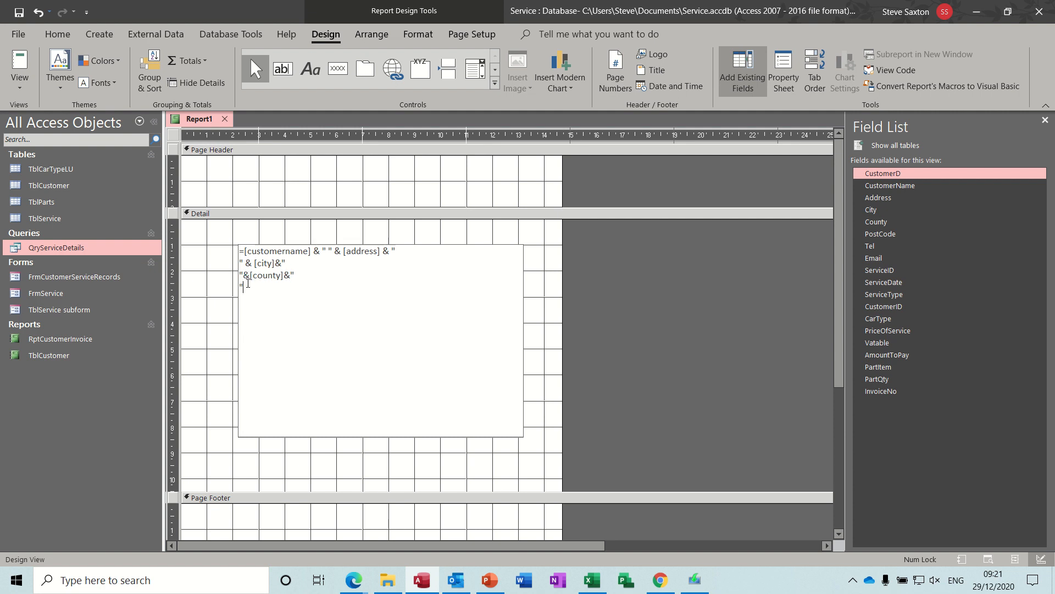
type("&")
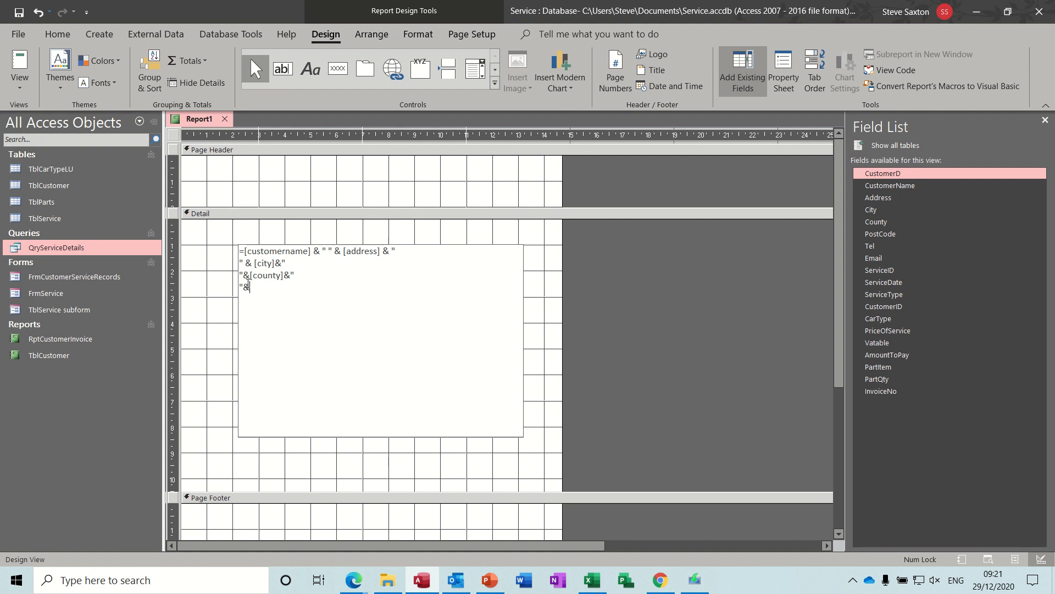
type("[postc")
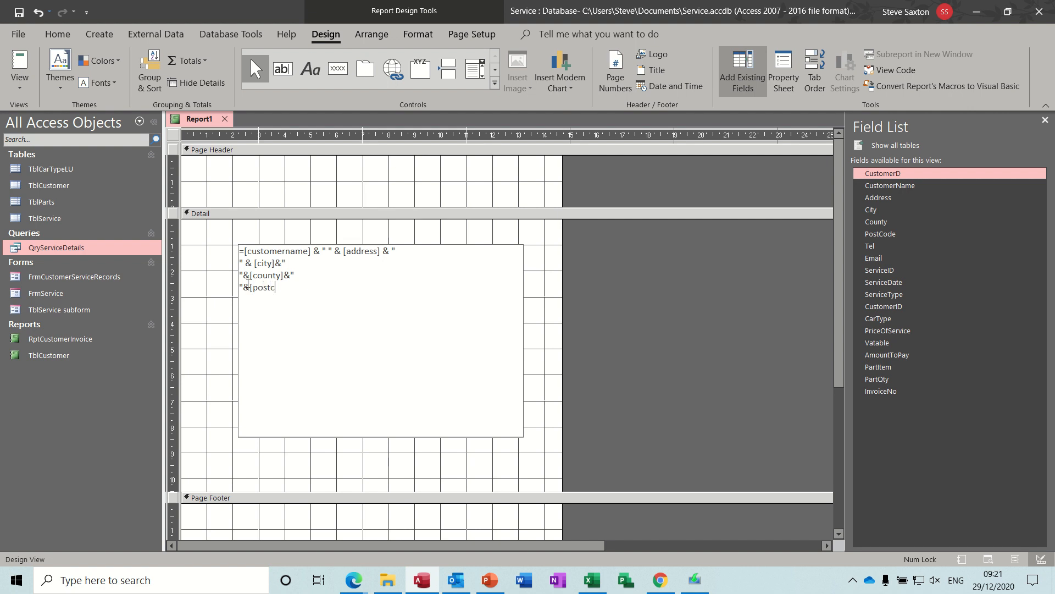
type("ode")
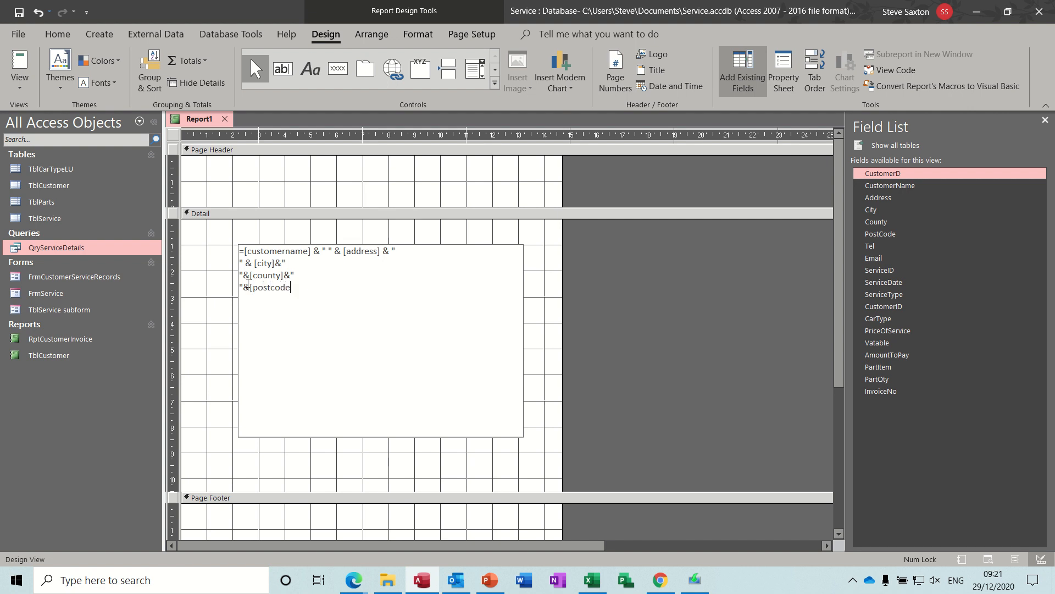
type("]")
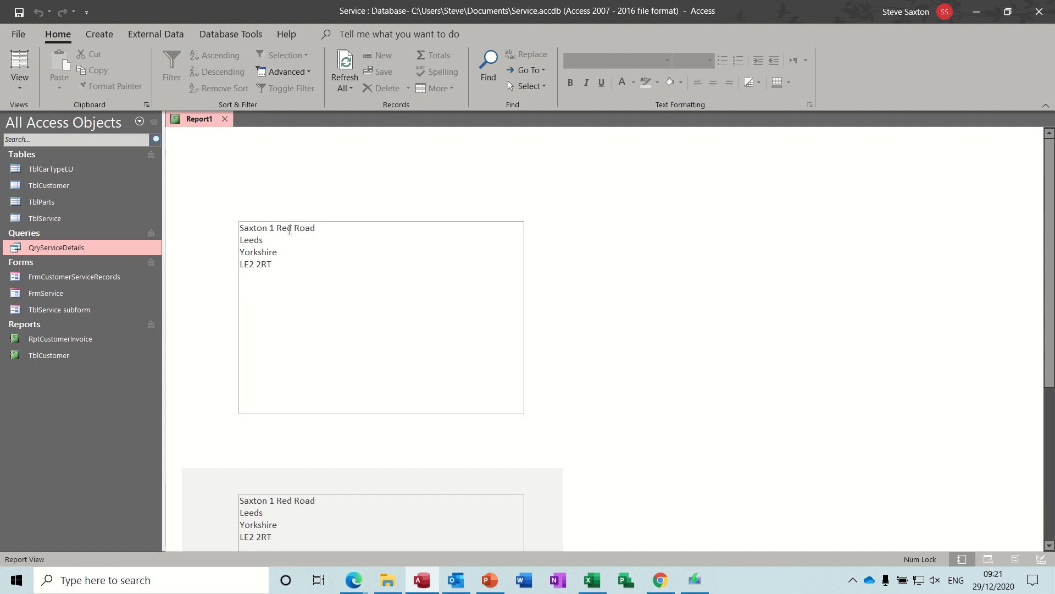
- Add a line break after [customername] in Design View and re-preview the report, confirming the invoice prompt
left_click(20, 67)
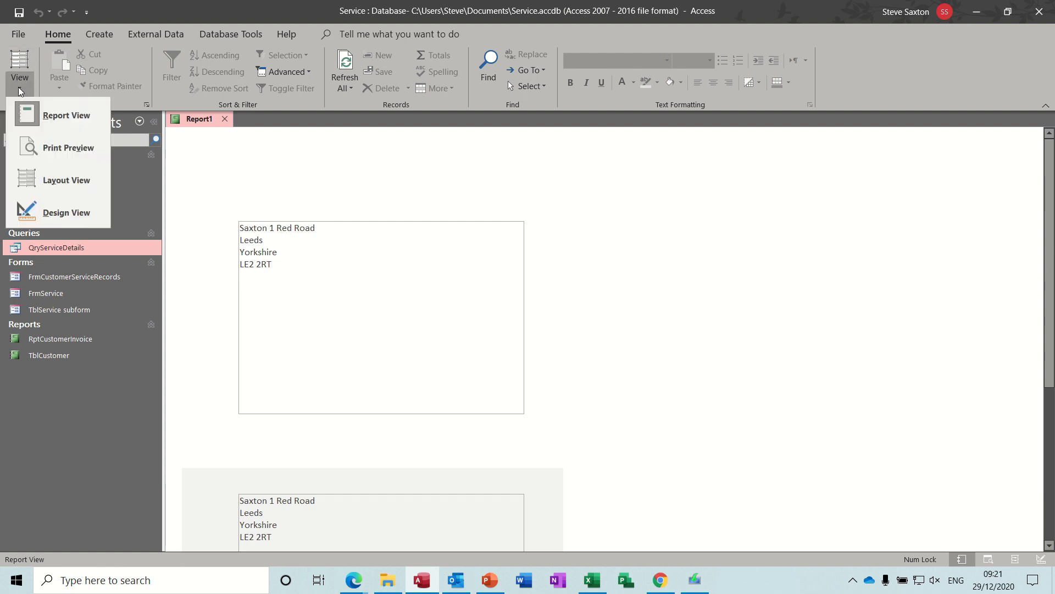
left_click(67, 212)
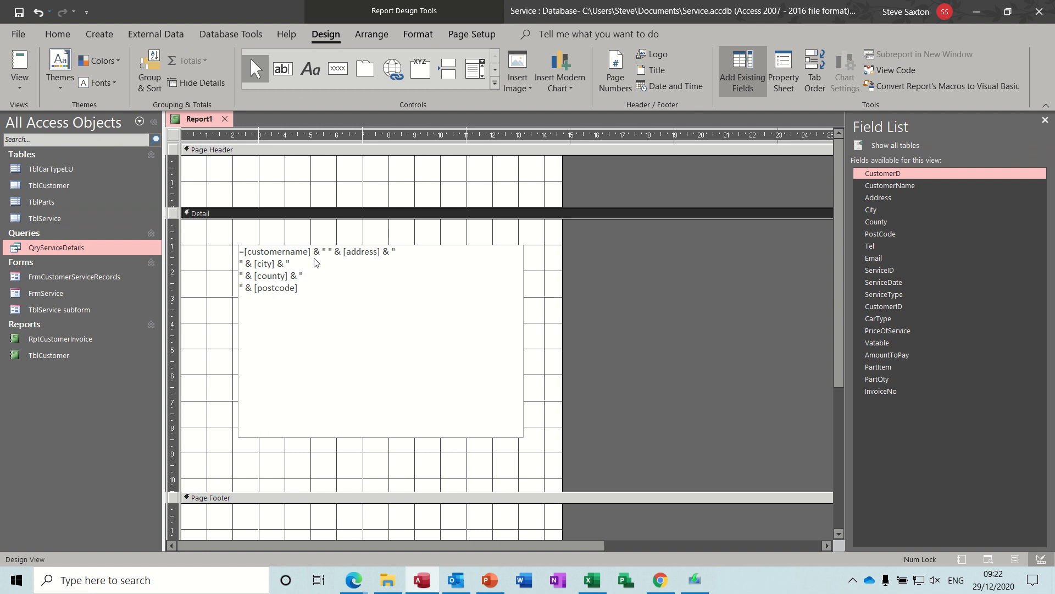
left_click(330, 251)
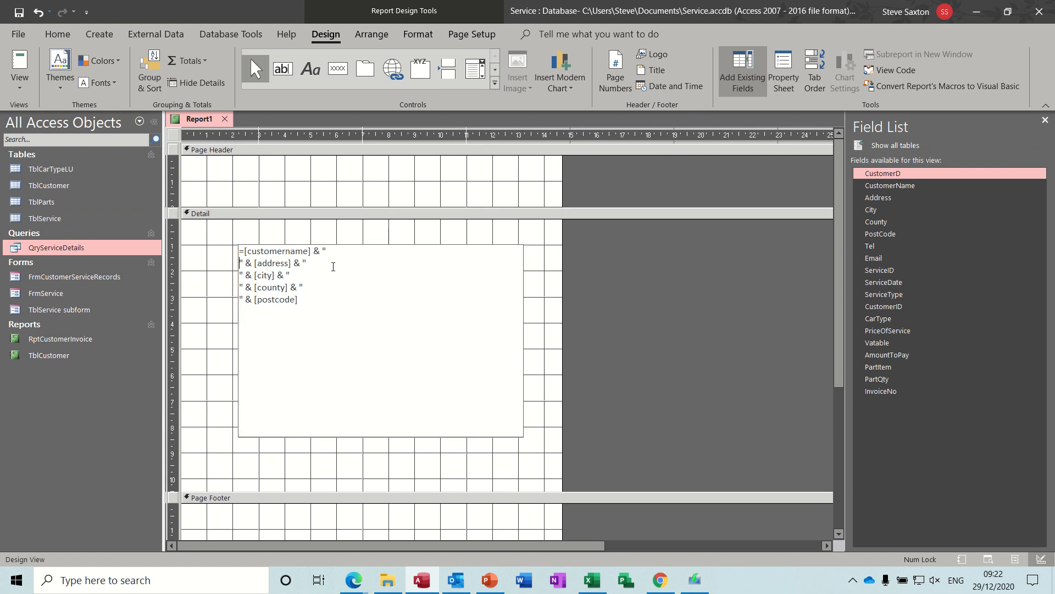
left_click(19, 63)
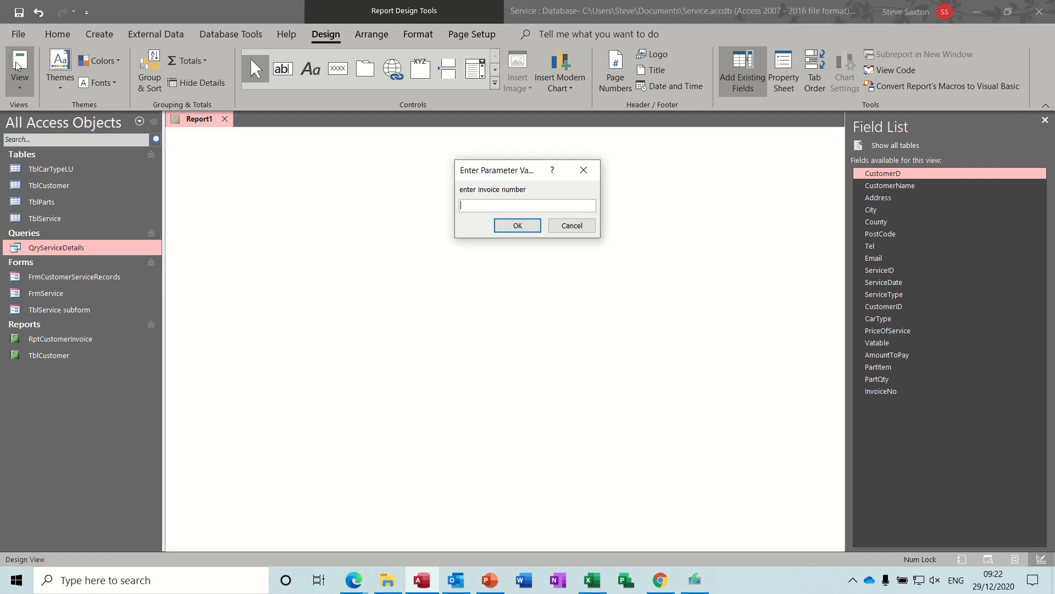
left_click(517, 224)
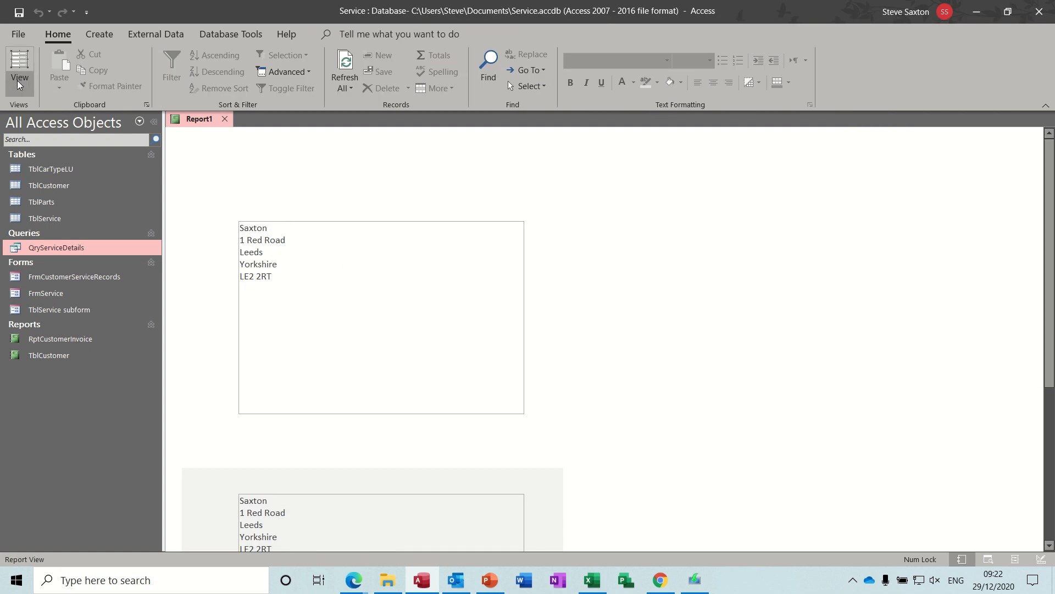
- Return to Design View, then preview the address report again with invoice number 1
left_click(19, 64)
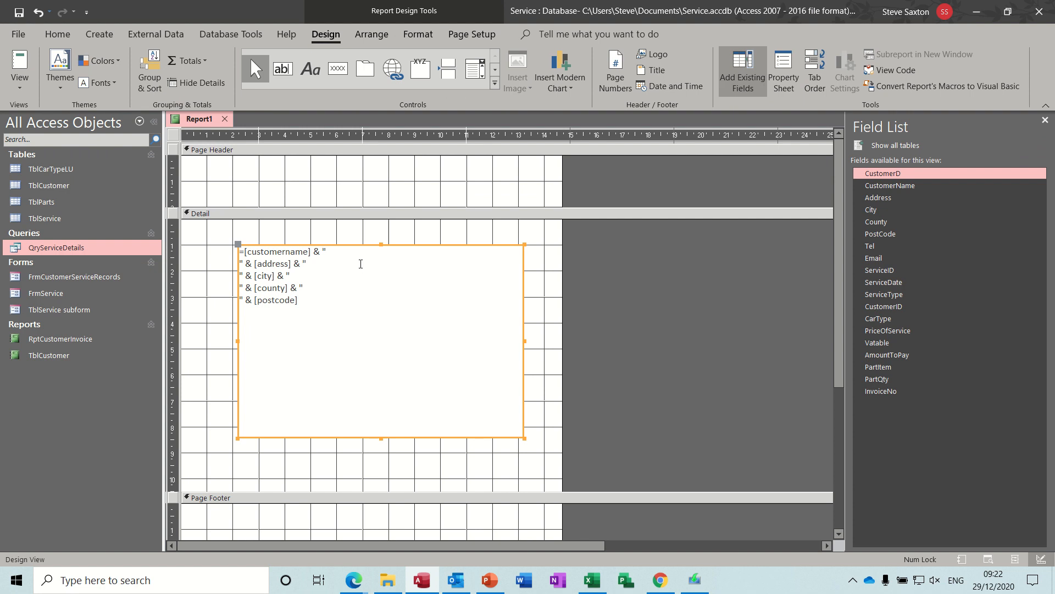
left_click(50, 184)
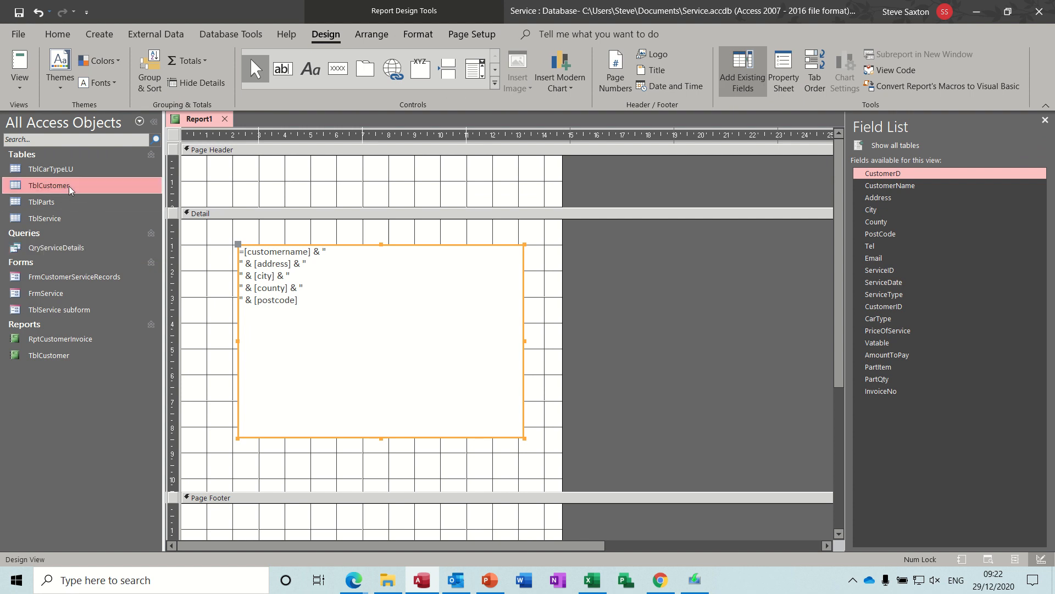
double_click(48, 185)
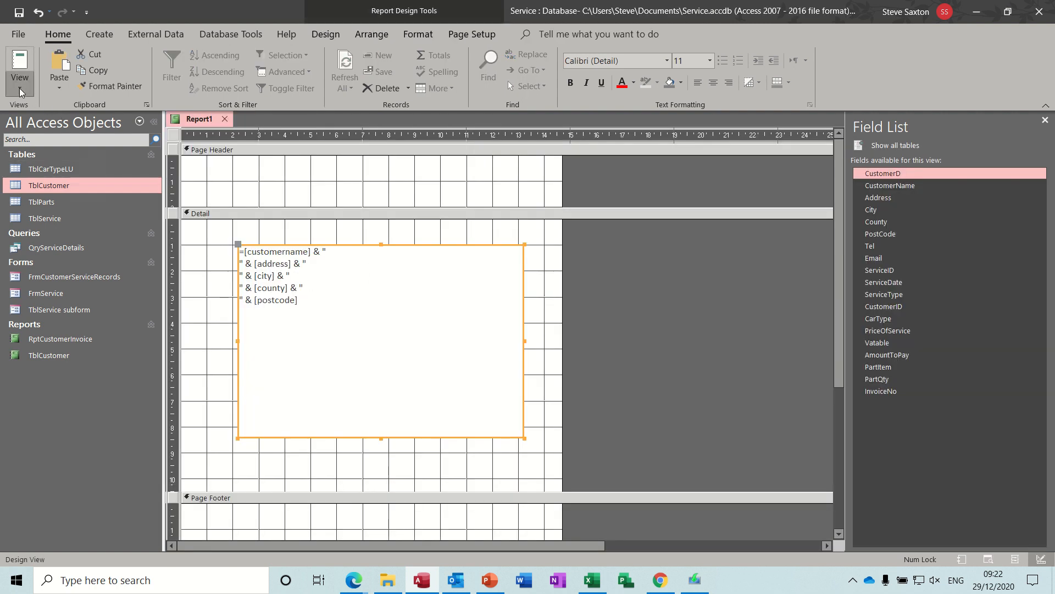
left_click(19, 67)
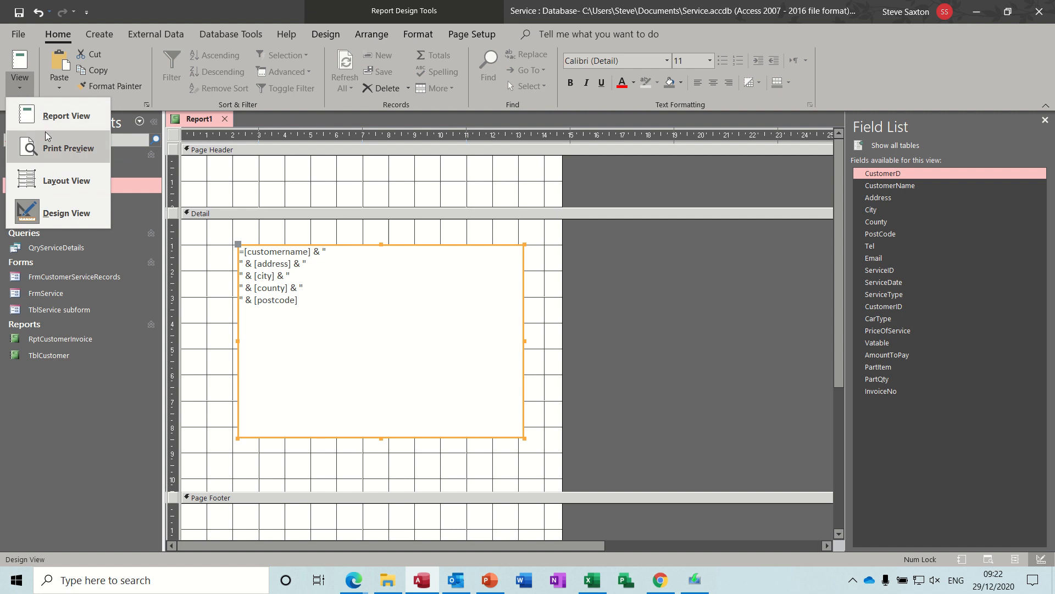
left_click(66, 116)
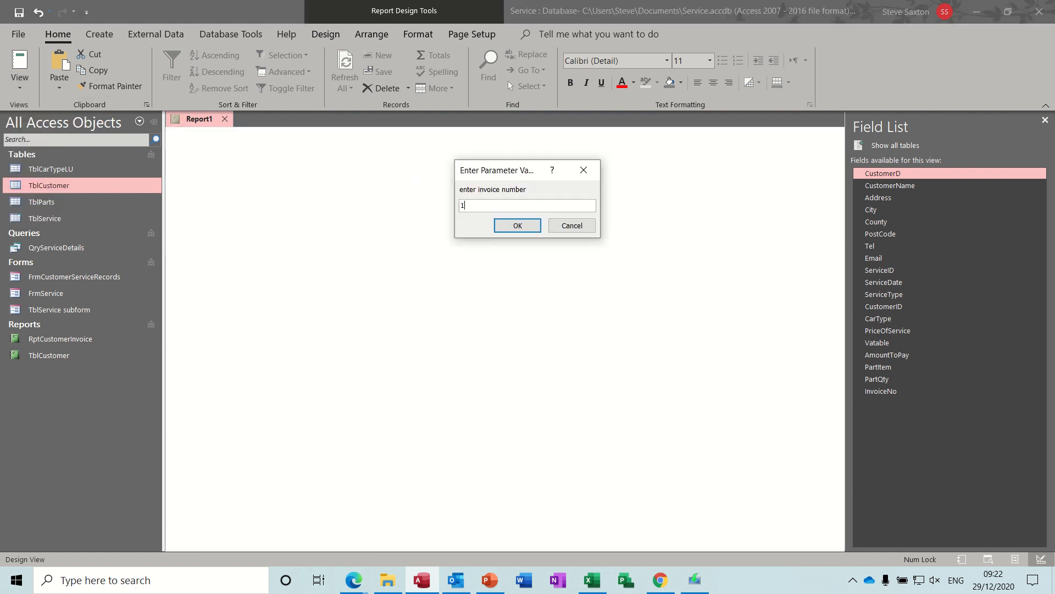
left_click(517, 225)
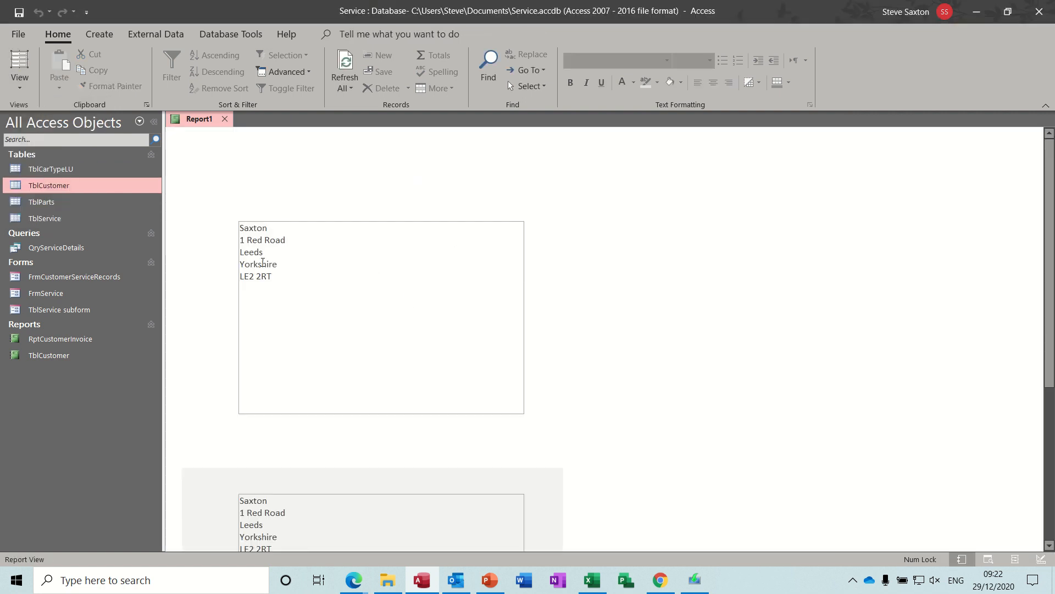
- Open RptCustomerInvoice from the navigation pane, bringing up its invoice number prompt
left_click(60, 339)
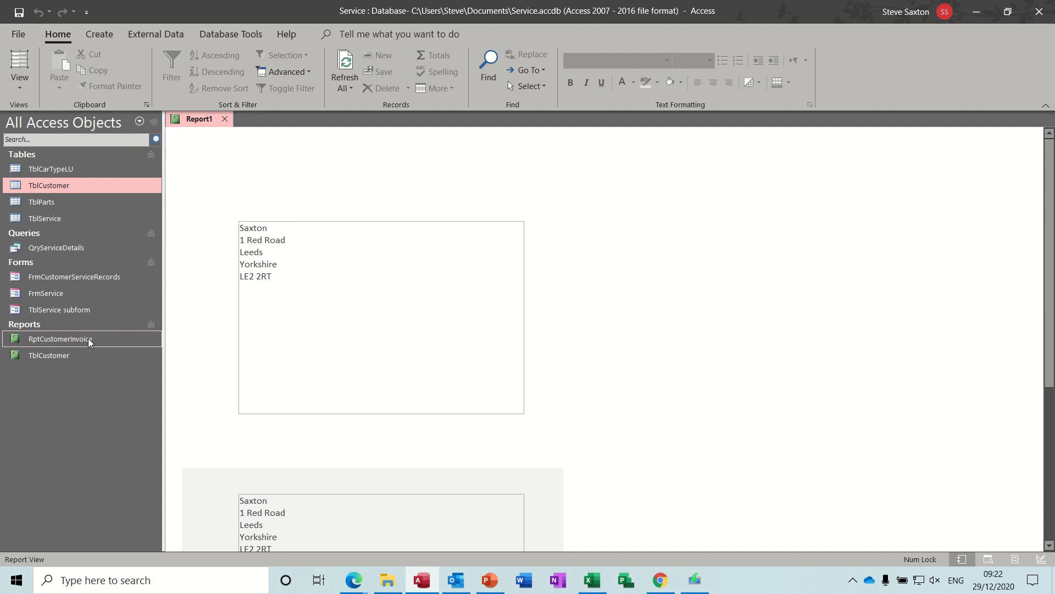
double_click(59, 338)
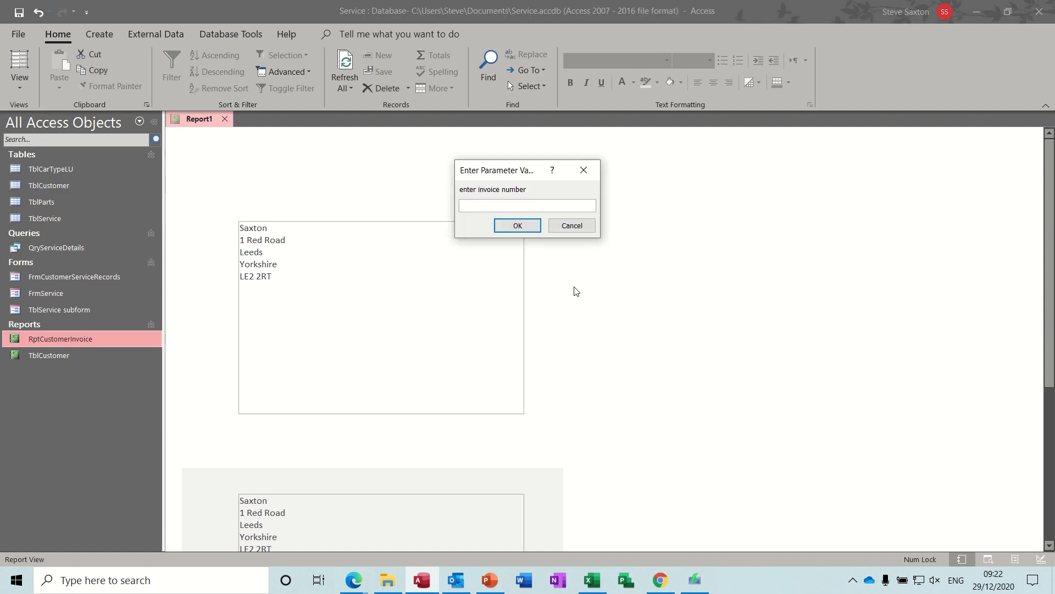
- Confirm invoice 1 to show RptCustomerInvoice (£900.00), then open the TblCustomer report
left_click(517, 225)
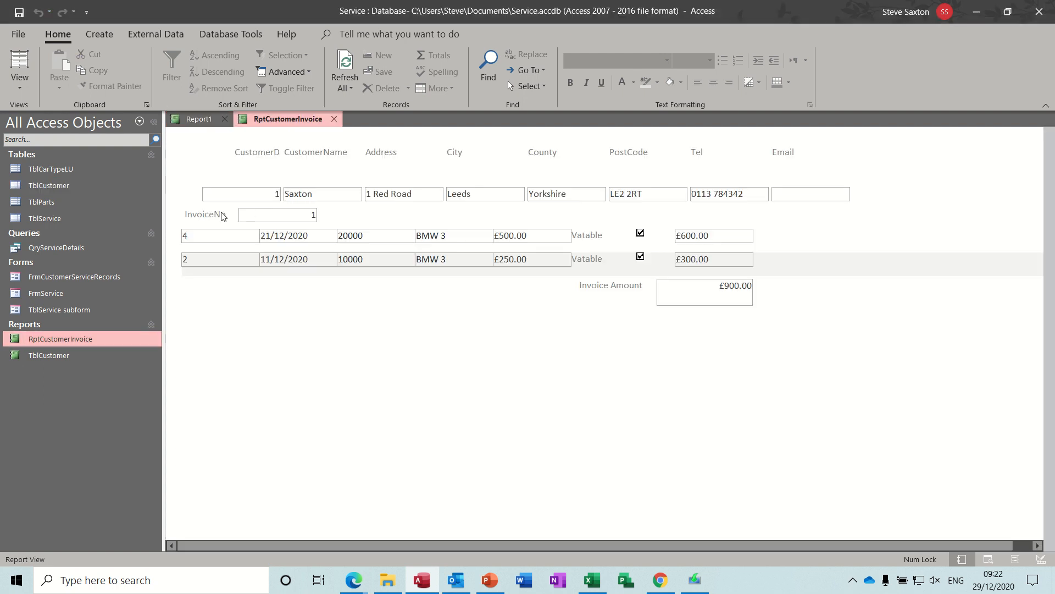
mouse_move(715, 207)
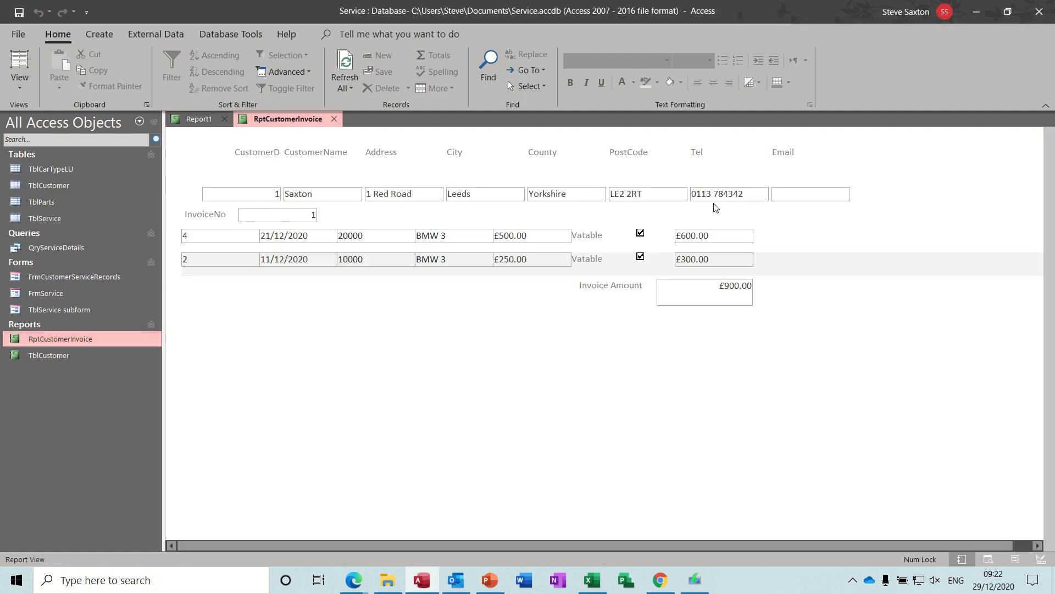
mouse_move(326, 235)
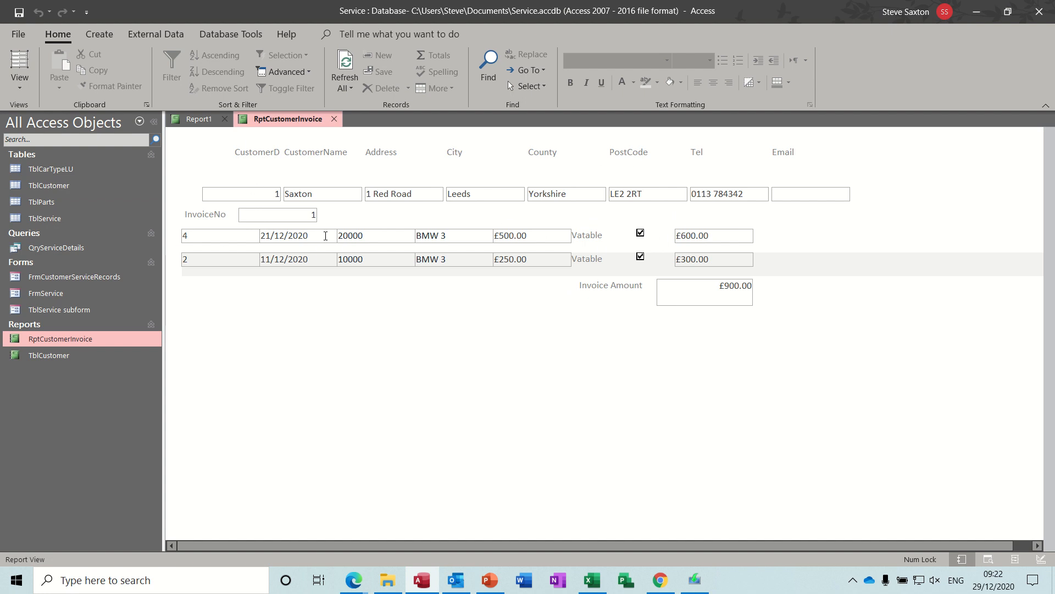
mouse_move(524, 214)
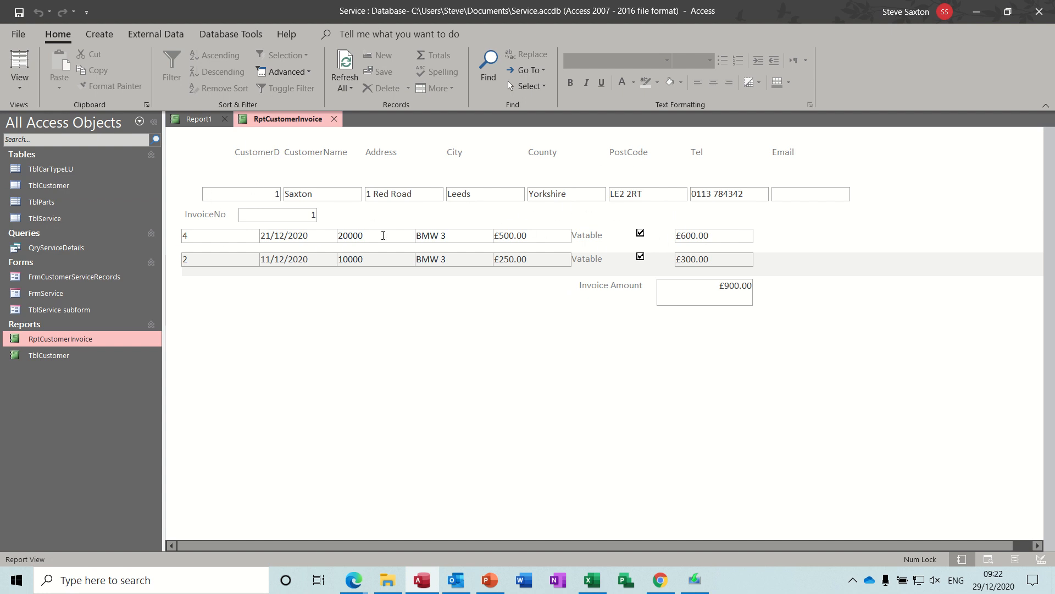
left_click(47, 355)
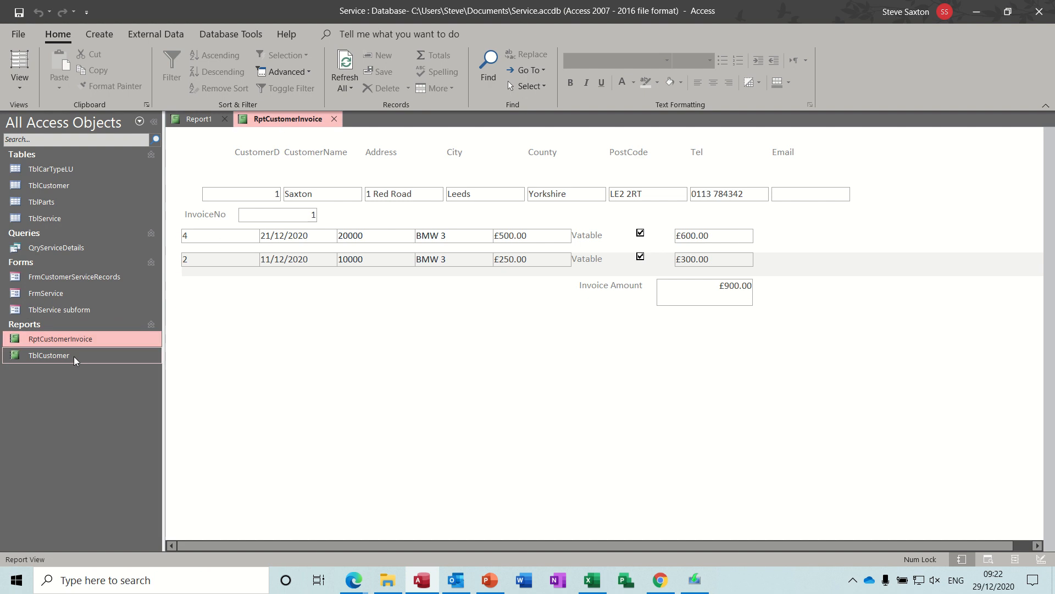
double_click(47, 355)
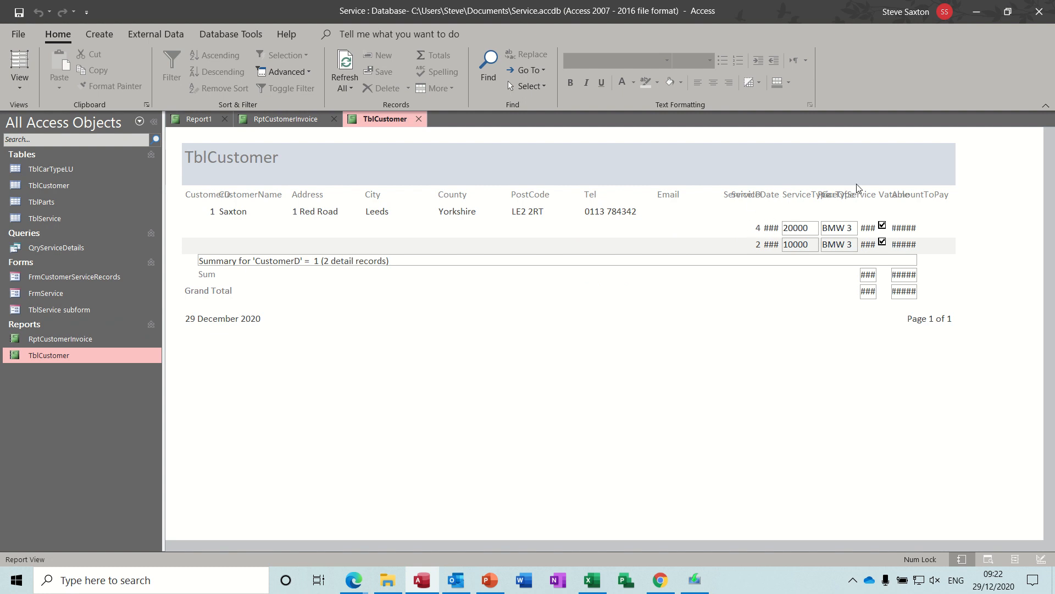
mouse_move(584, 209)
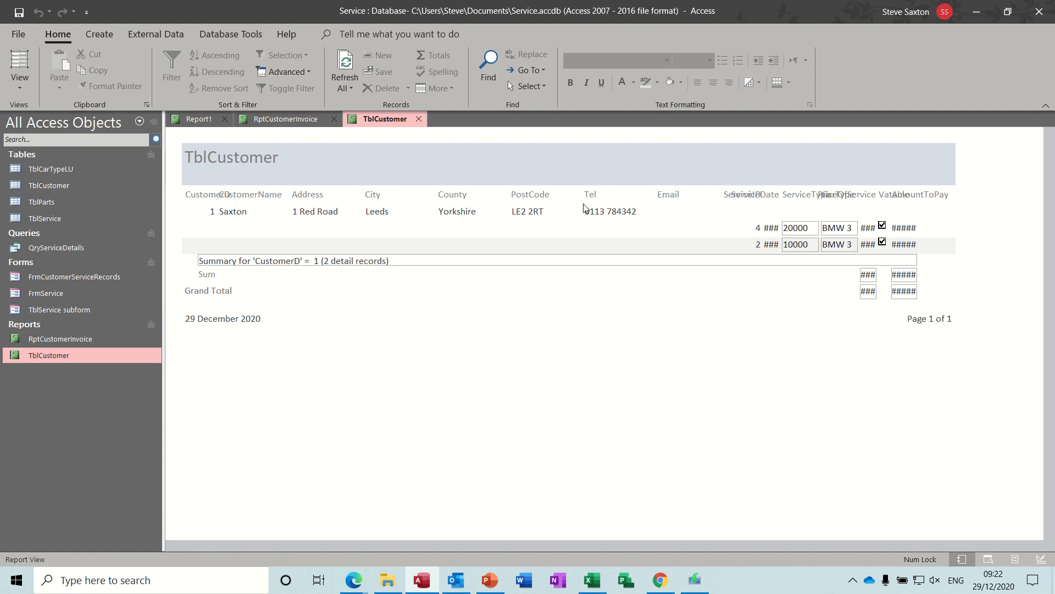
mouse_move(833, 204)
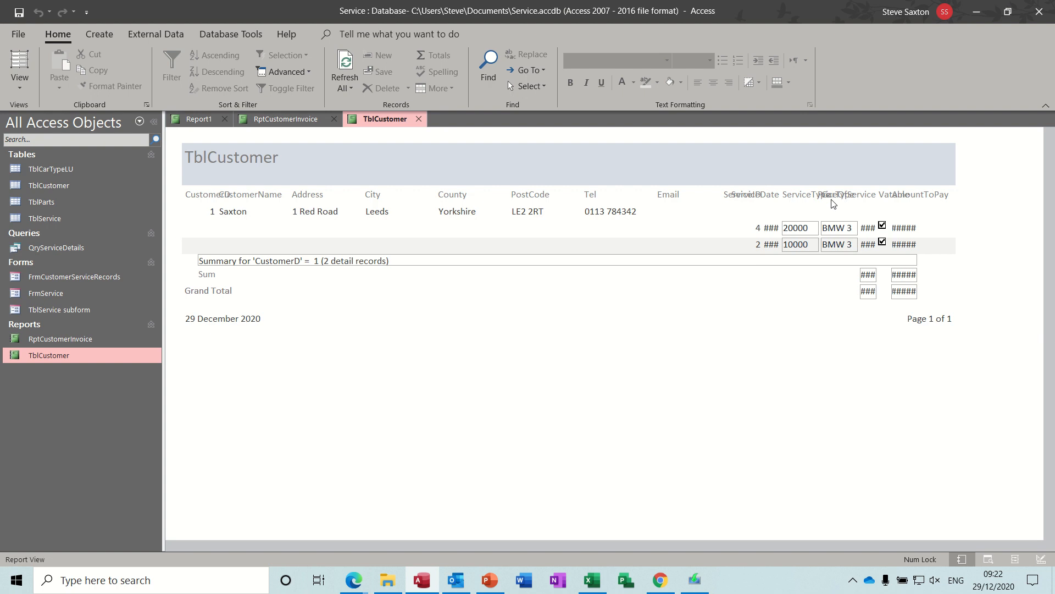
mouse_move(428, 121)
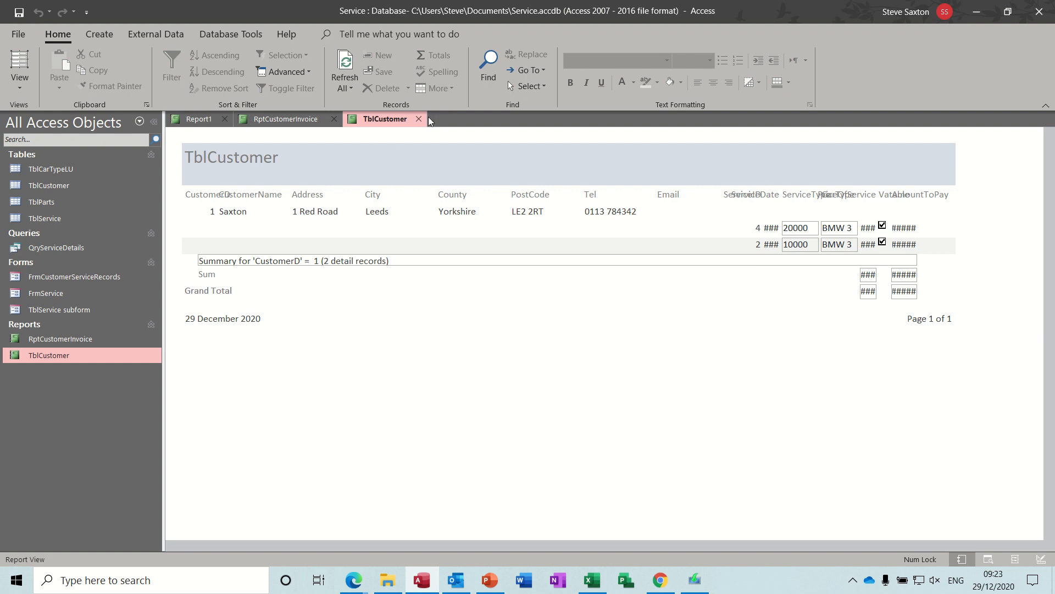
- Close the TblCustomer and RptCustomerInvoice tabs, returning to Report1's design
left_click(419, 119)
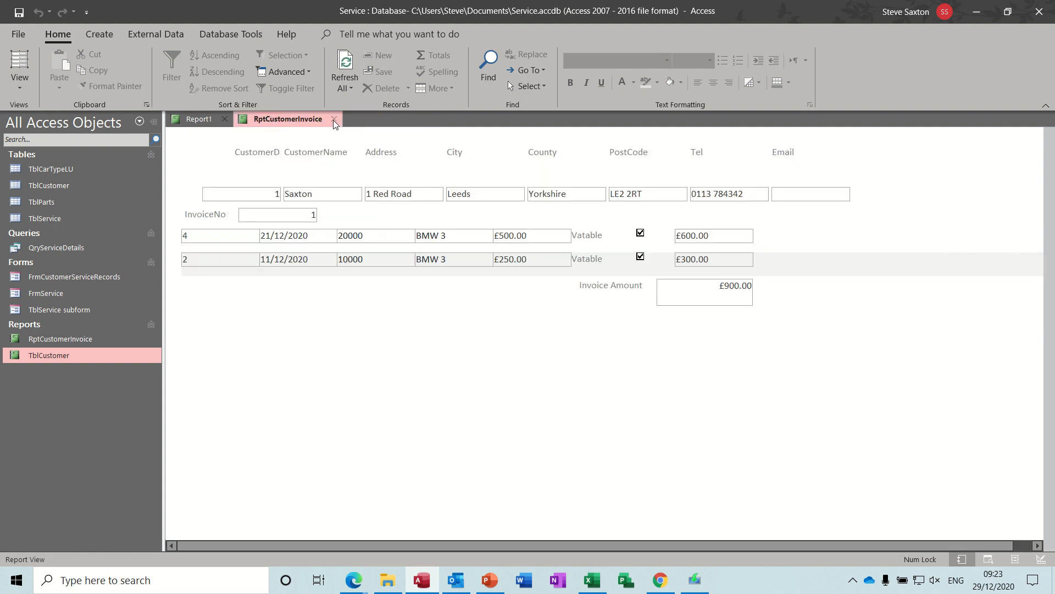
left_click(333, 118)
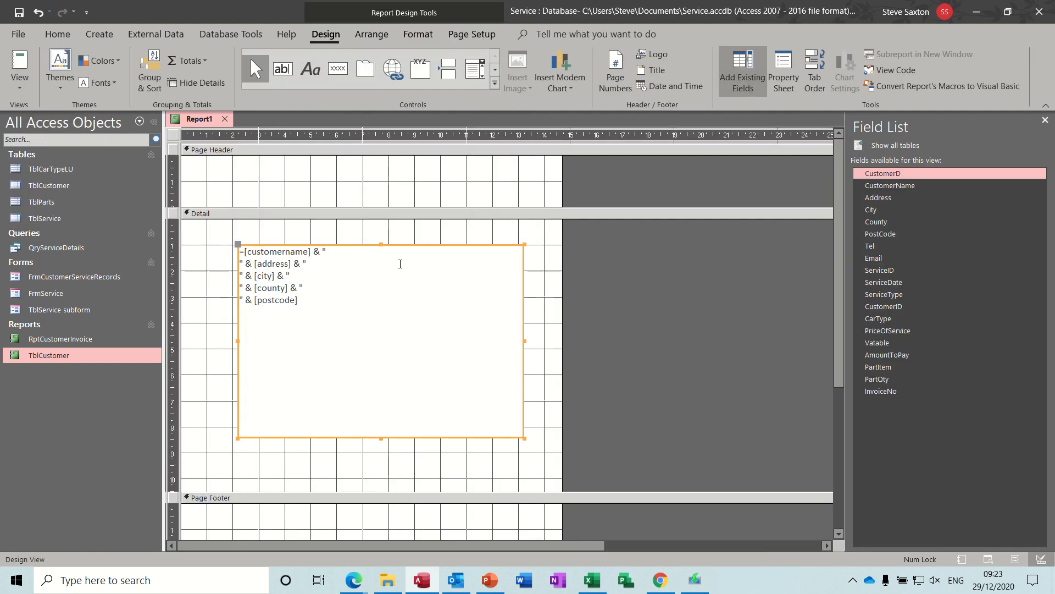
mouse_move(577, 364)
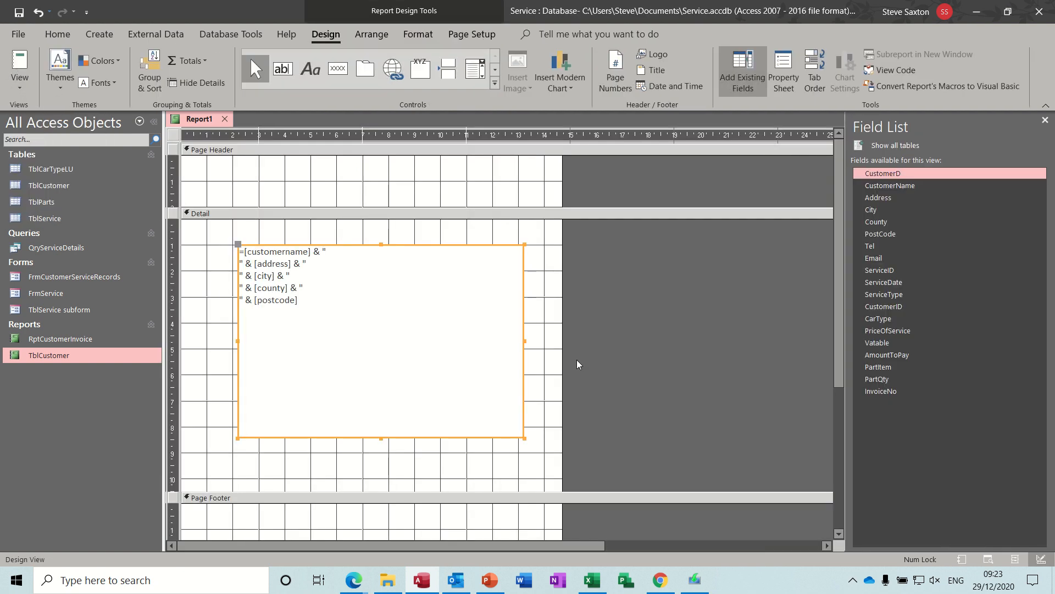